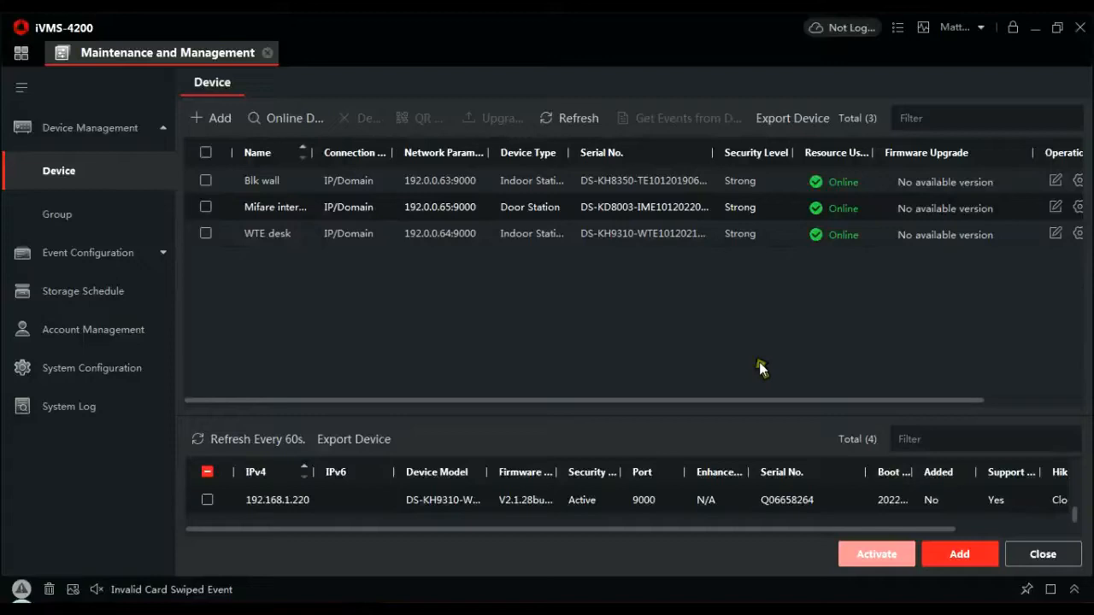
mouse_move(500, 330)
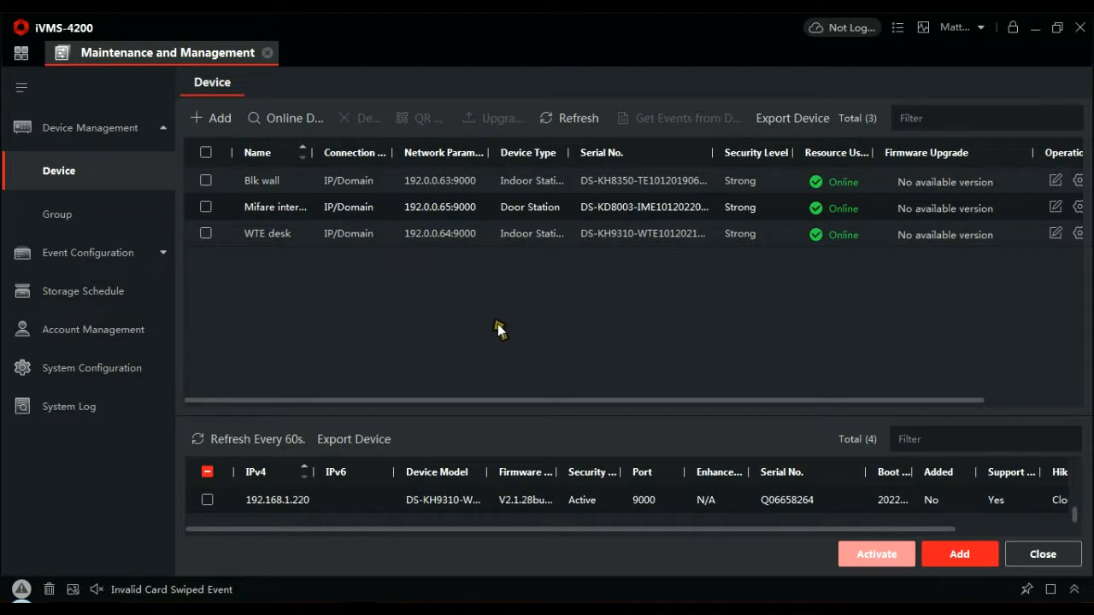
Open the Person module and view the empty ADI organization
click(205, 206)
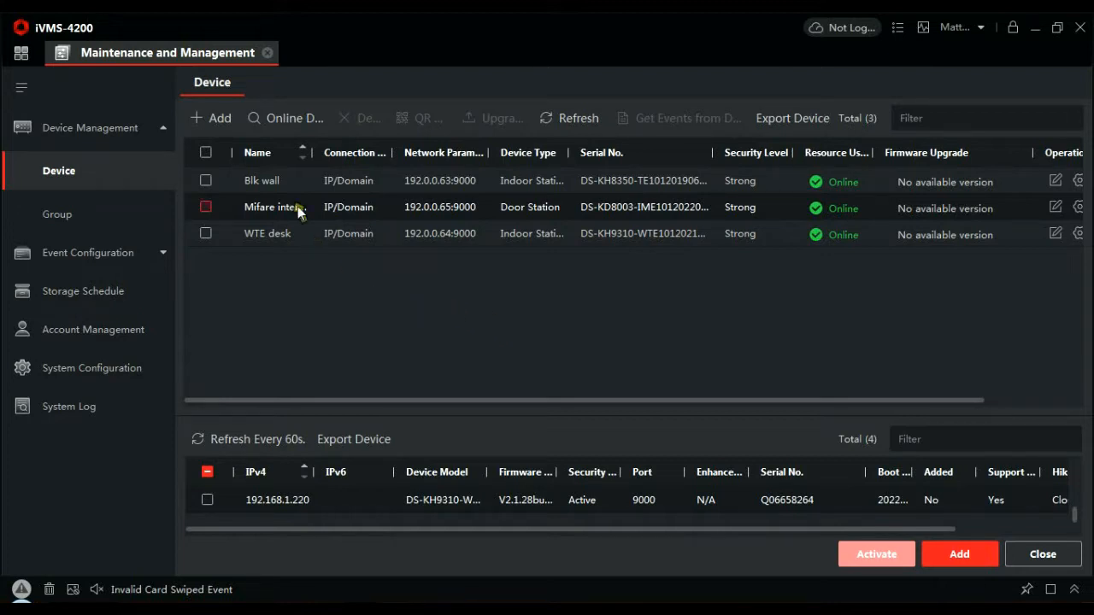
mouse_move(286, 208)
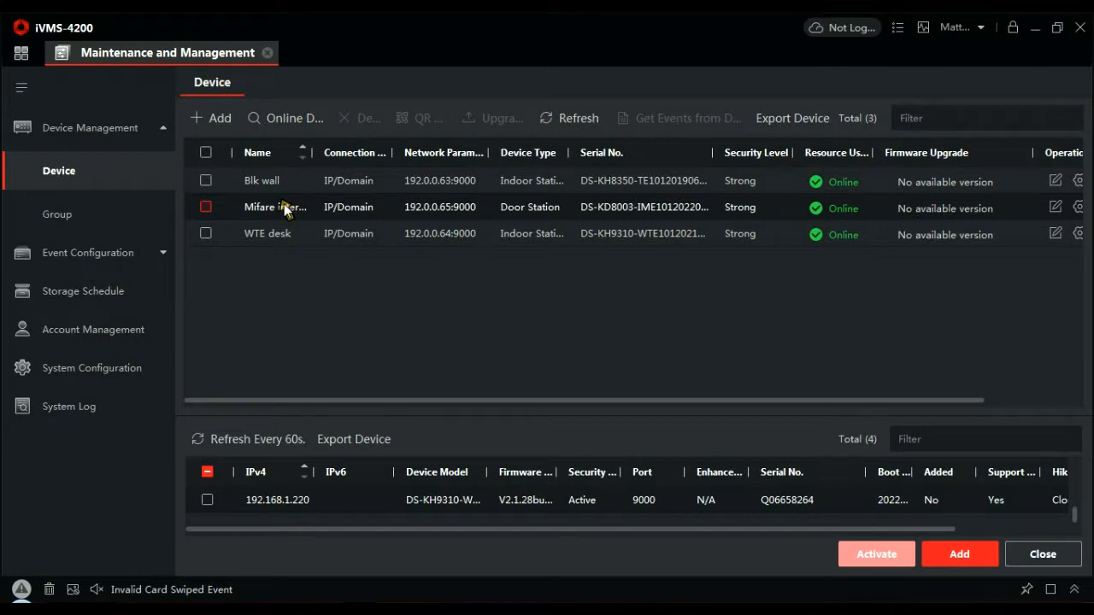
click(205, 207)
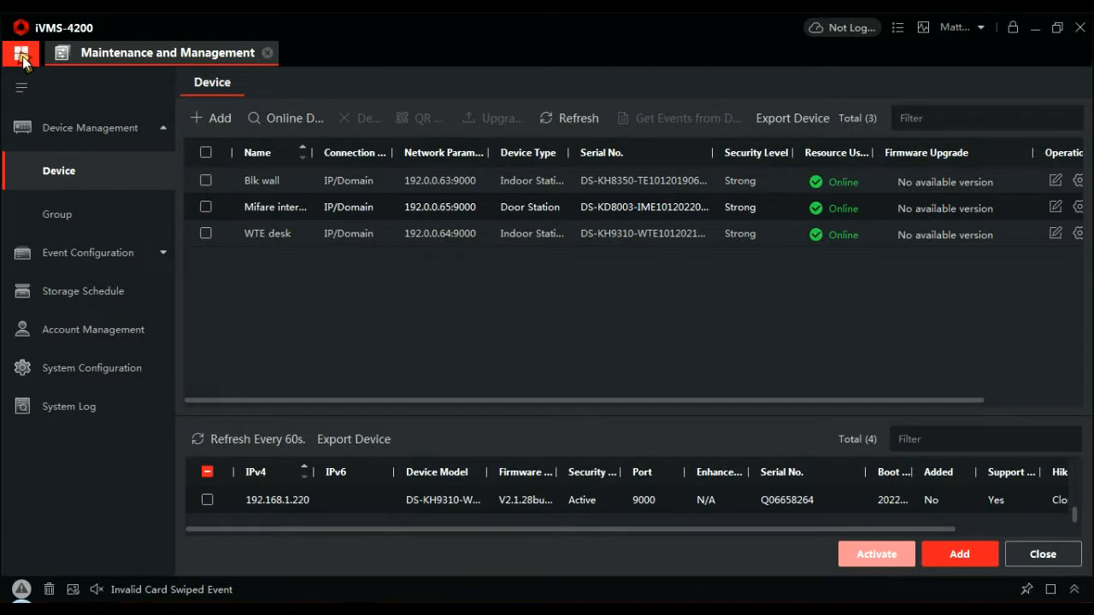
click(20, 53)
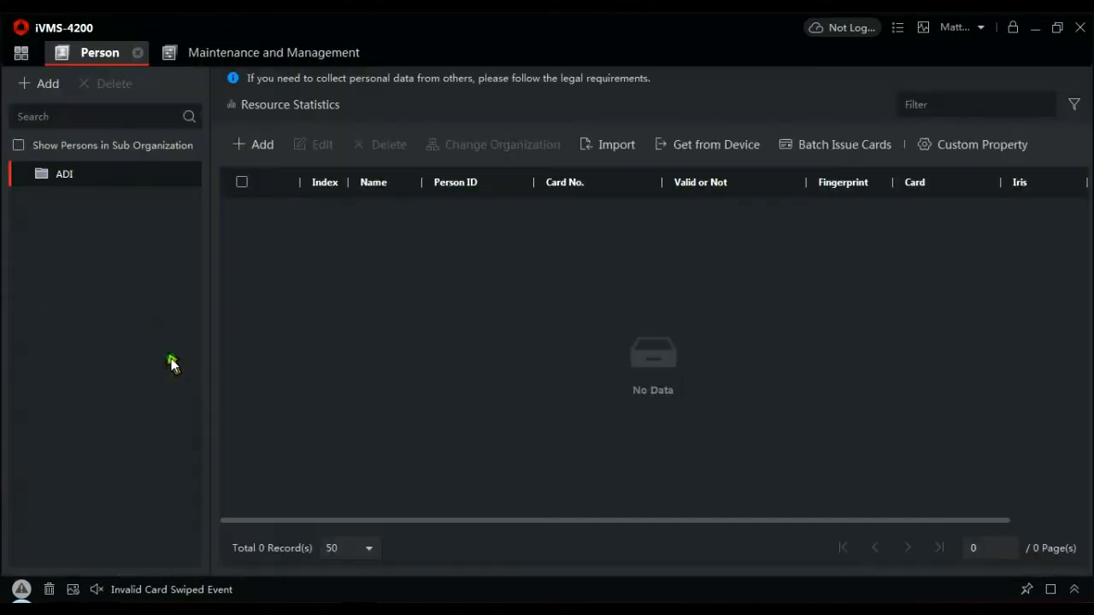
mouse_move(115, 174)
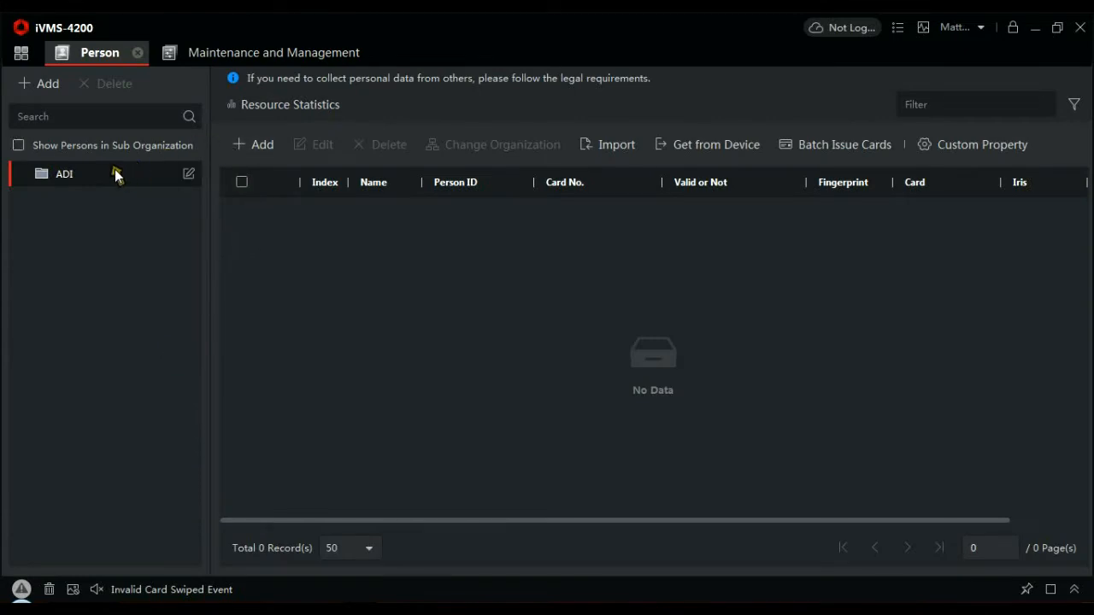
mouse_move(68, 179)
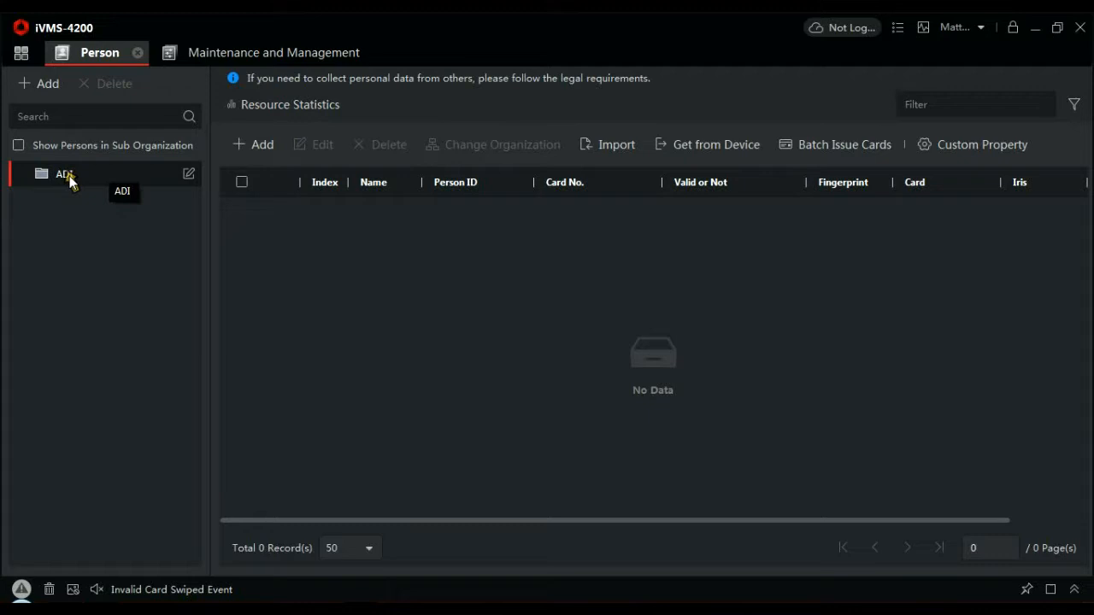
mouse_move(189, 177)
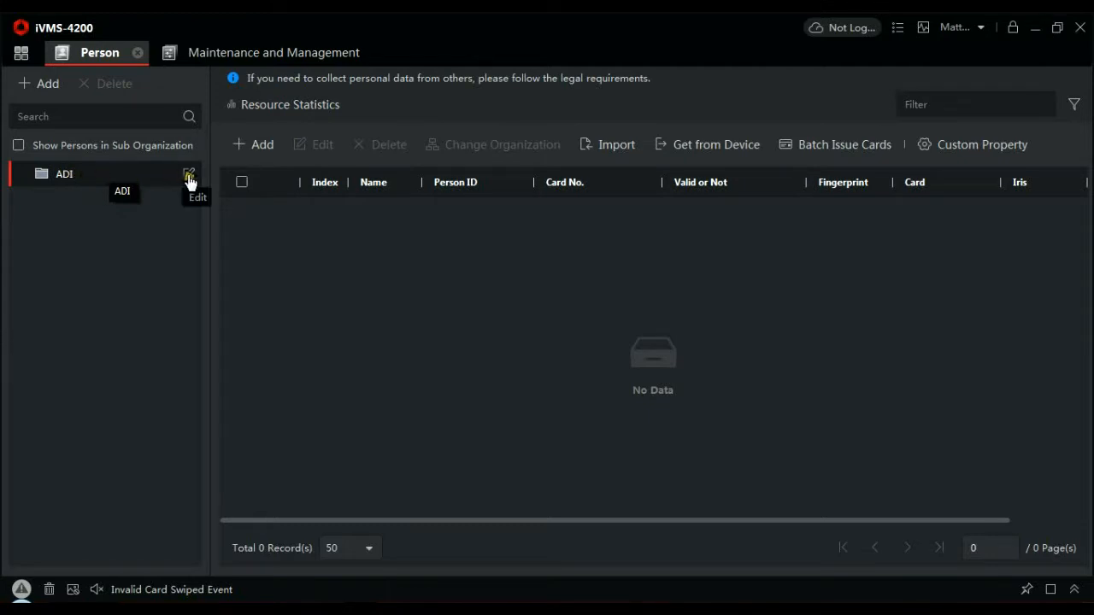
mouse_move(143, 190)
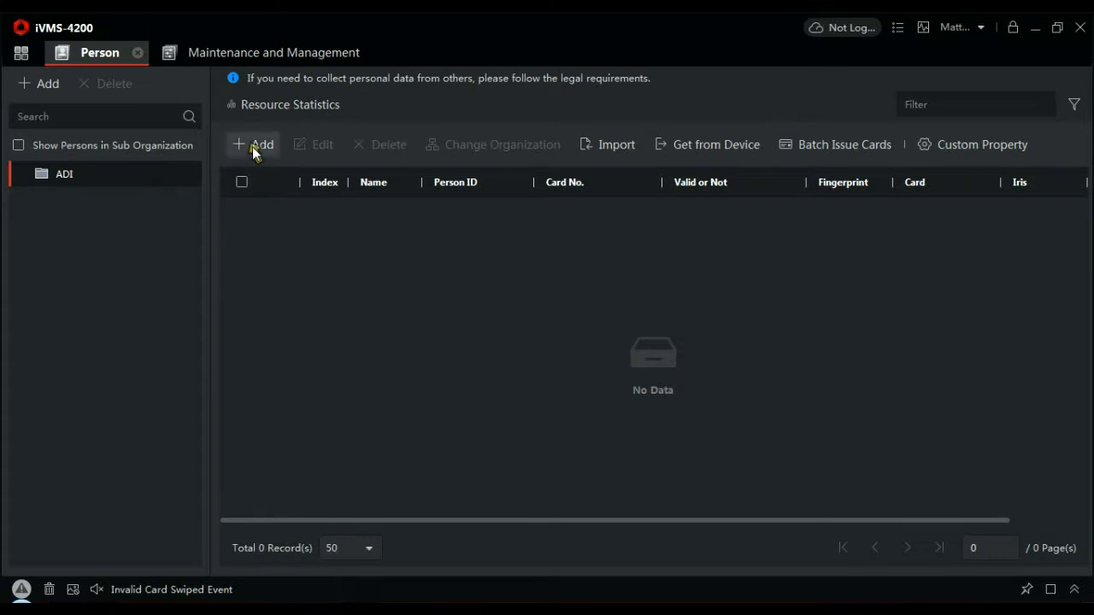
Add a new person named 'Fob' with ID 10000001 and scroll to Credential
click(254, 145)
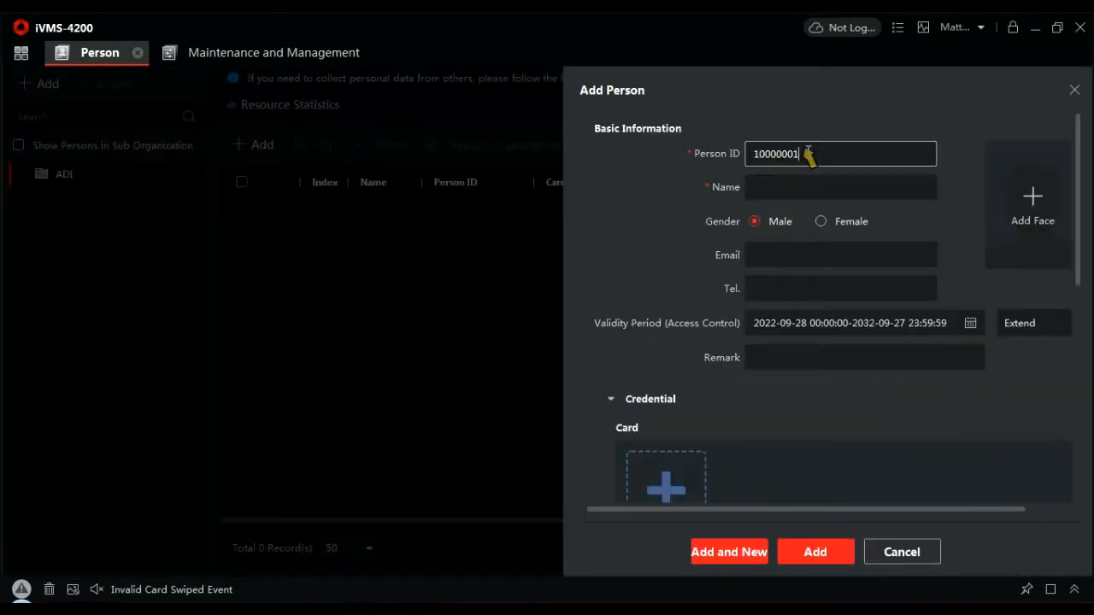
click(840, 188)
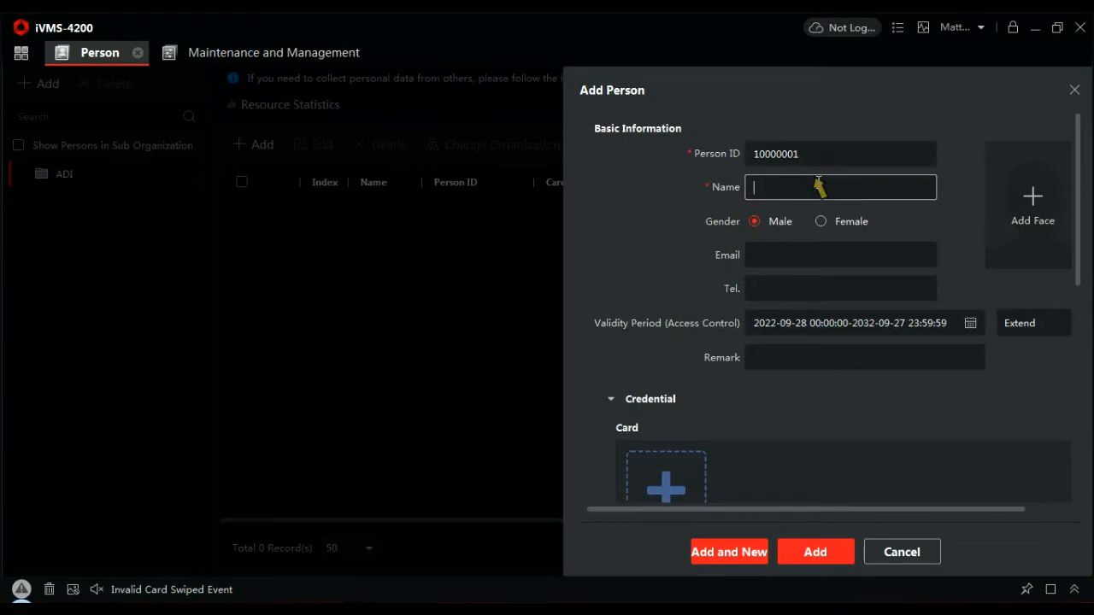
text(Fob)
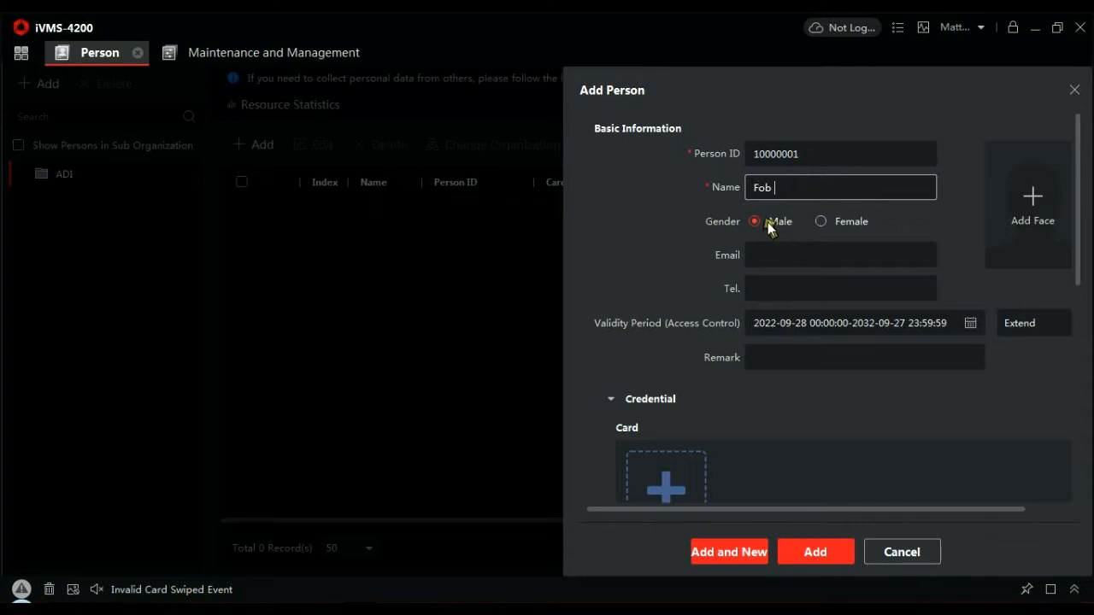
mouse_move(852, 243)
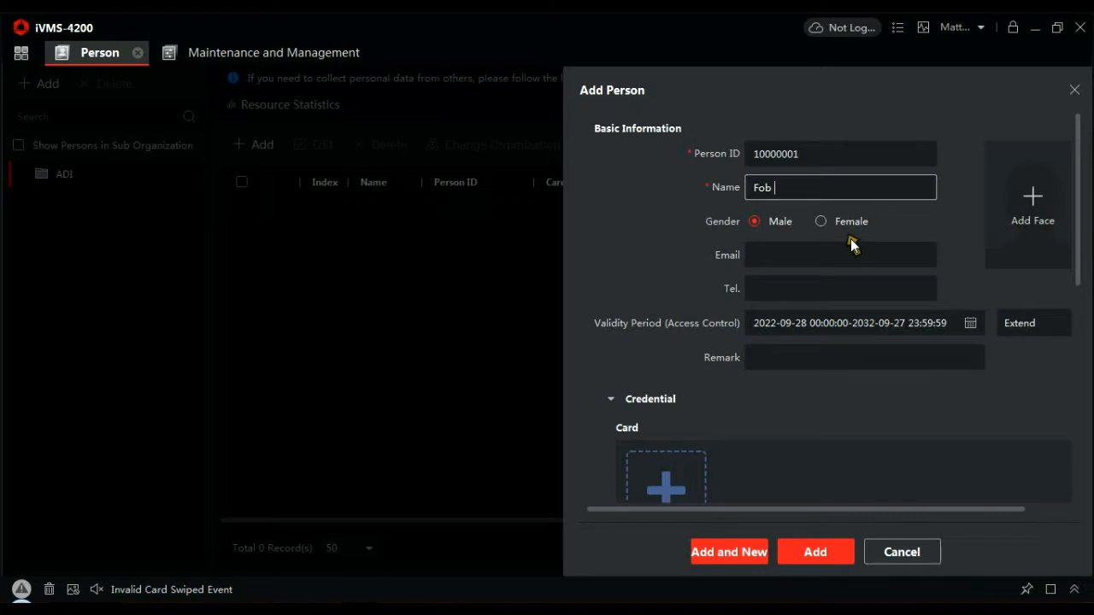
click(841, 255)
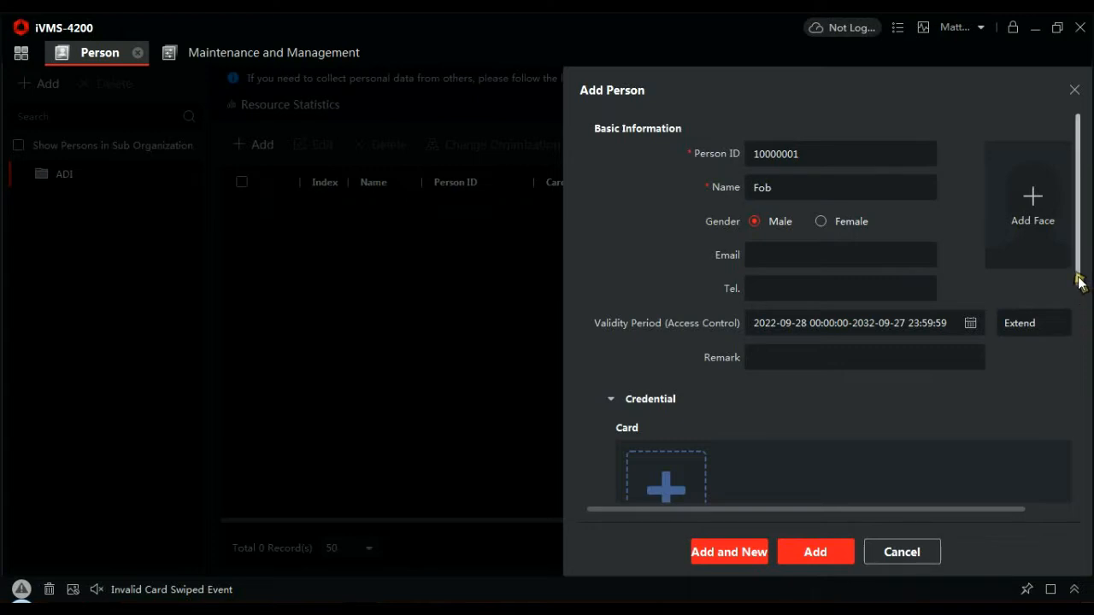
scroll(down, 3)
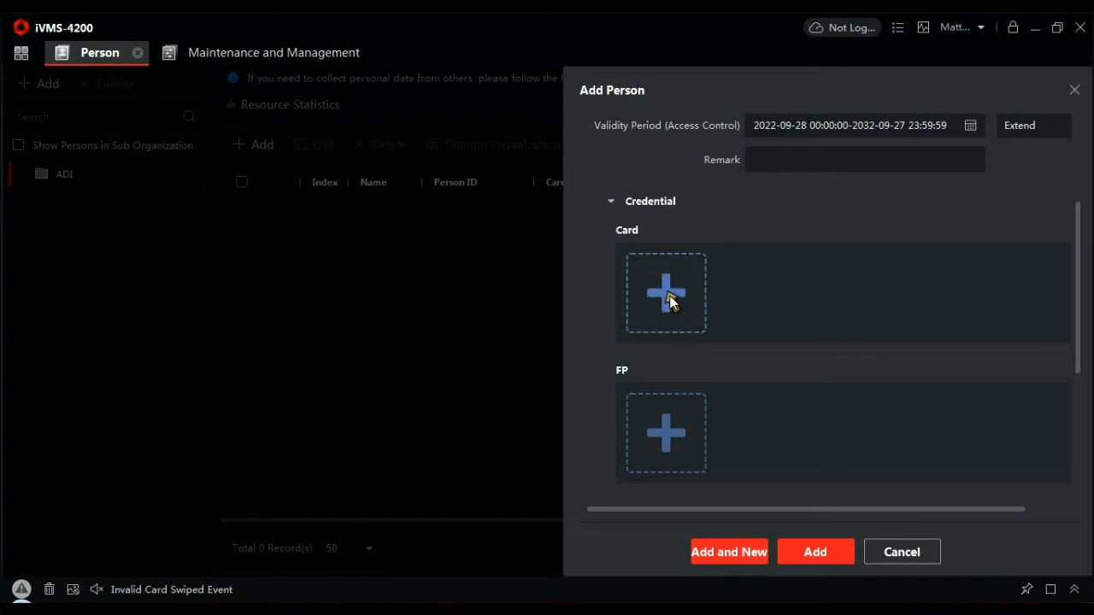
Set card reading to Local mode with enrollment station DS_K1F100_D8E
click(665, 293)
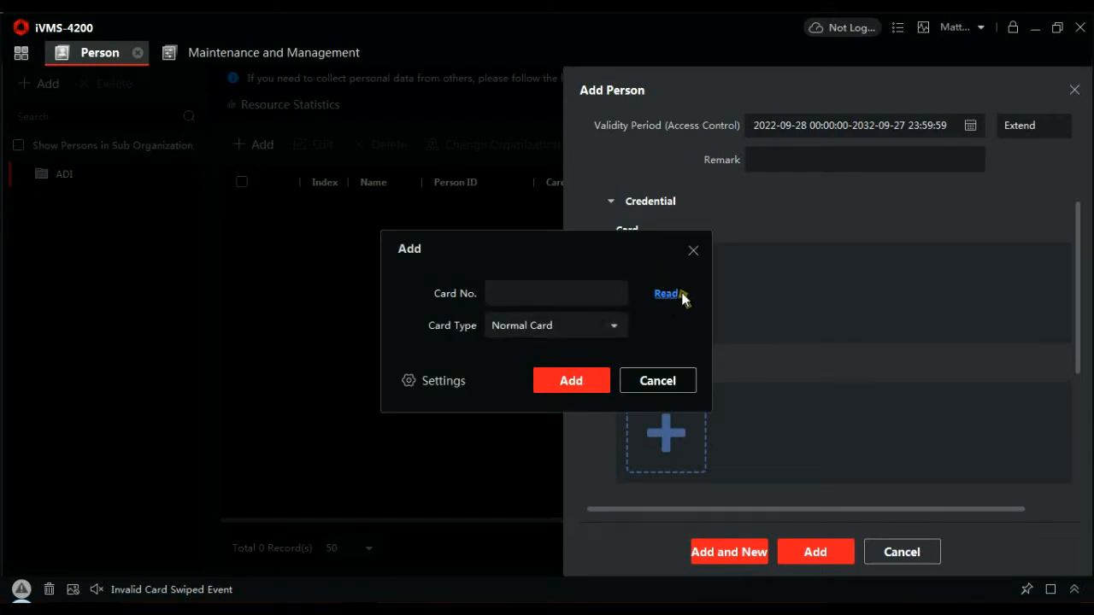
mouse_move(500, 366)
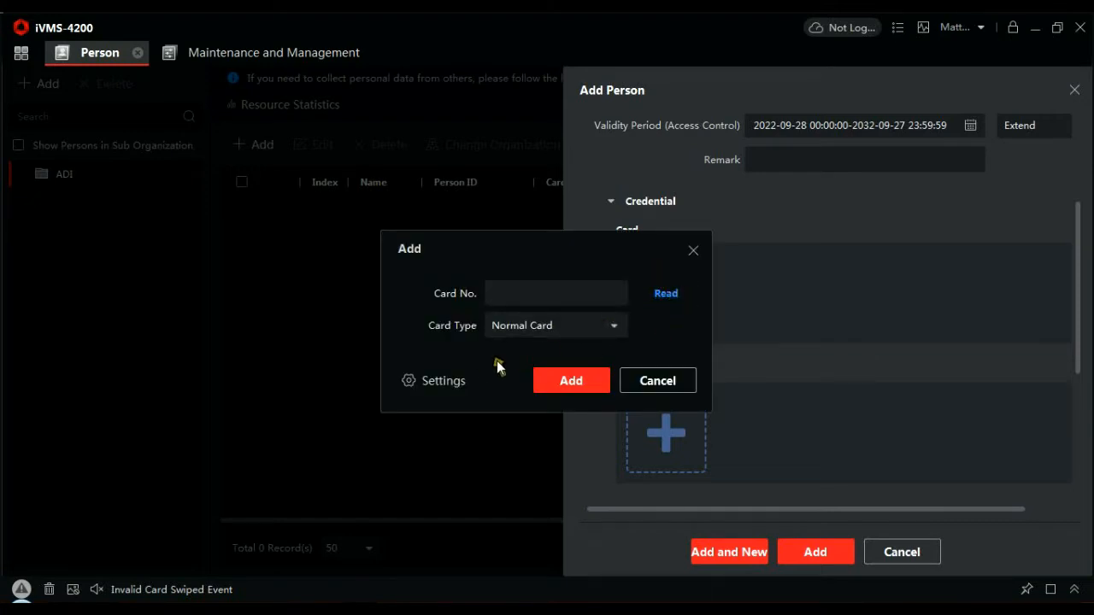
click(433, 381)
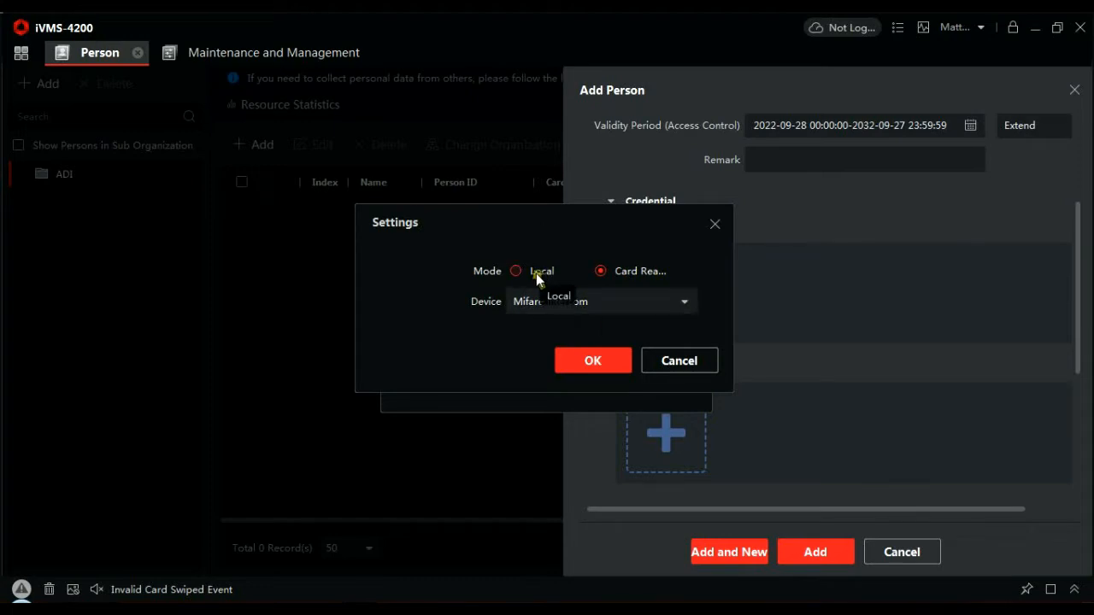
click(515, 270)
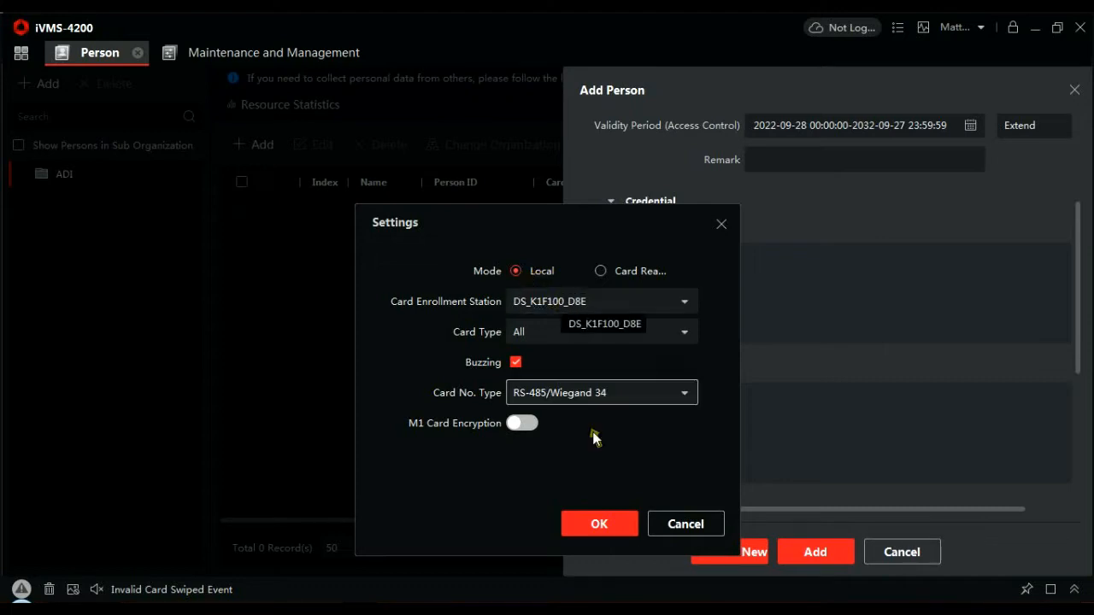
click(599, 524)
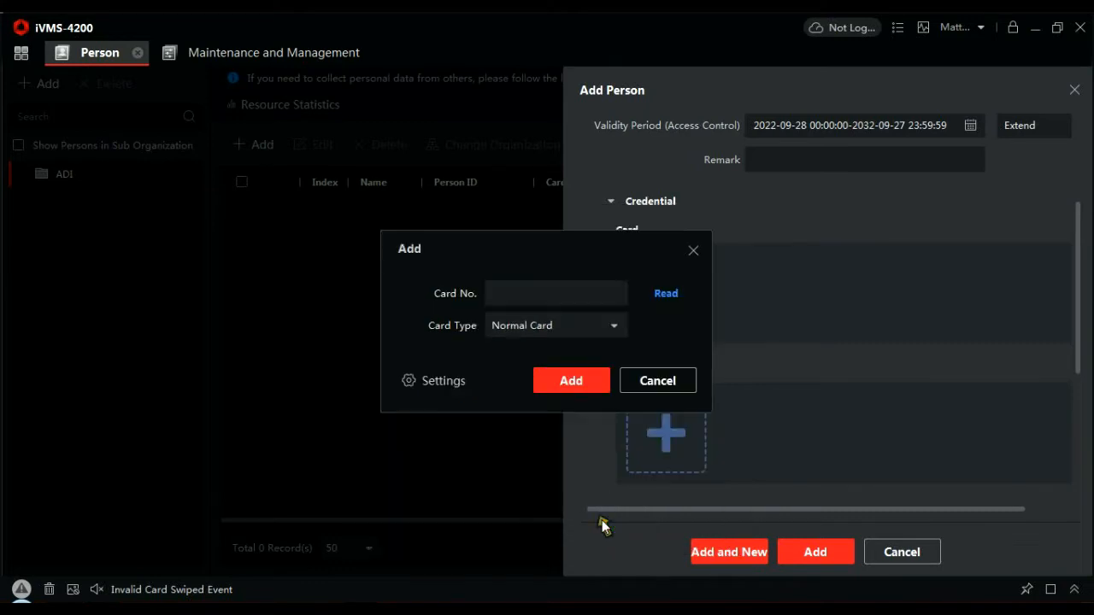
mouse_move(673, 356)
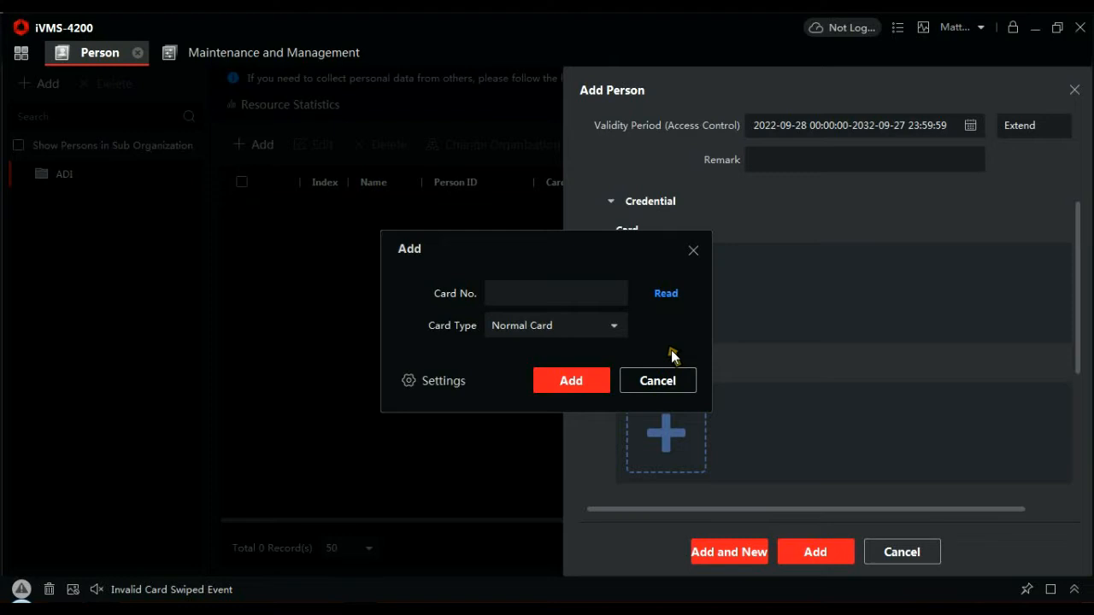
click(666, 293)
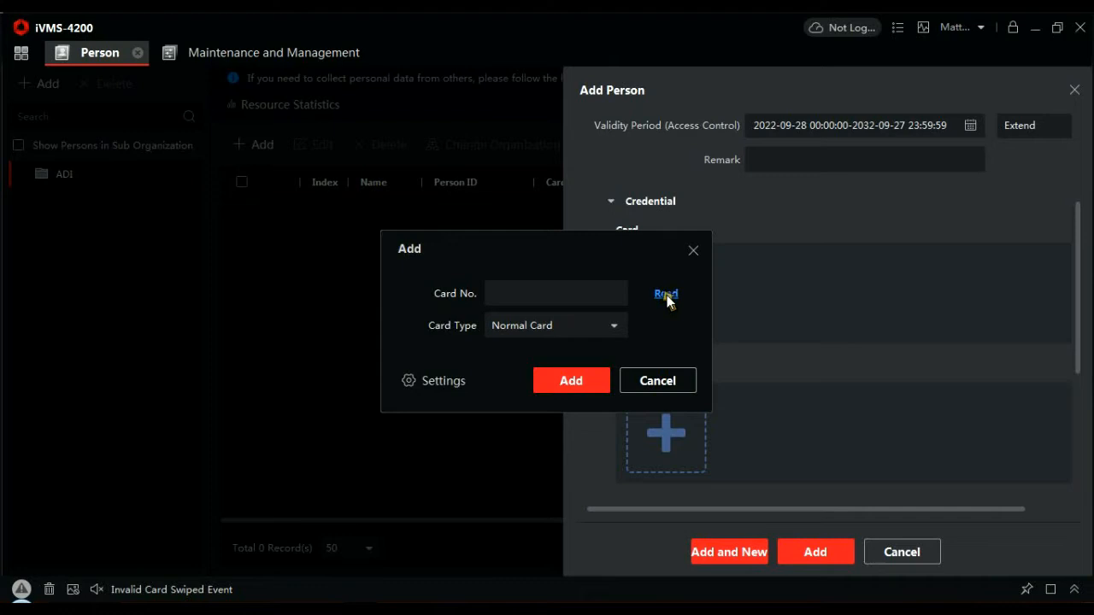
click(666, 294)
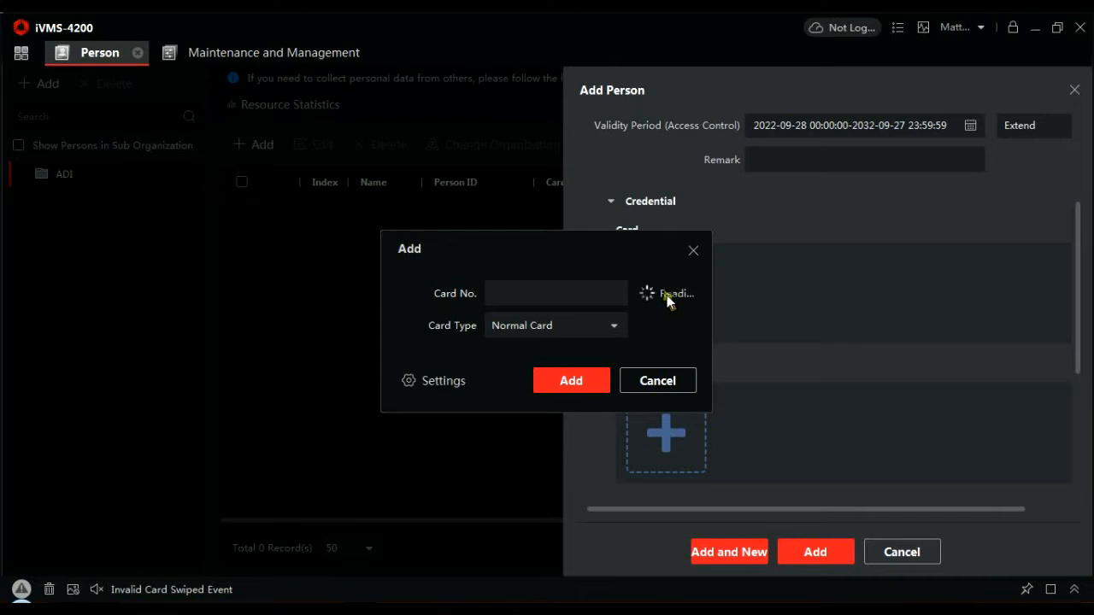
mouse_move(671, 295)
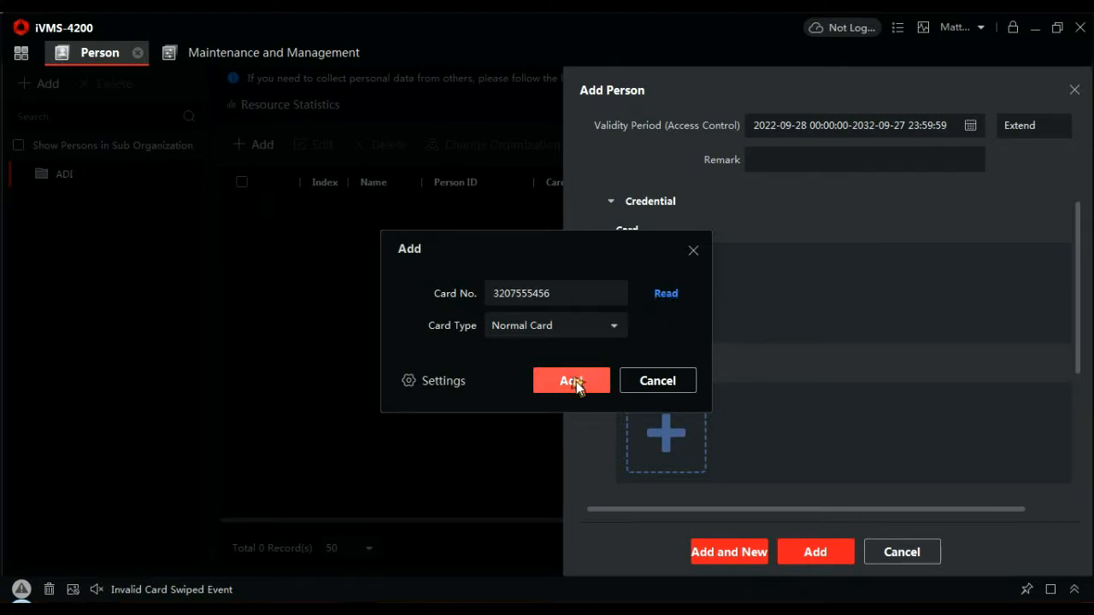
click(571, 380)
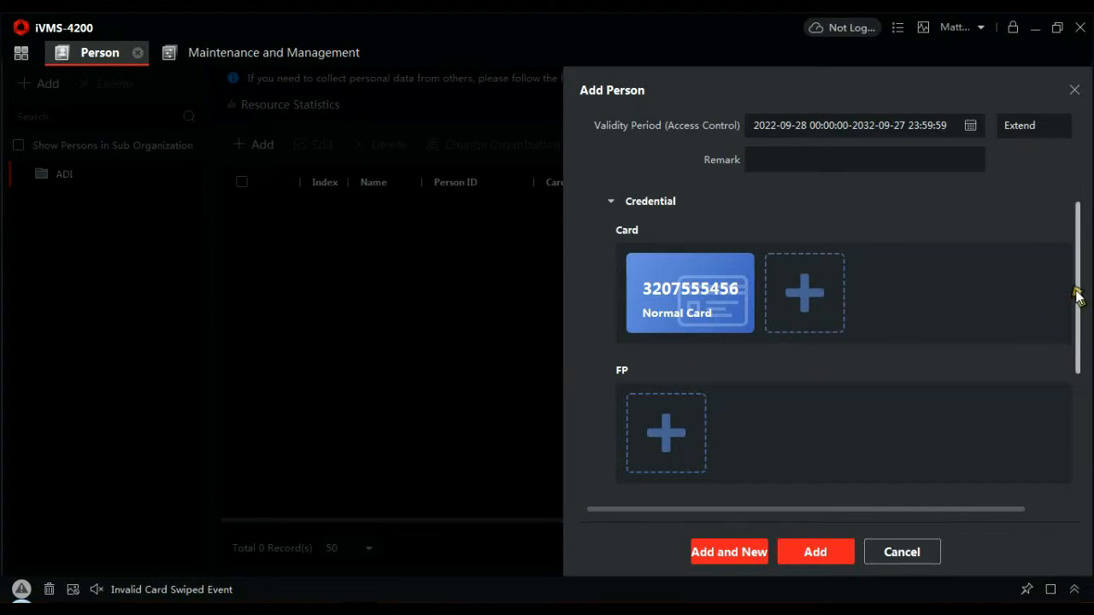
Bind Fob to the Analog Indoor Station with floor 1, room 1, and save
scroll(down, 3)
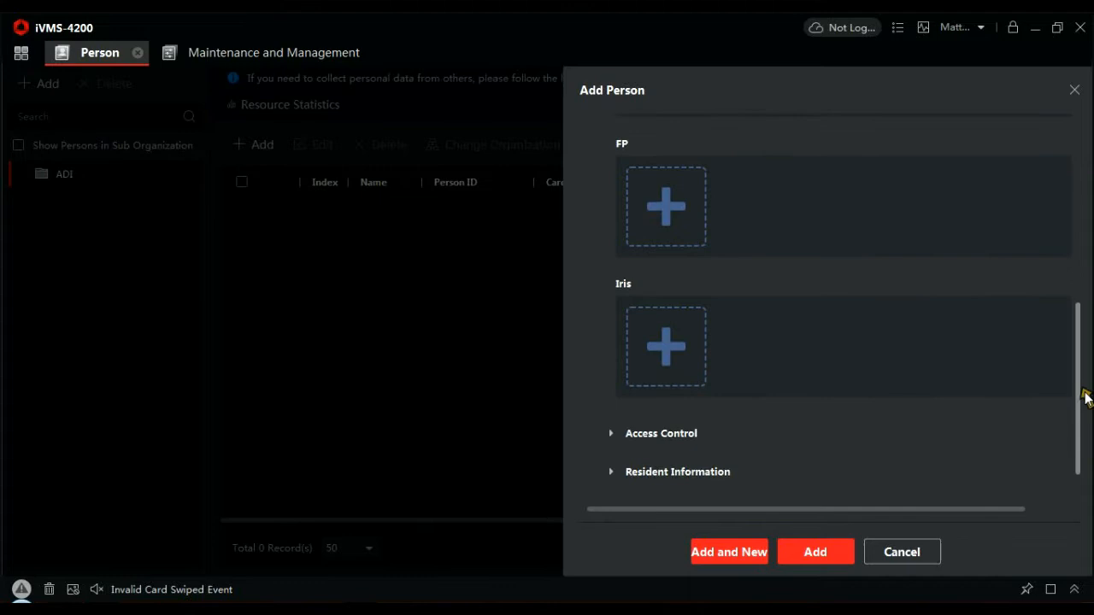
scroll(down, 3)
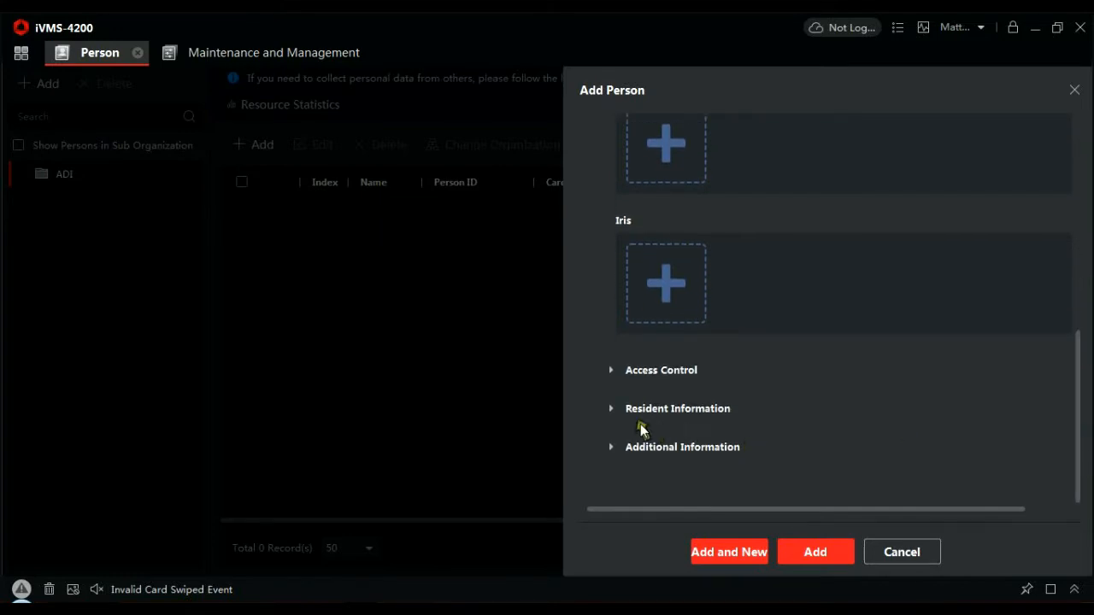
click(677, 408)
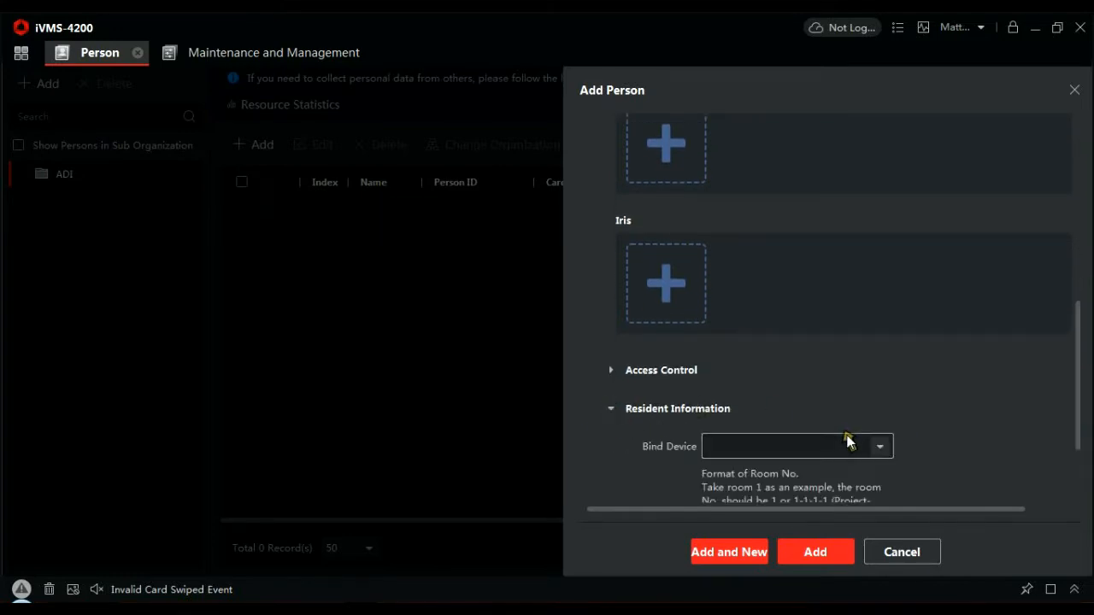
click(879, 445)
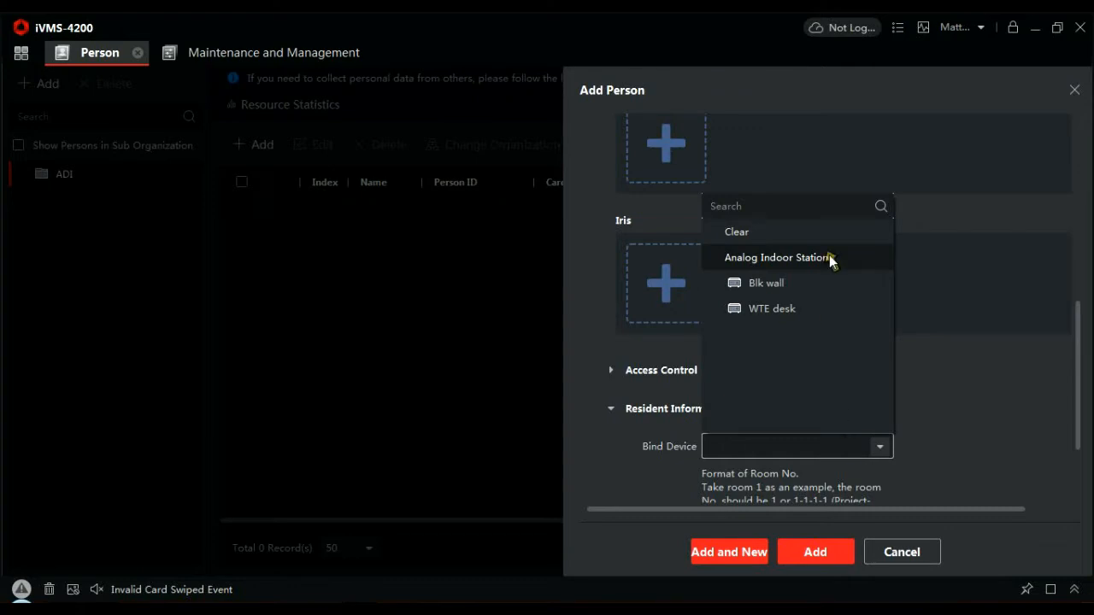
click(777, 257)
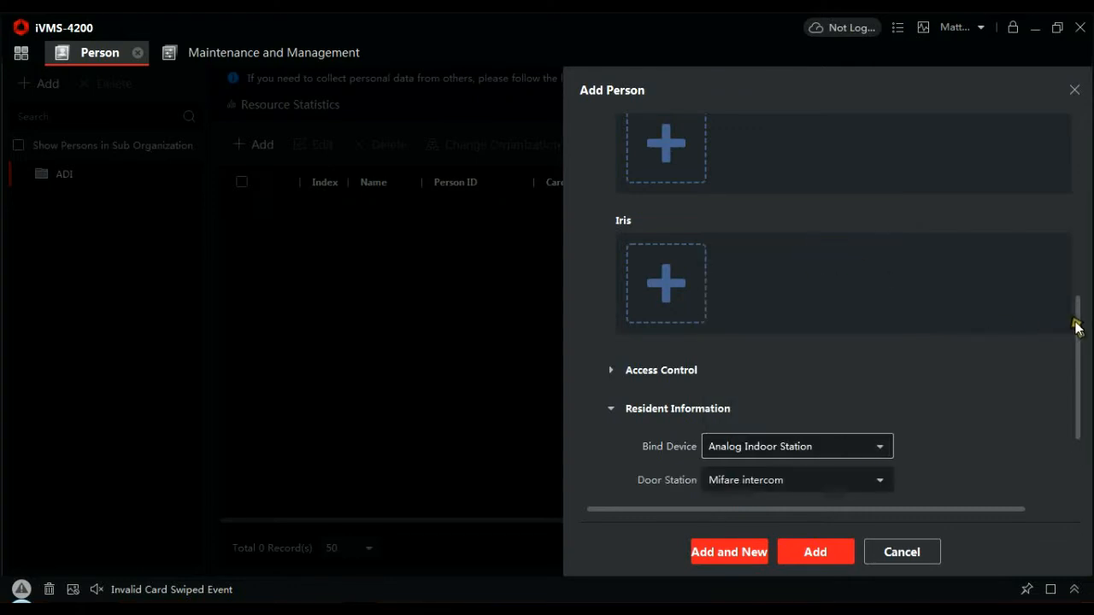
scroll(down, 3)
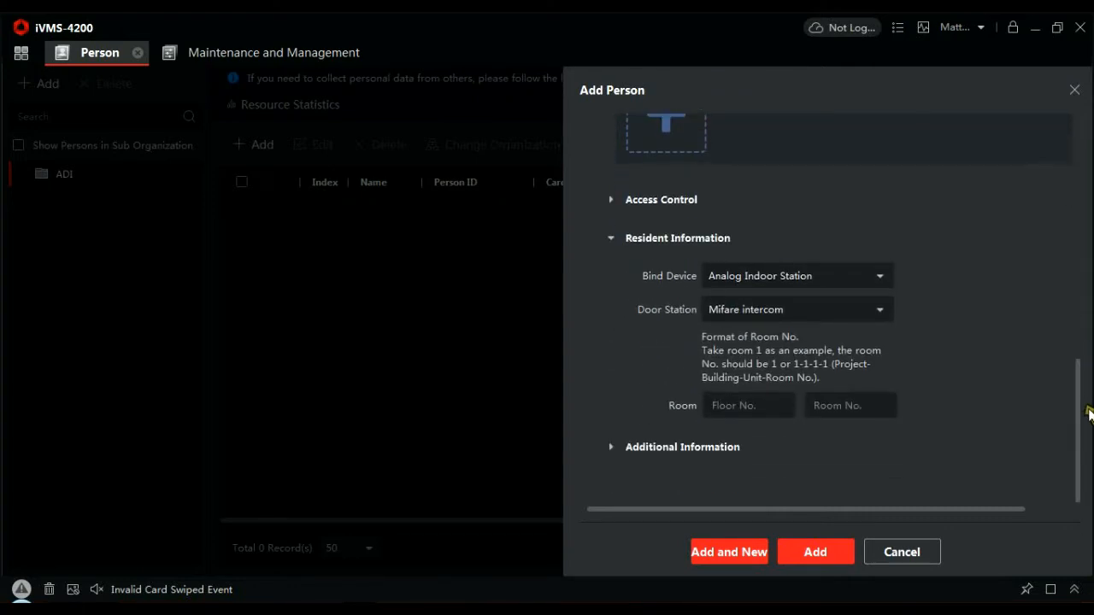
mouse_move(850, 341)
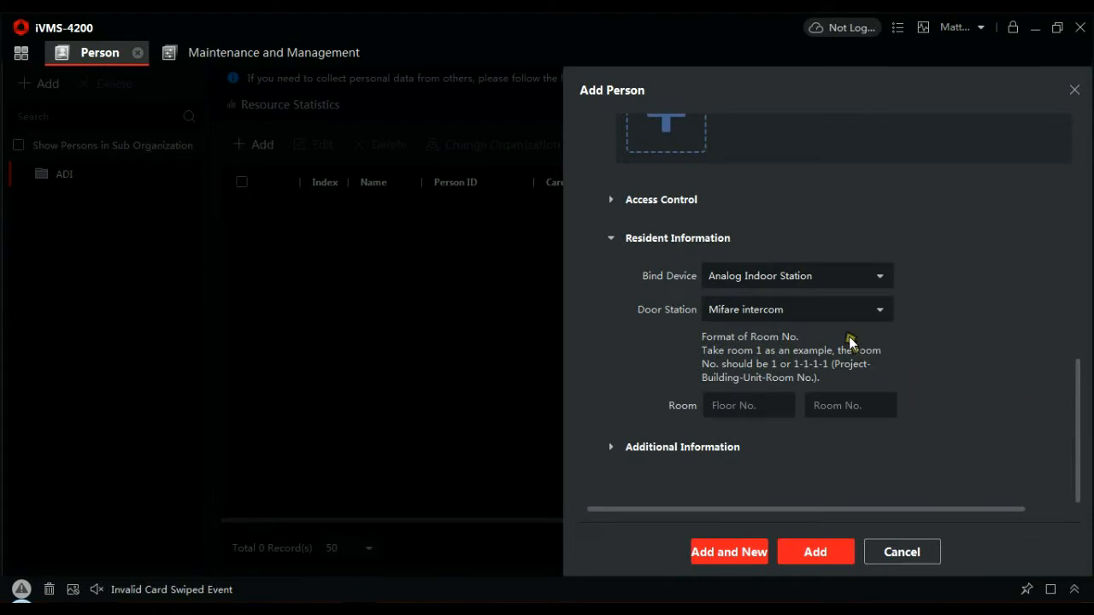
mouse_move(990, 335)
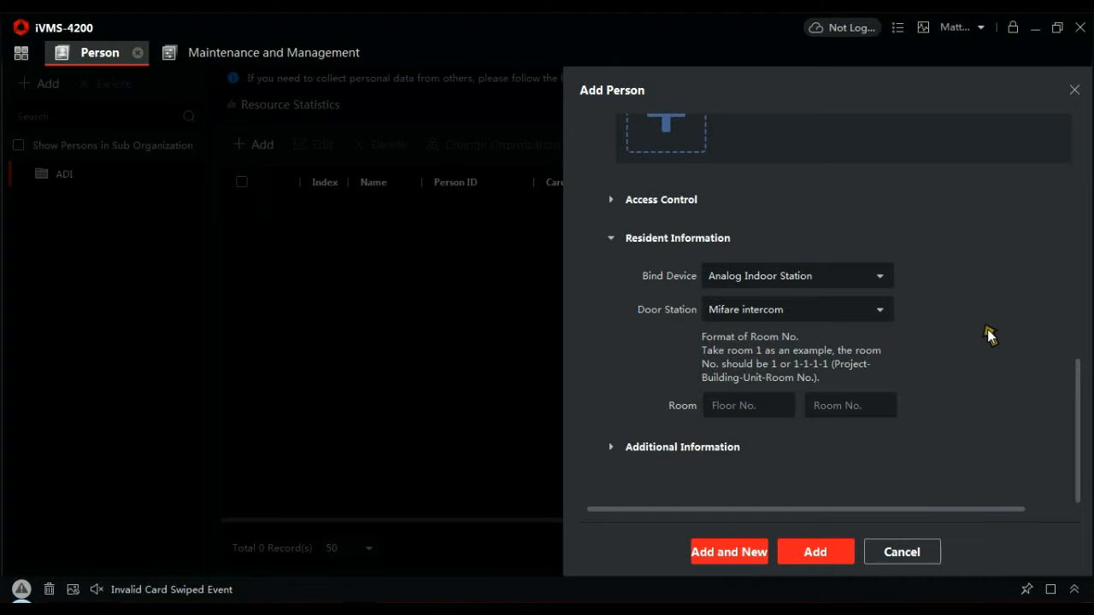
mouse_move(904, 336)
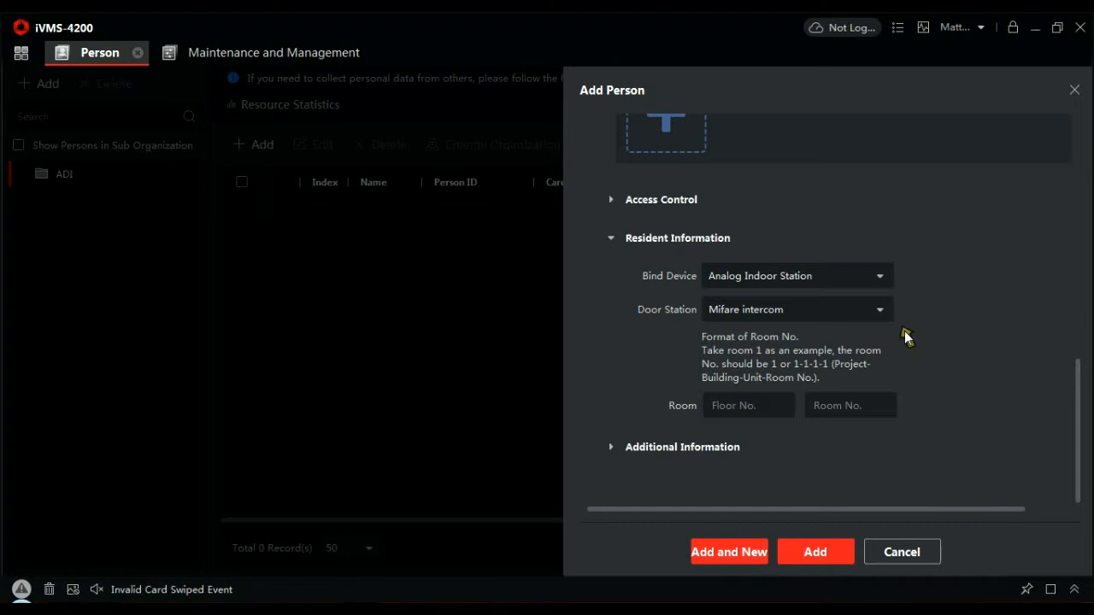
mouse_move(951, 335)
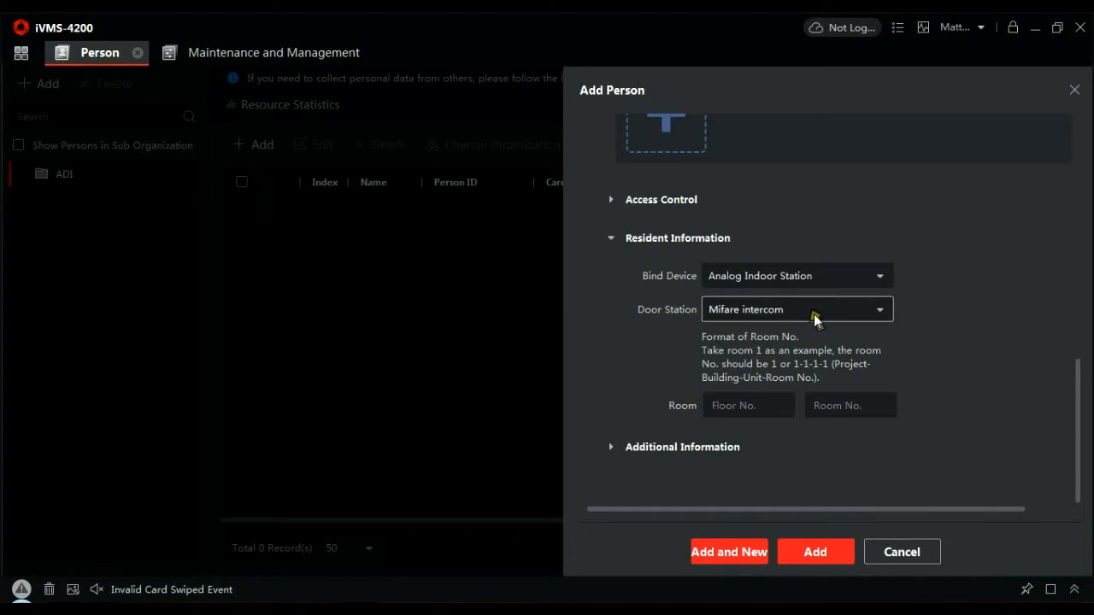
click(748, 405)
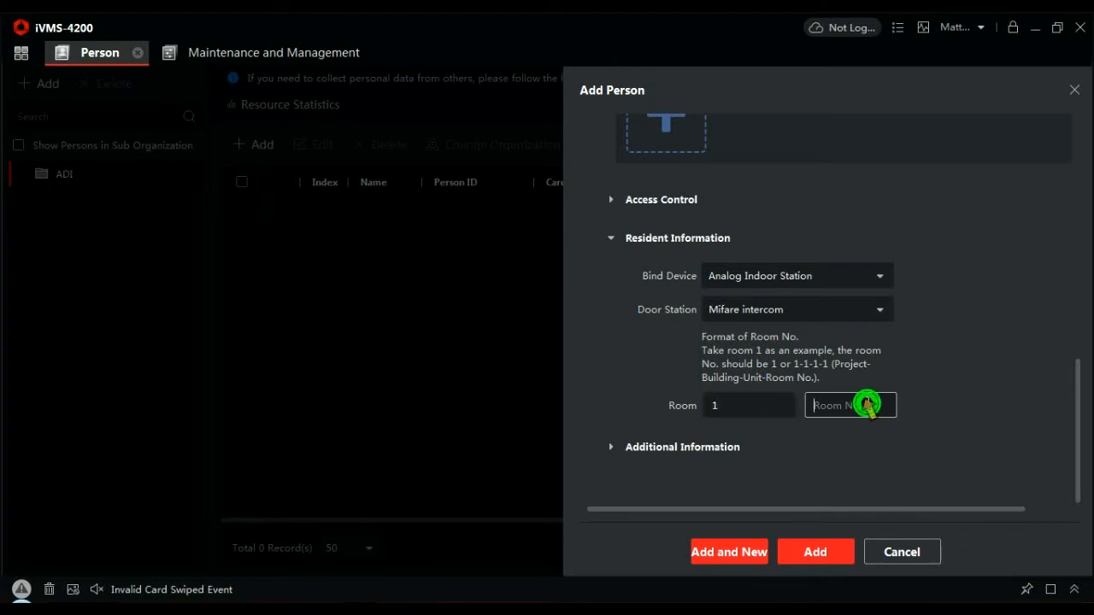
text(1)
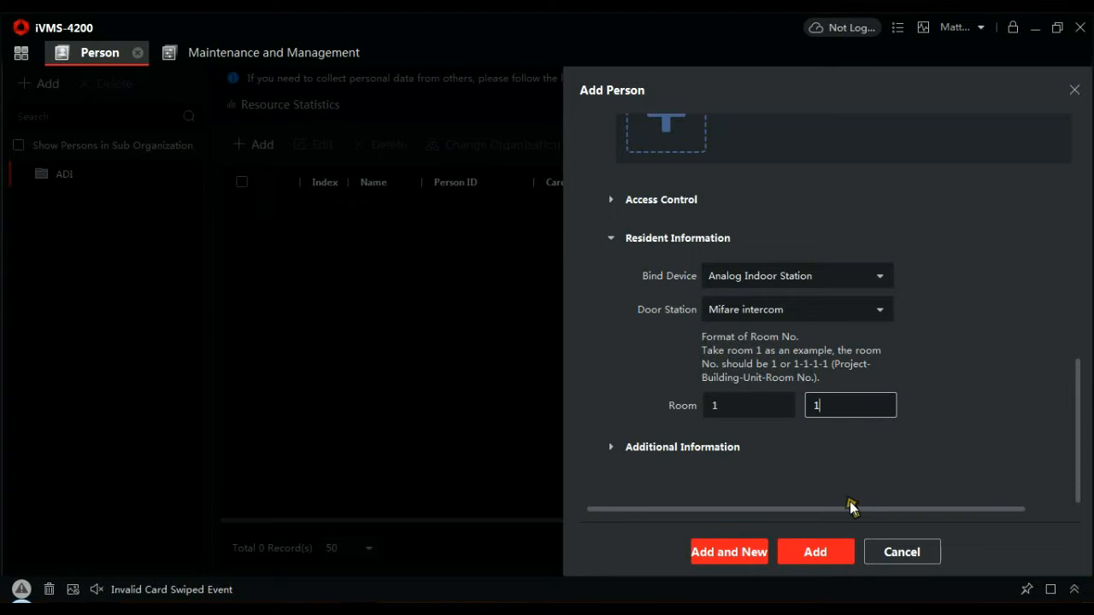
click(815, 551)
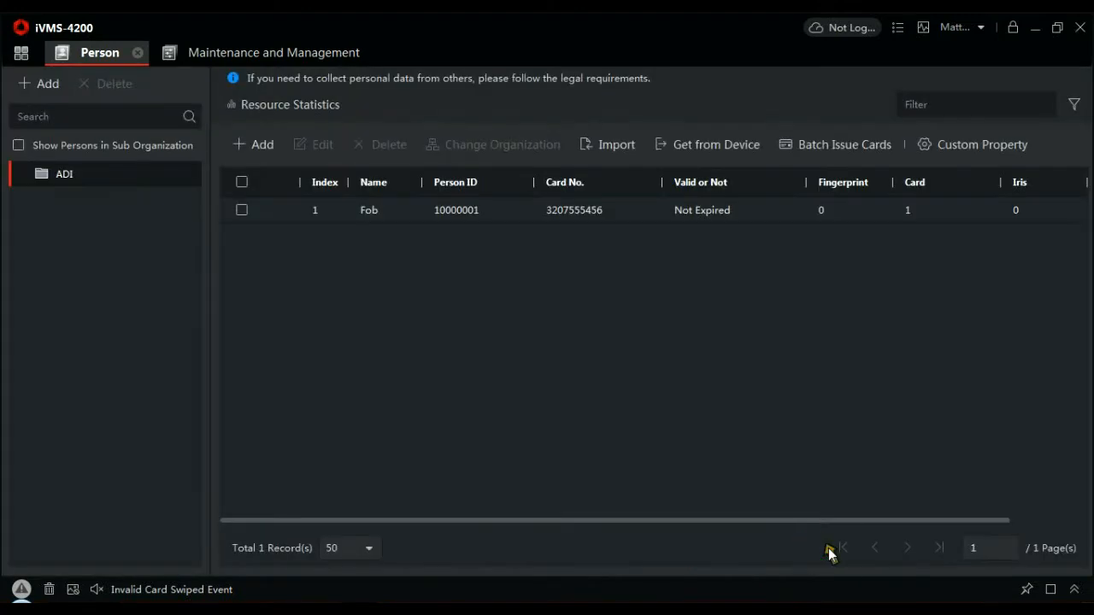
mouse_move(830, 416)
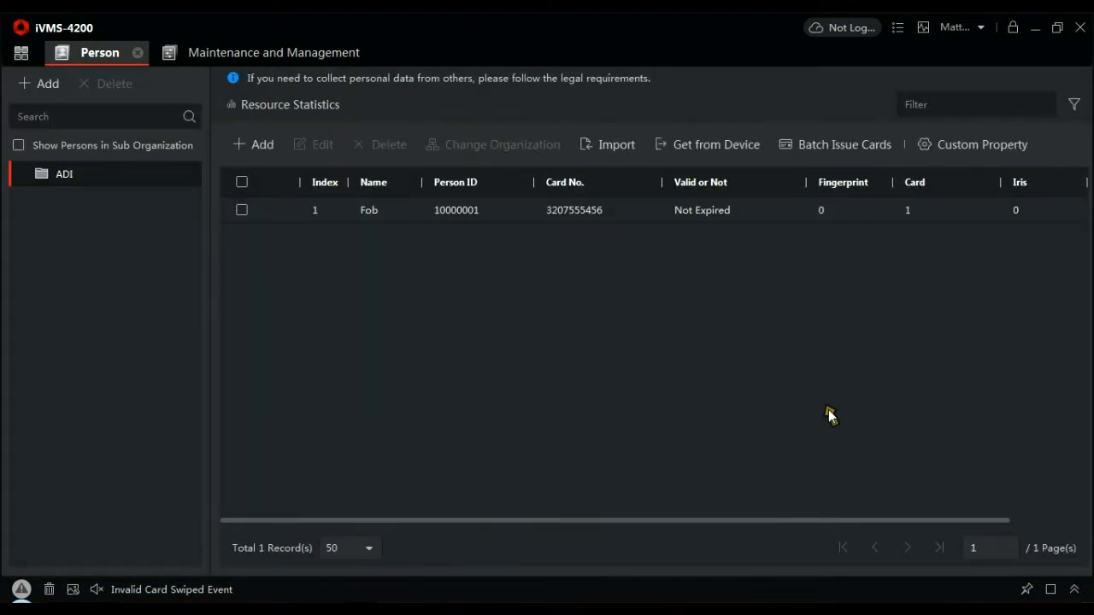
Add a second person named 'yell fob' with ID 10000002 and scroll to Credential
click(253, 144)
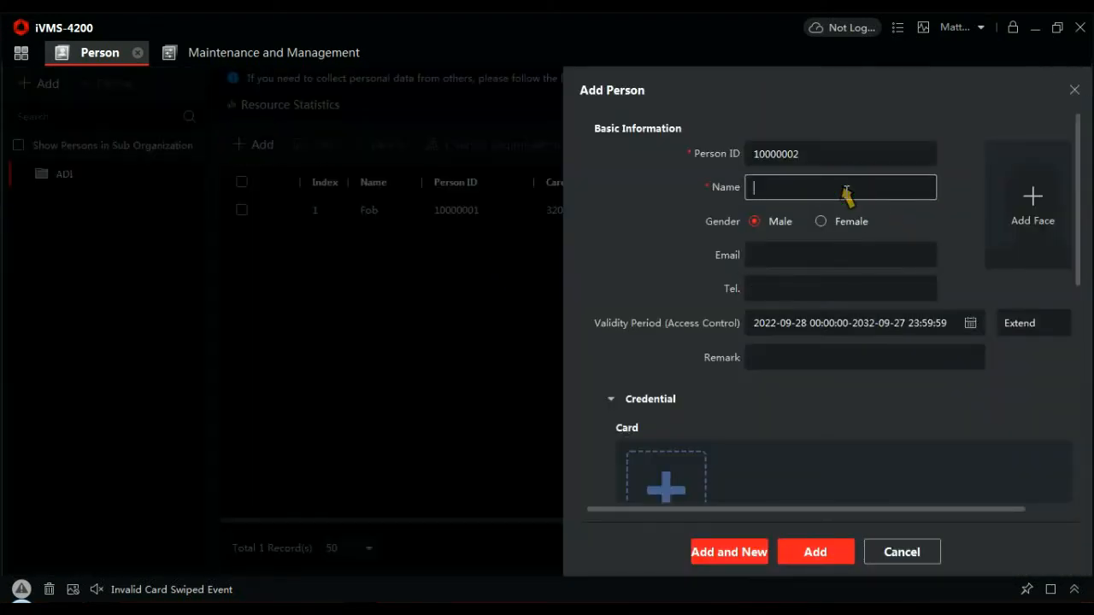
text(yell)
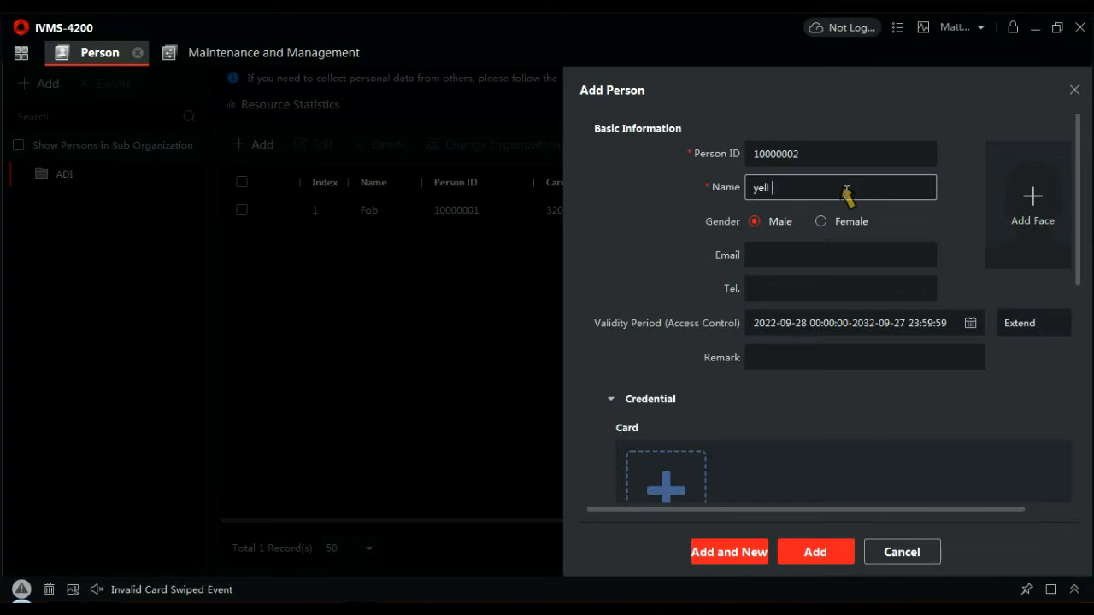
text(fob)
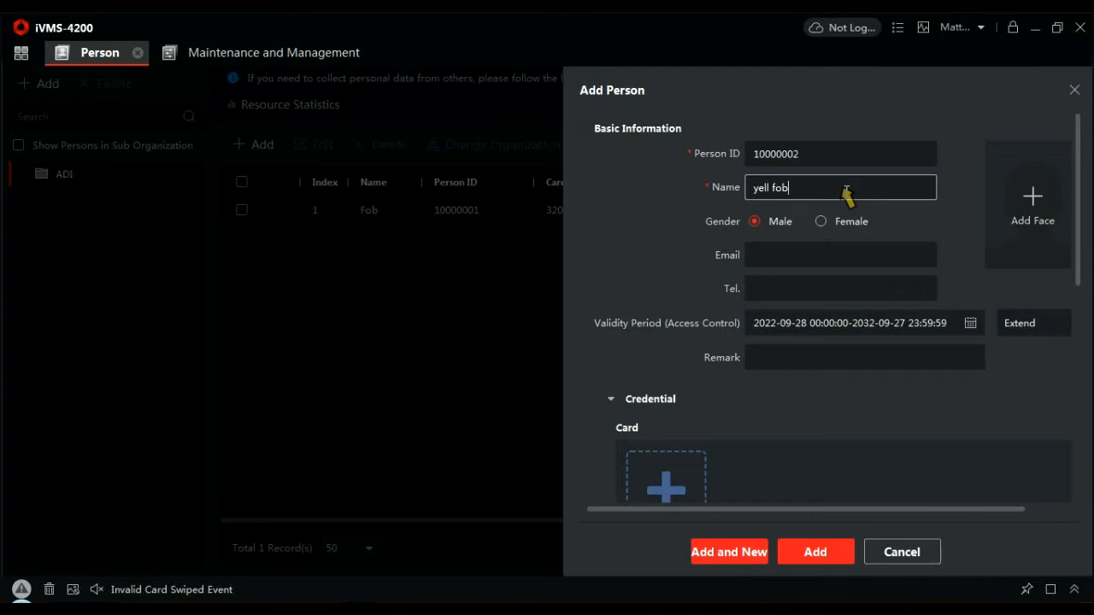
mouse_move(839, 403)
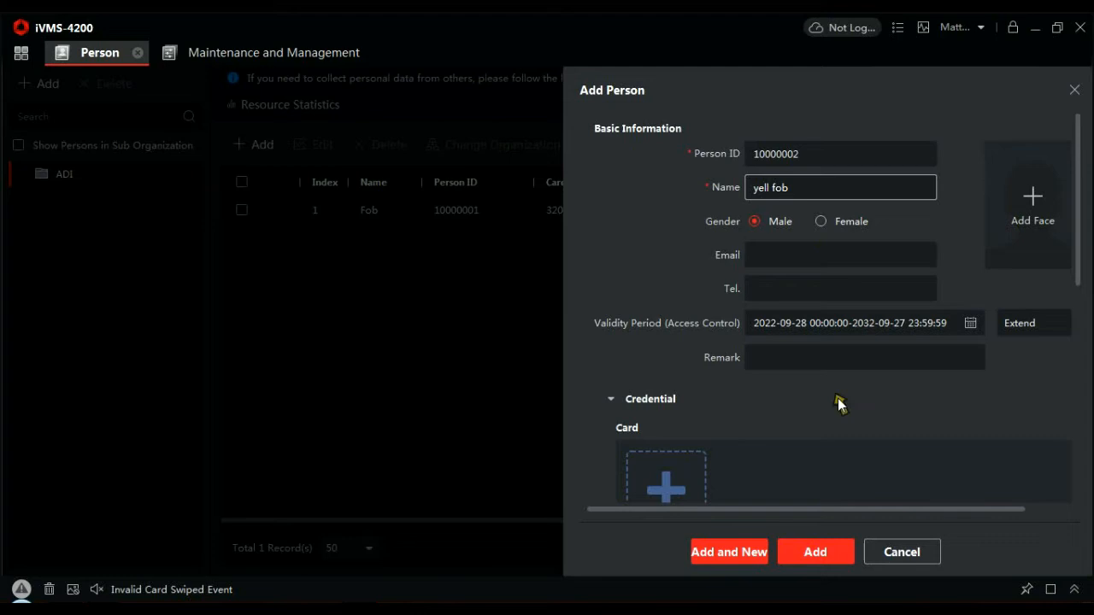
mouse_move(1079, 310)
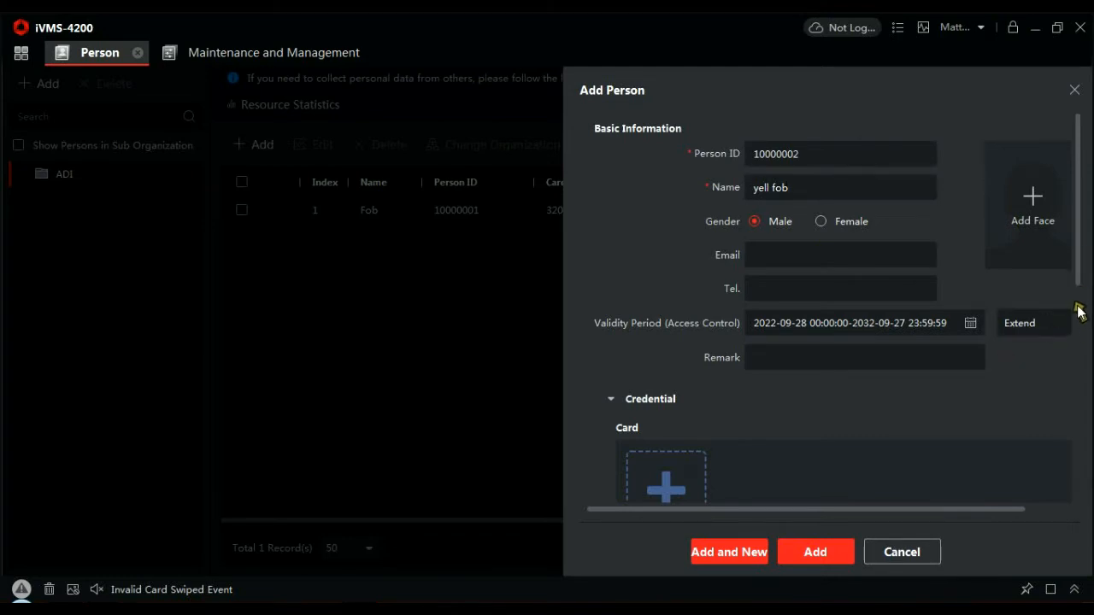
scroll(down, 3)
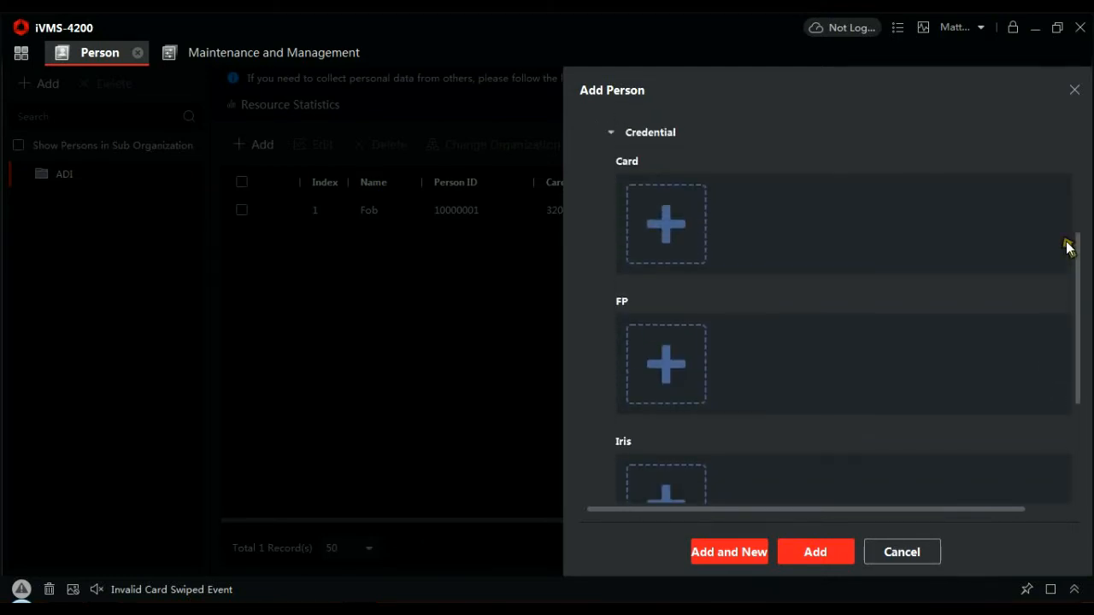
Set card reading to Card Reader mode using the Mifare intercom device
click(665, 224)
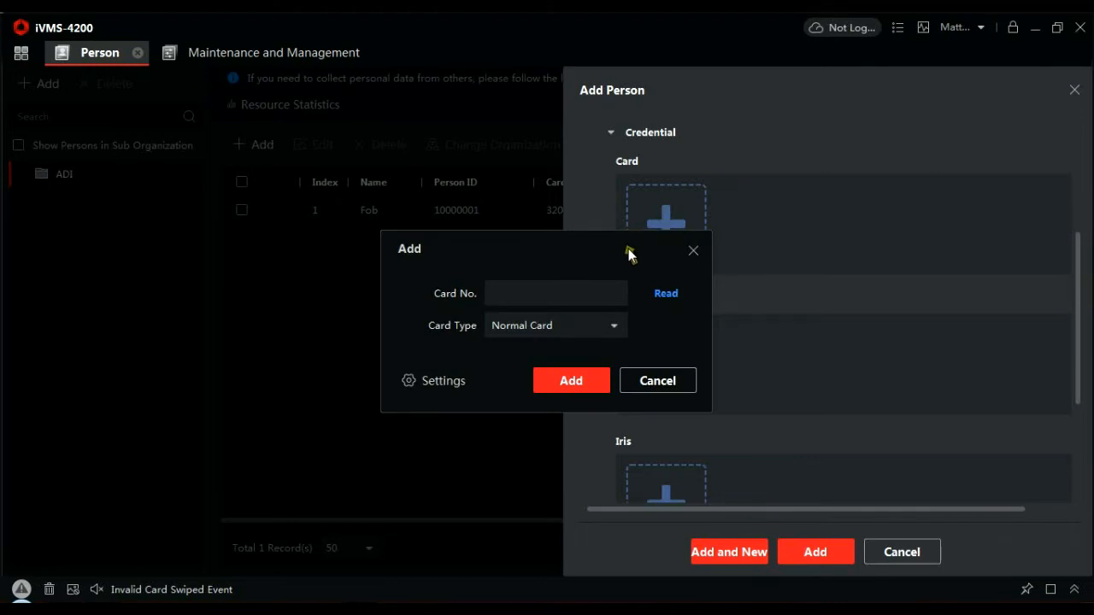
click(433, 380)
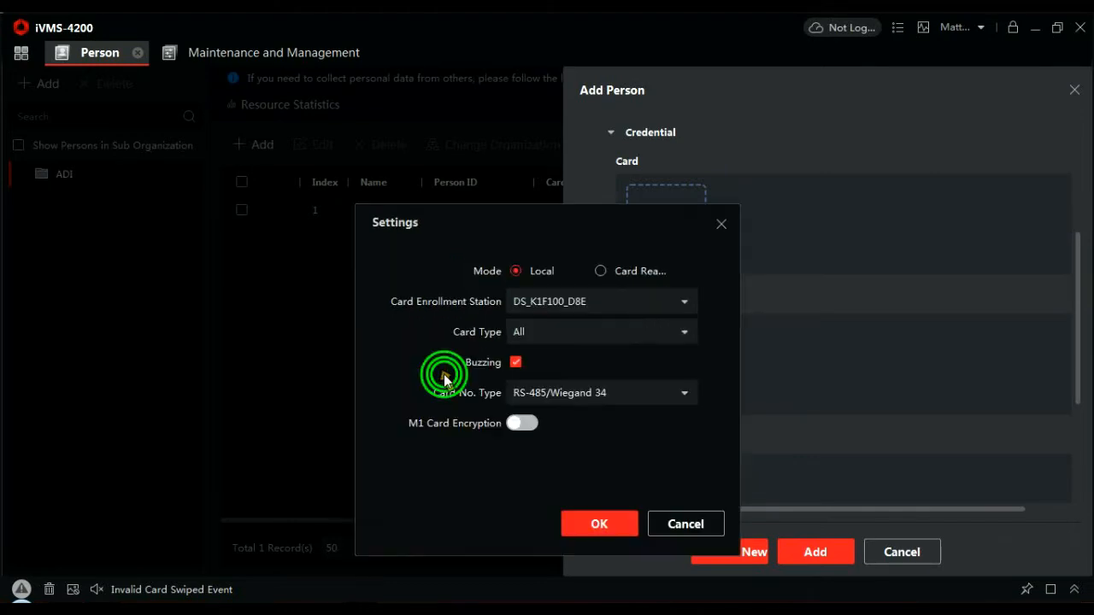
click(600, 271)
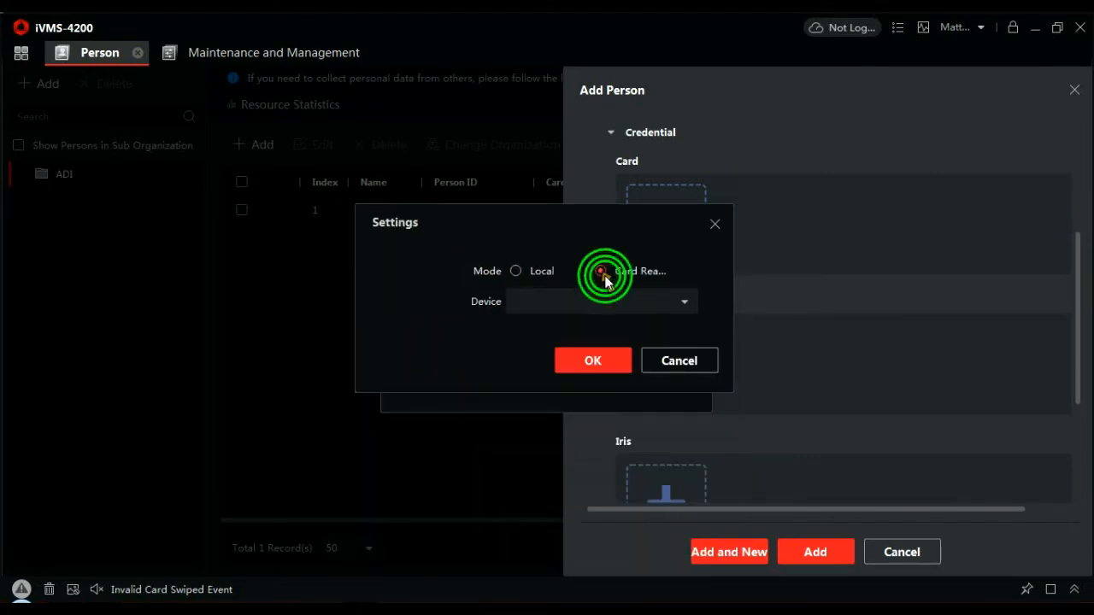
click(598, 301)
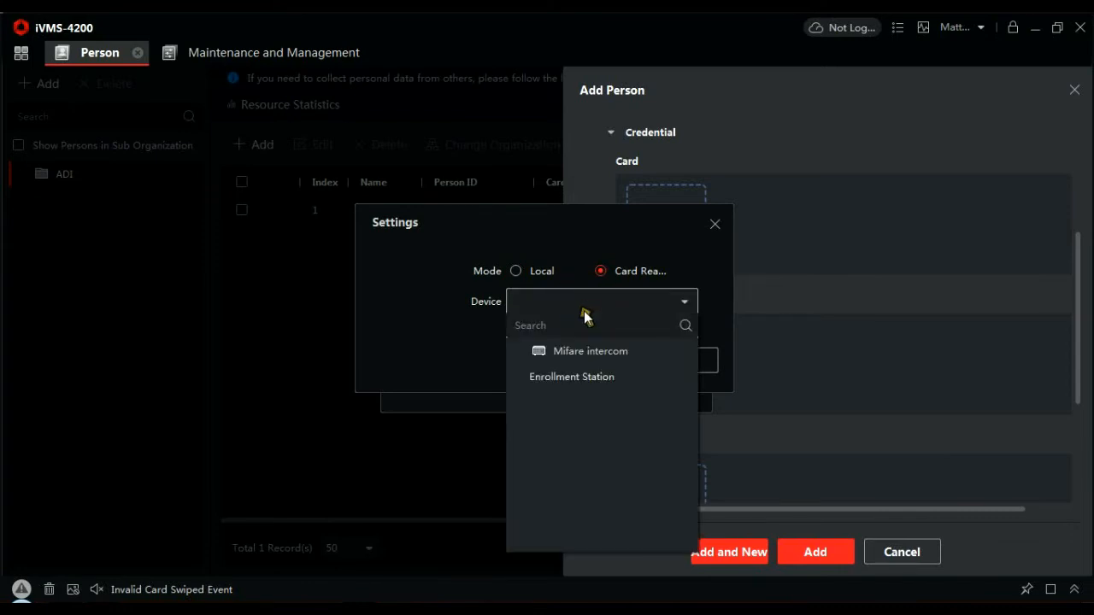
click(590, 351)
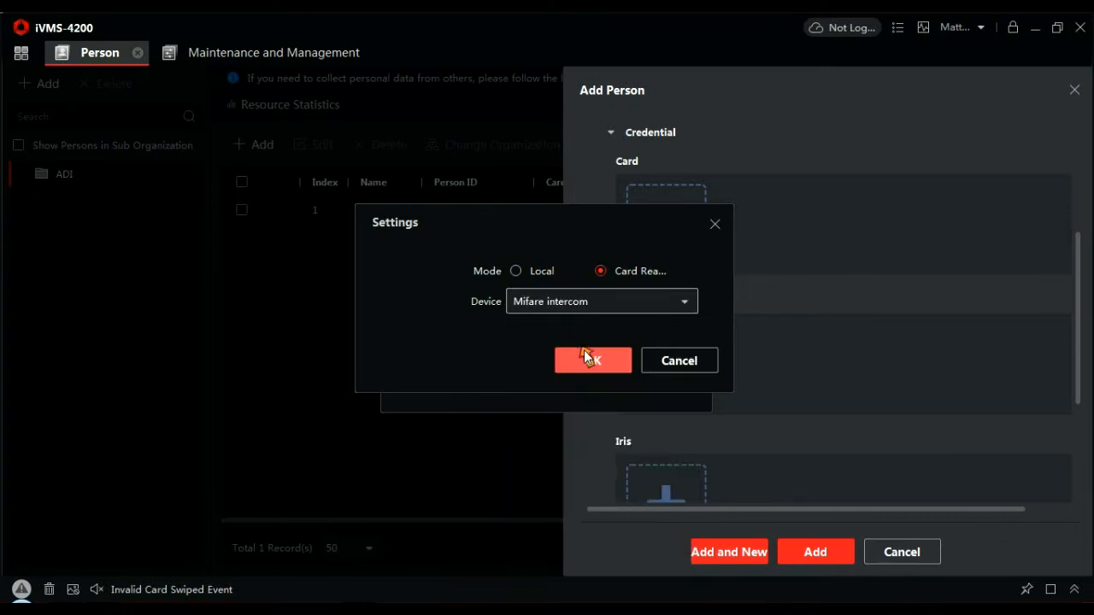
click(592, 360)
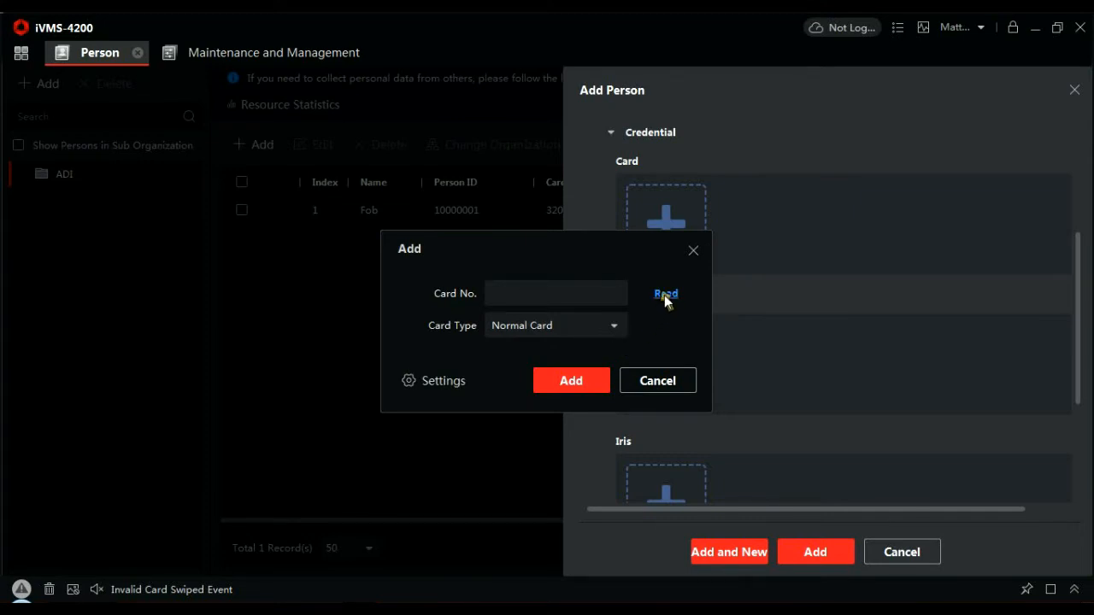
click(666, 294)
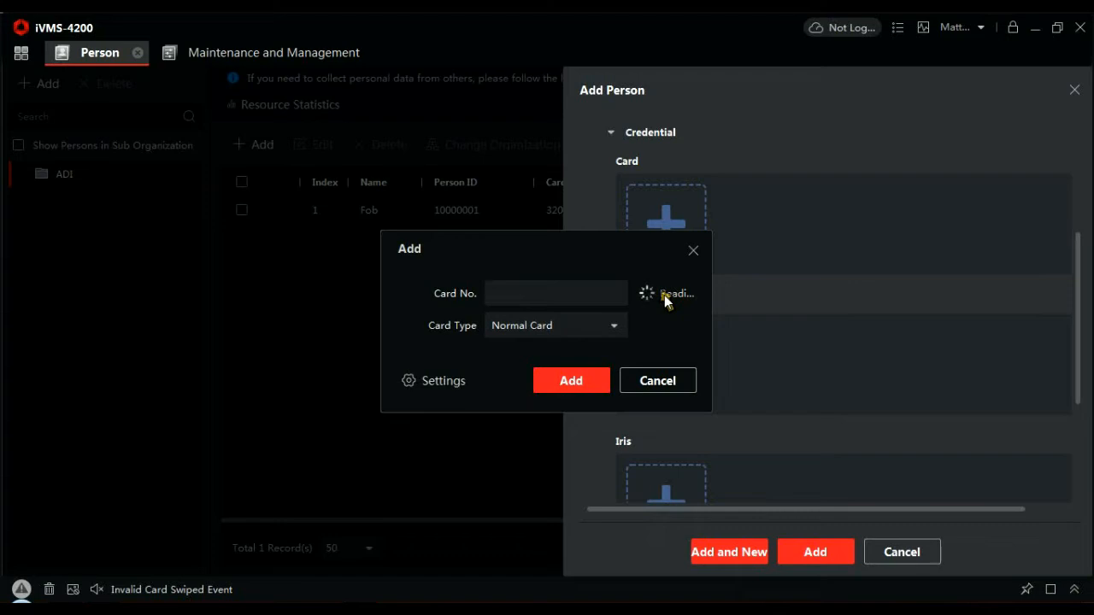
click(676, 294)
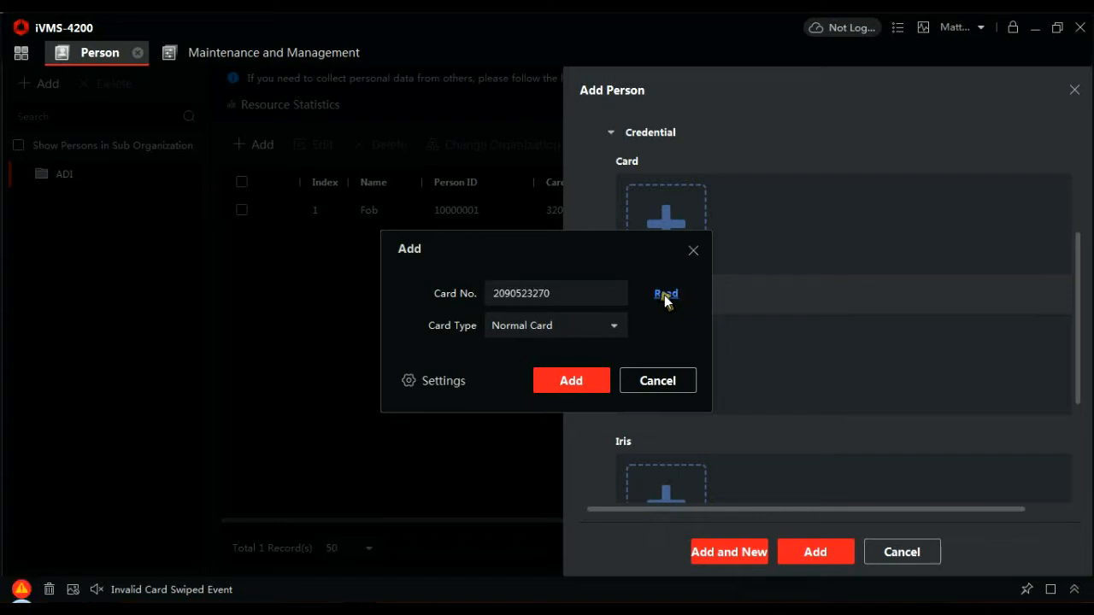
mouse_move(620, 346)
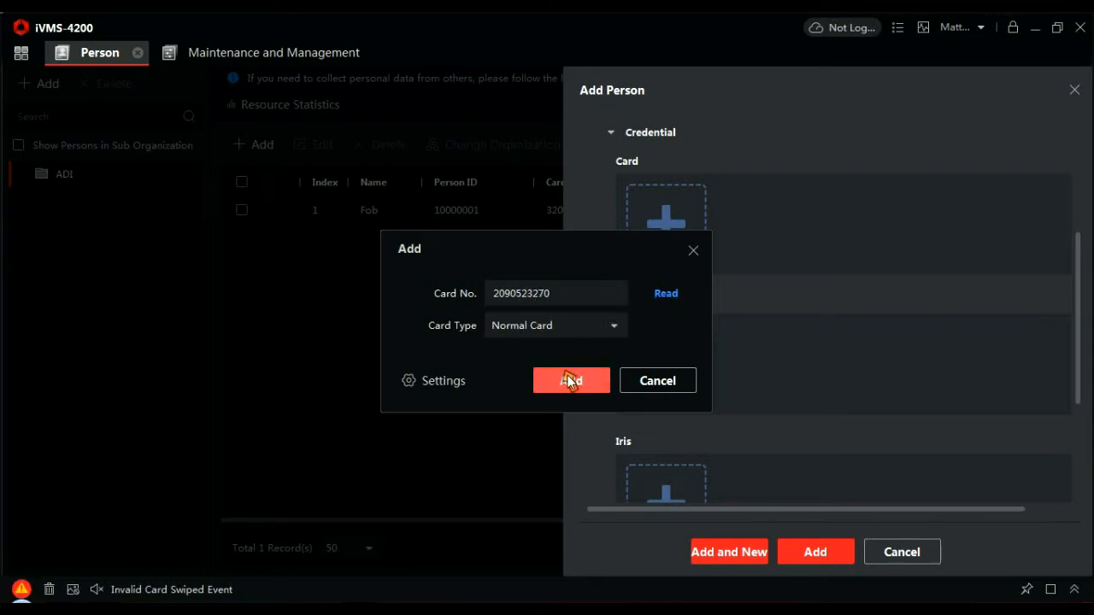
click(571, 380)
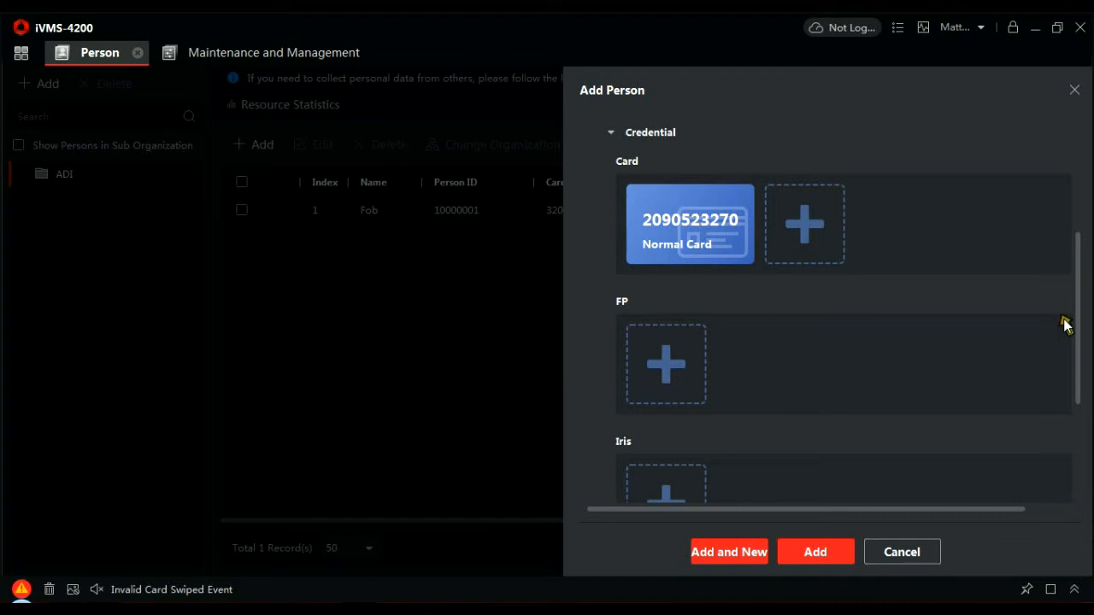
Bind yell fob to the Analog Indoor Station with floor 1, room 1, and save
scroll(down, 3)
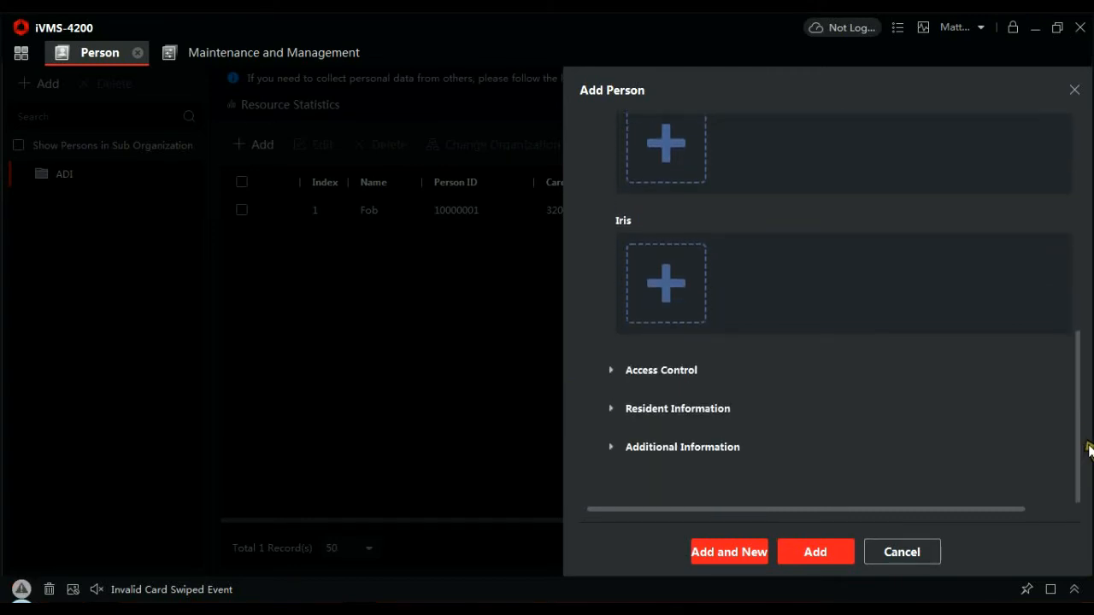
click(611, 408)
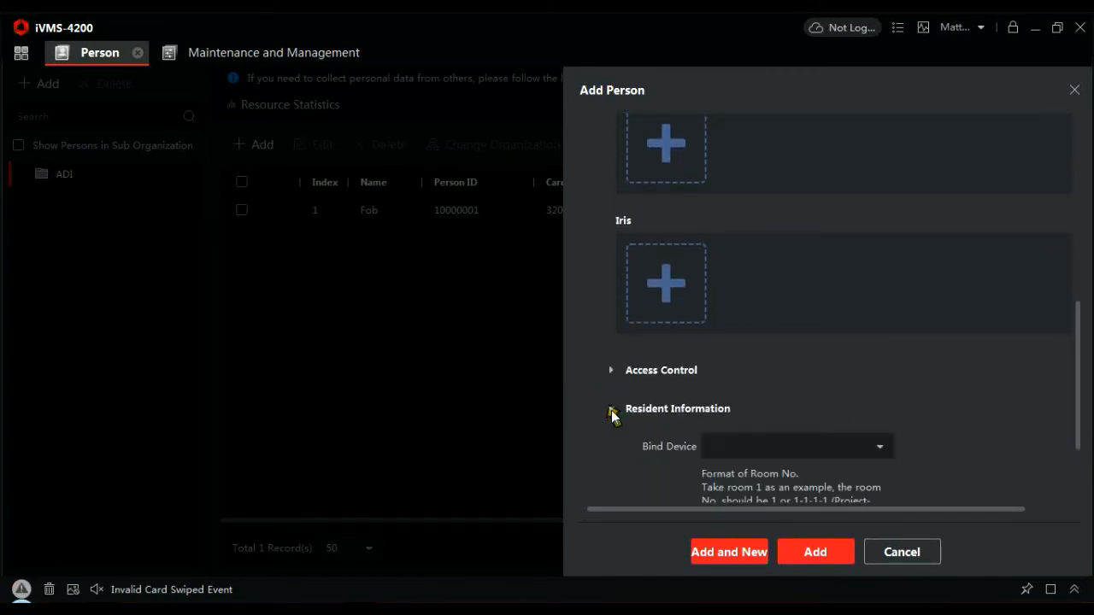
click(879, 446)
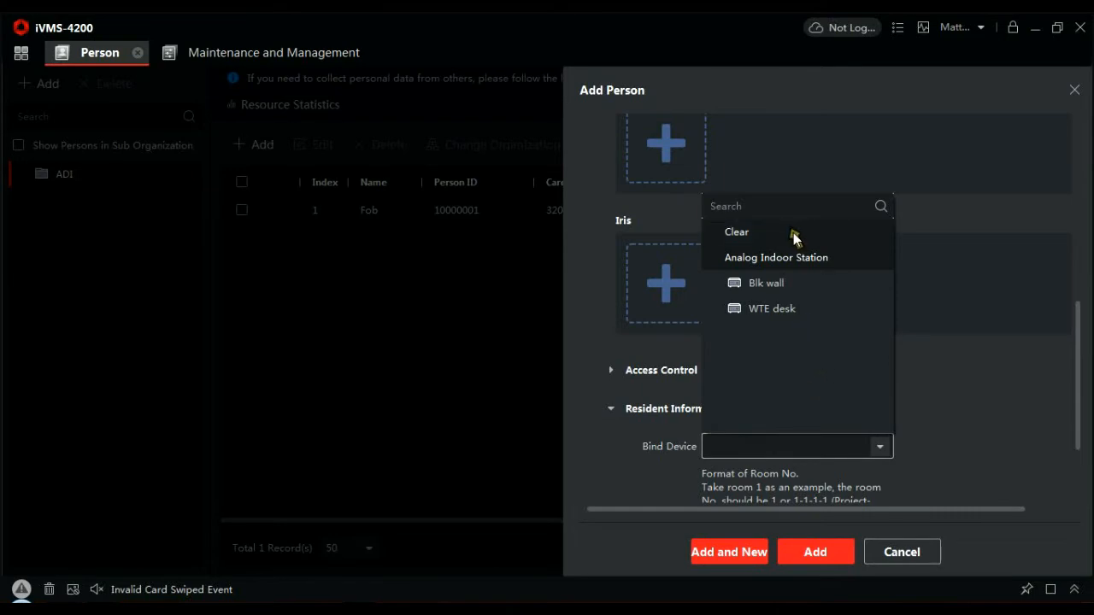
click(776, 257)
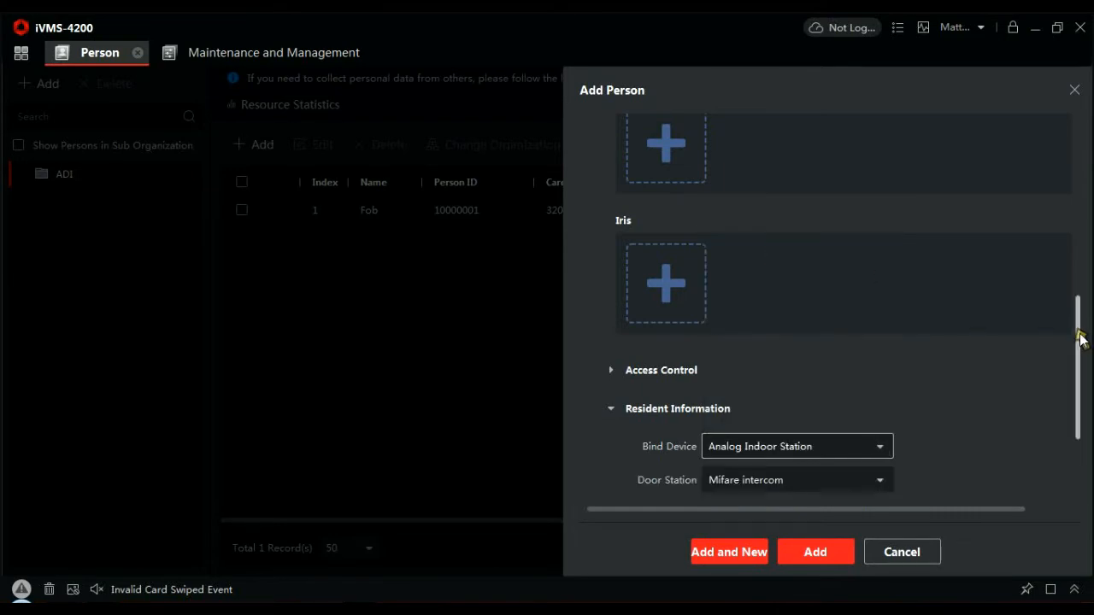
scroll(down, 3)
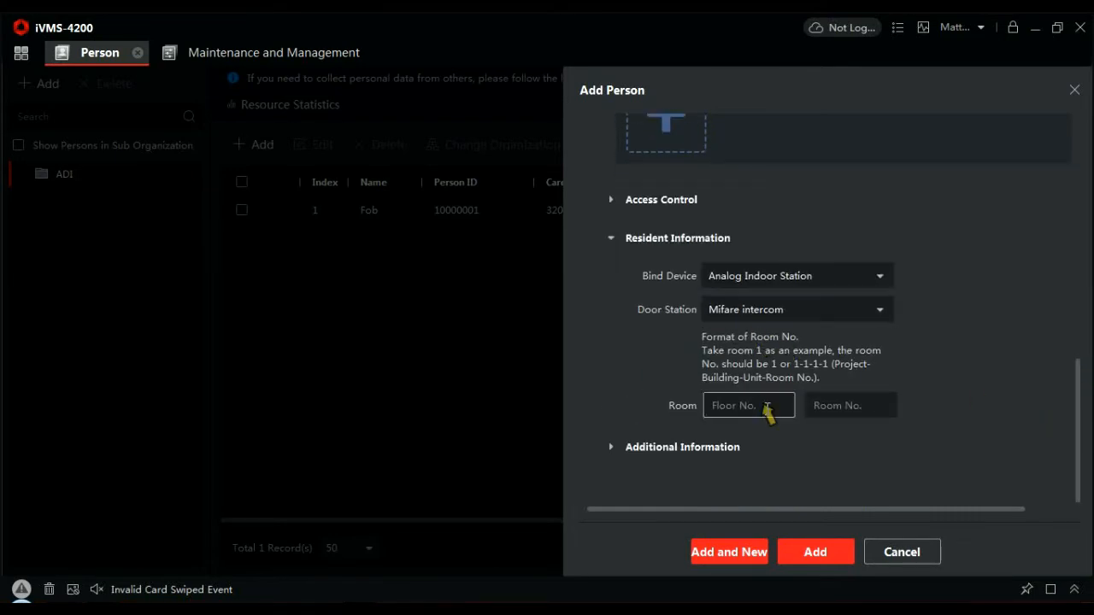
text(1)
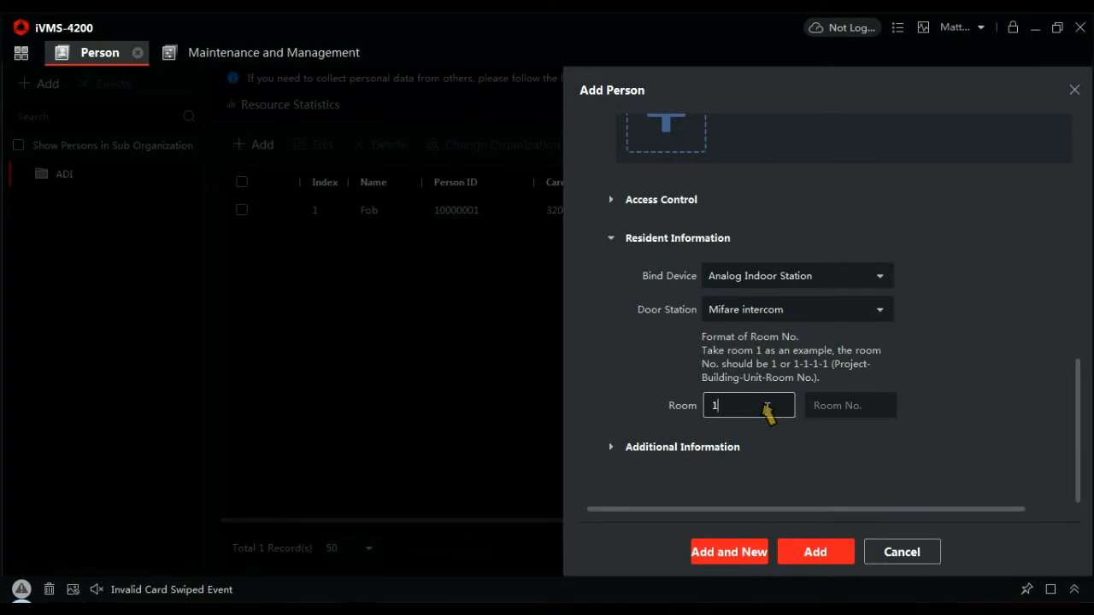
text(1)
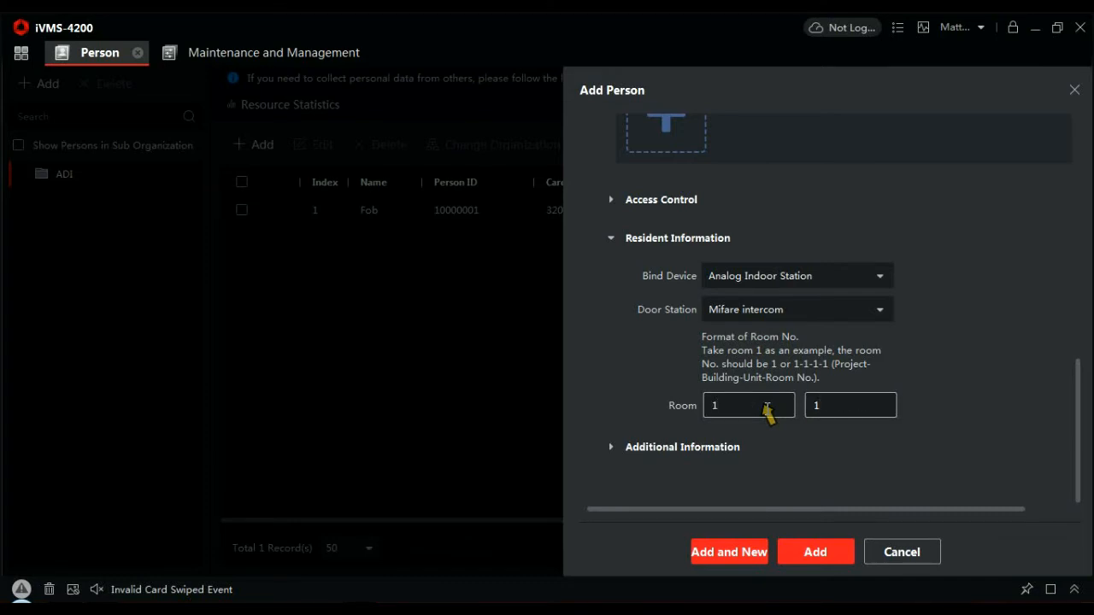
click(814, 552)
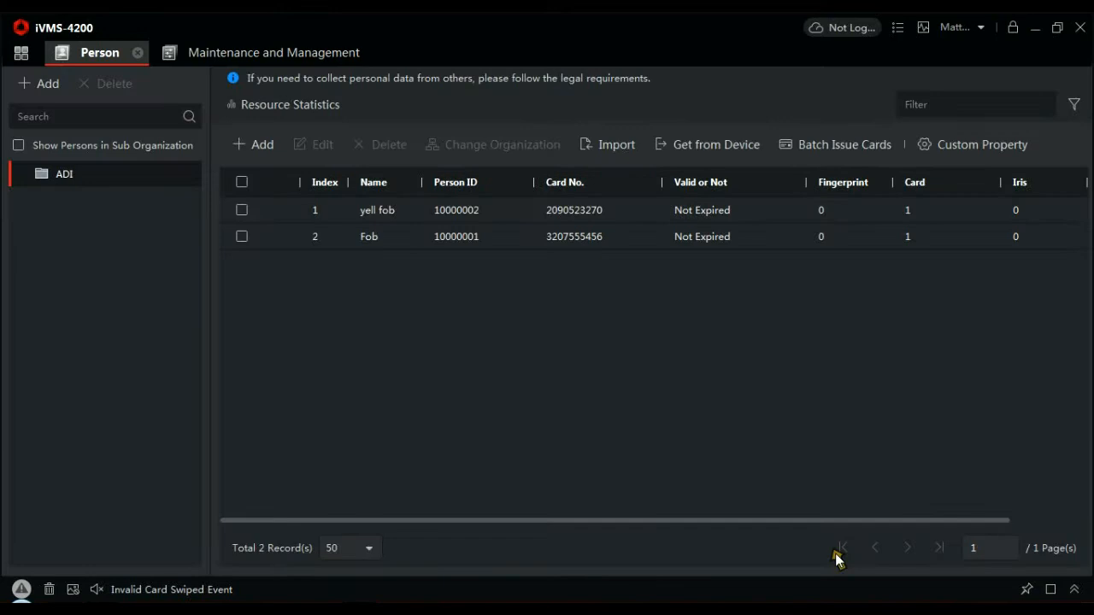
mouse_move(629, 384)
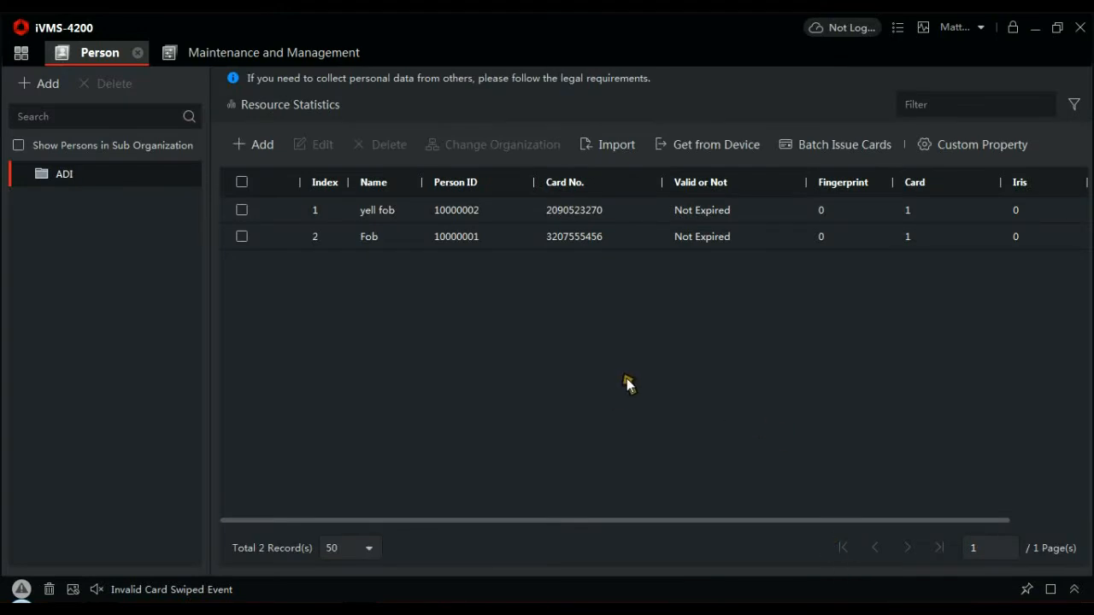
mouse_move(750, 307)
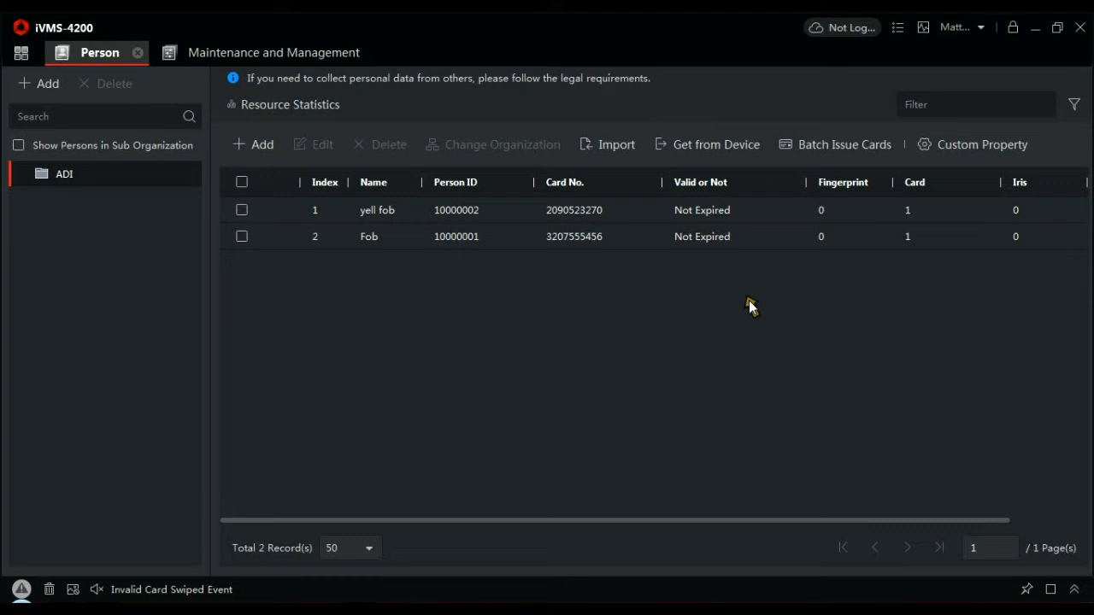
mouse_move(360, 448)
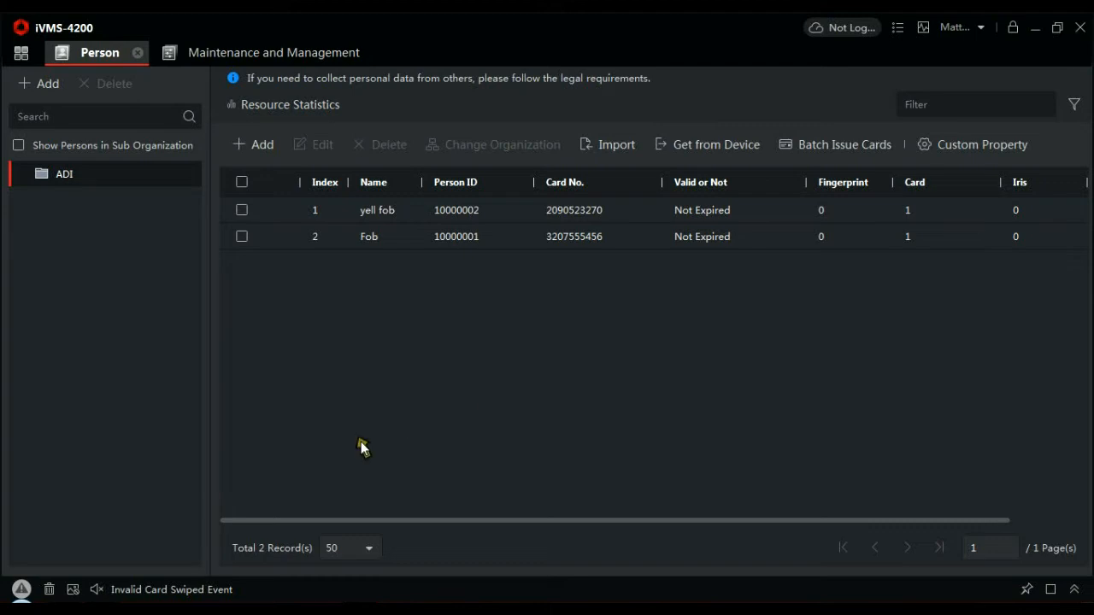
mouse_move(252, 590)
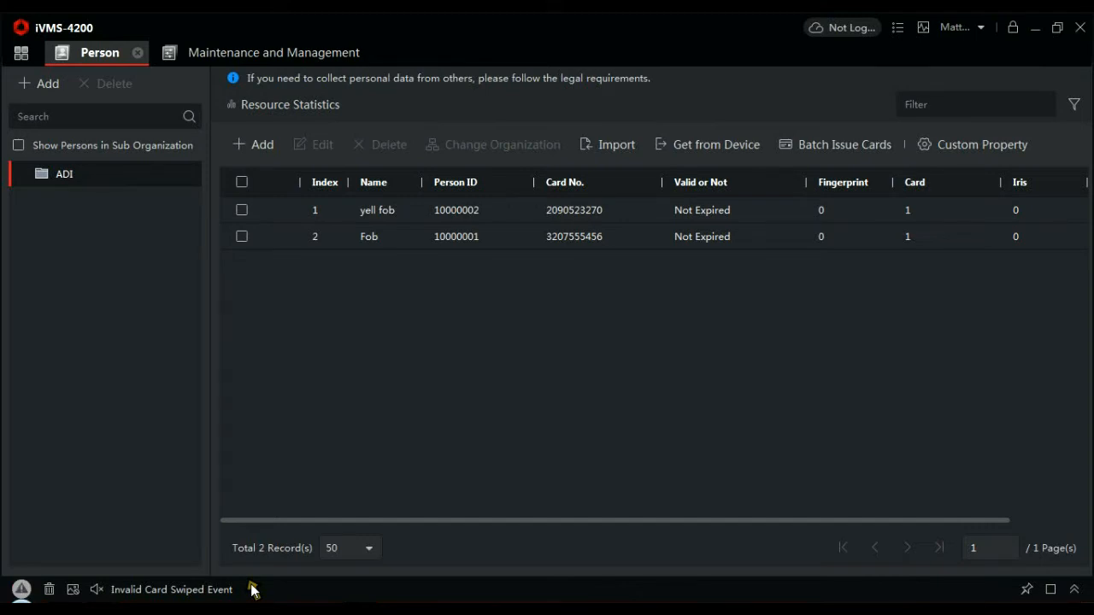
mouse_move(371, 394)
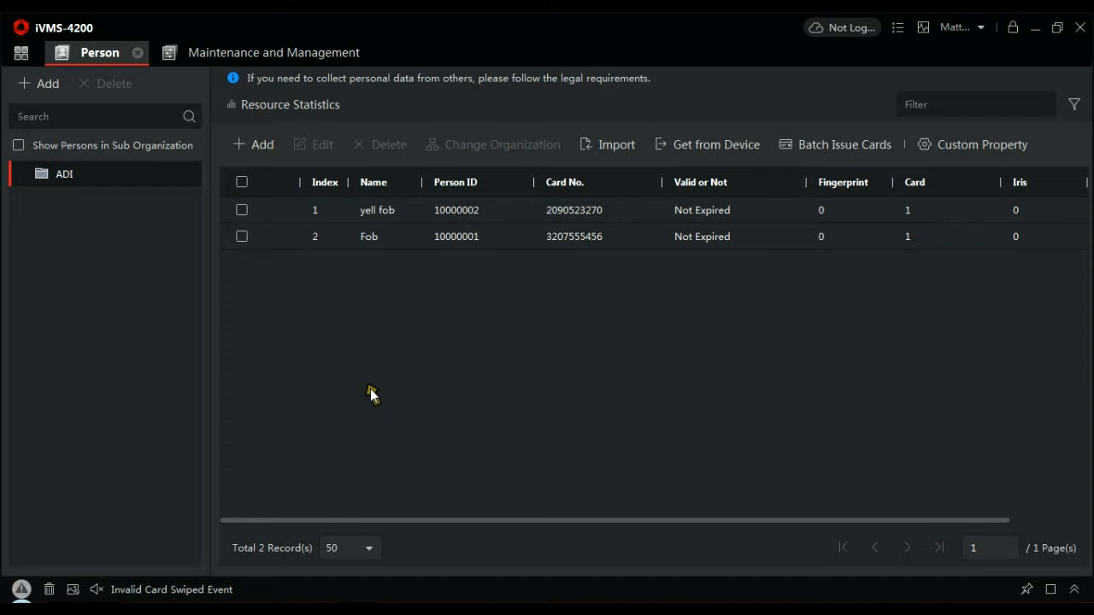
mouse_move(39, 72)
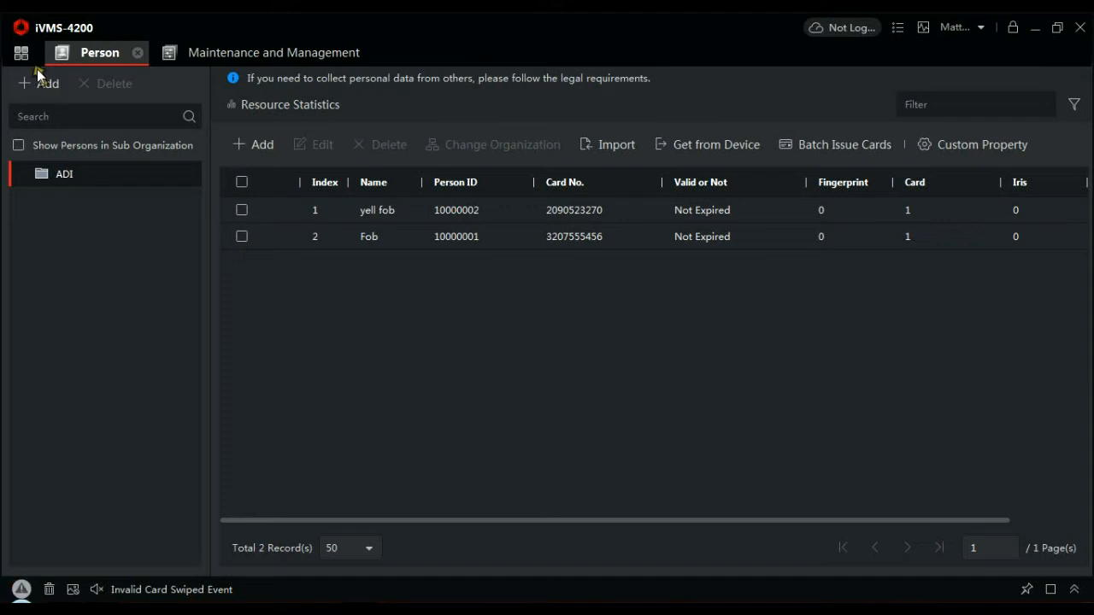
Return to the main module overview from the top-left grid icon
click(20, 53)
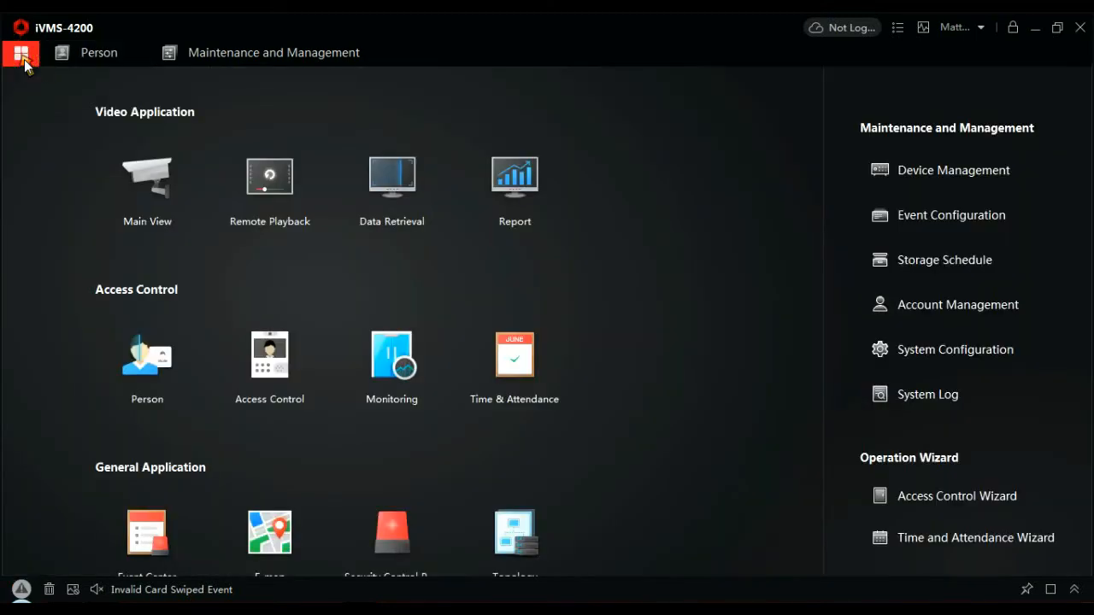
Open Access Control and review the Holiday, Template and Authorization sections
click(269, 353)
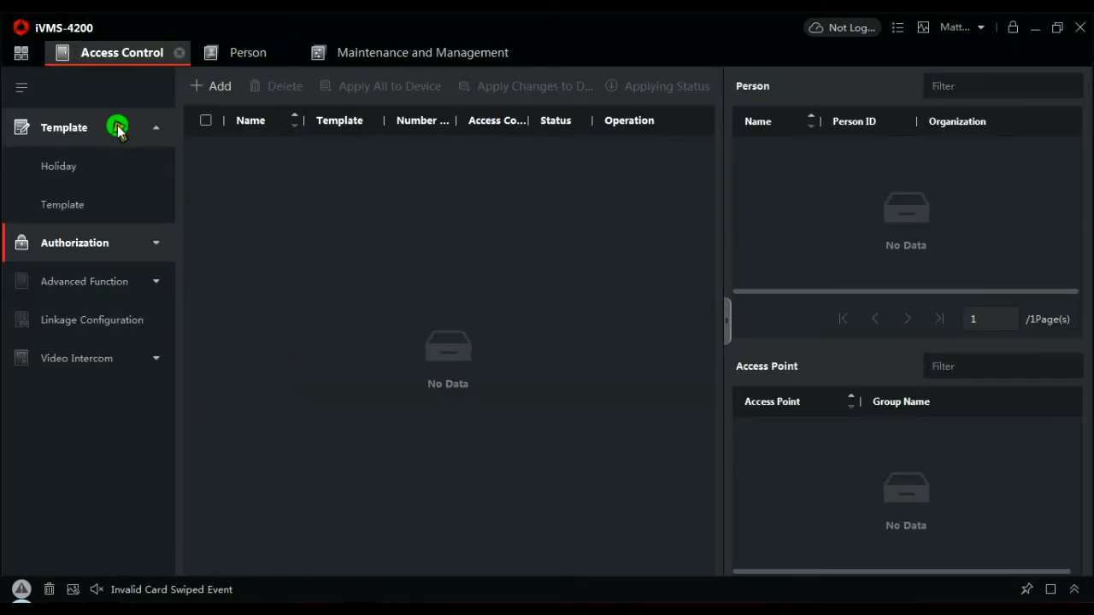
click(59, 166)
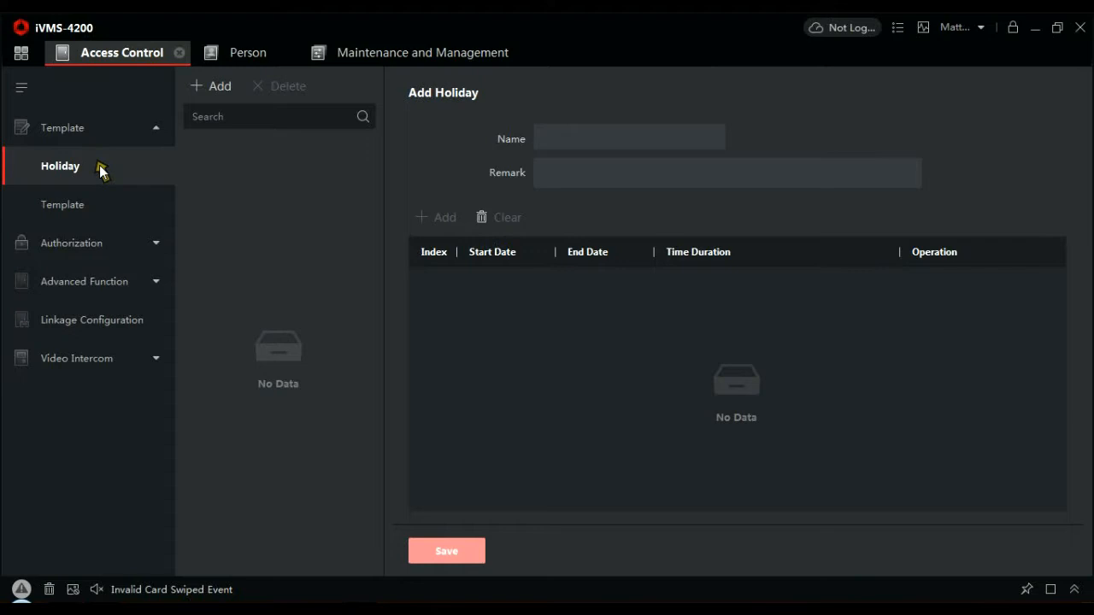
mouse_move(294, 156)
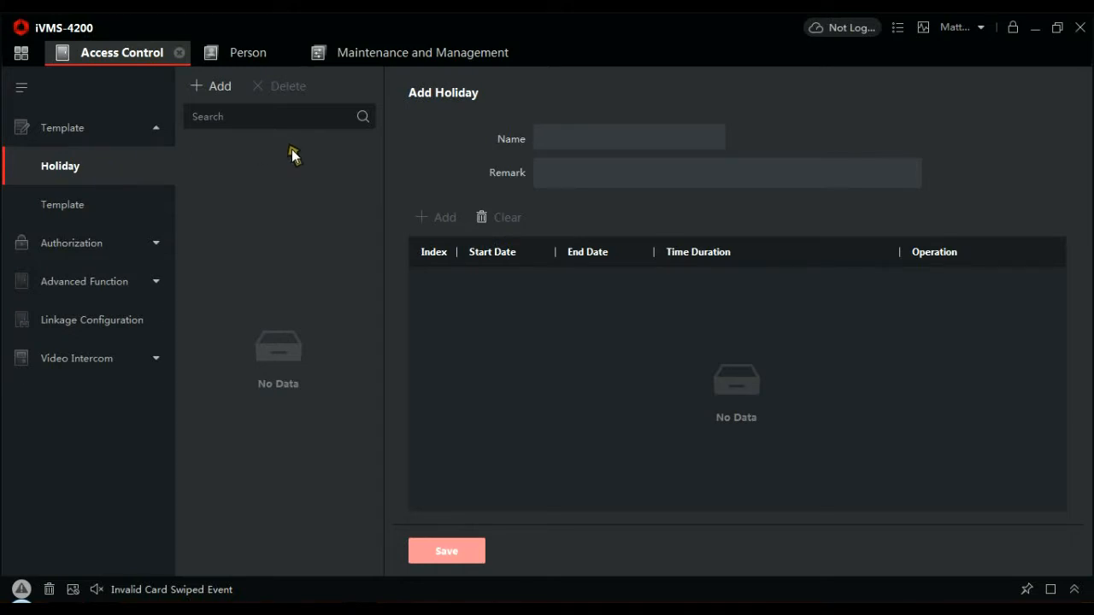
mouse_move(135, 187)
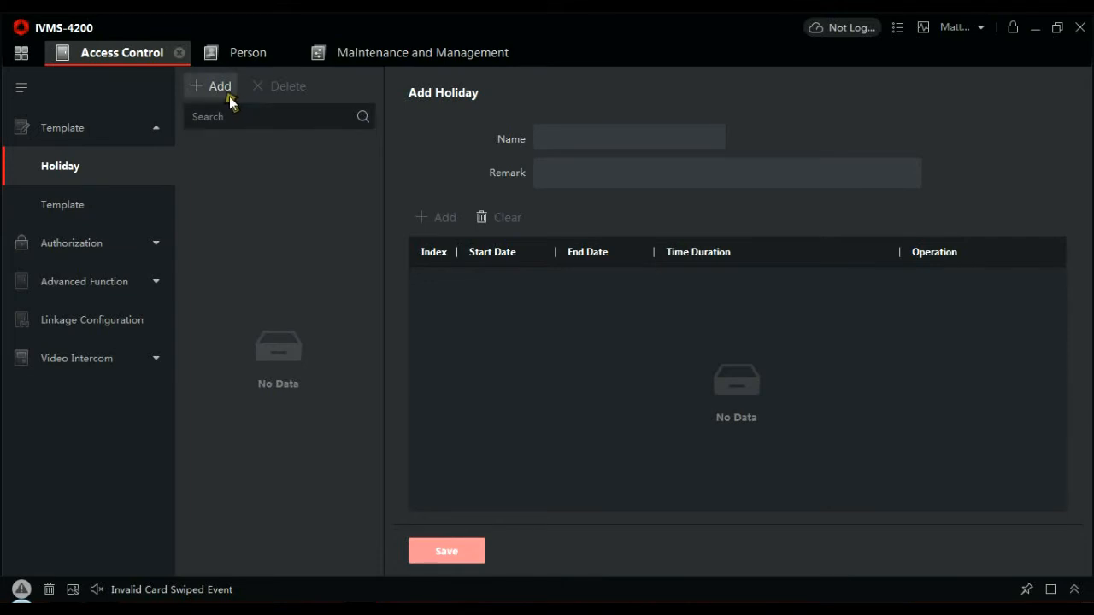
click(62, 204)
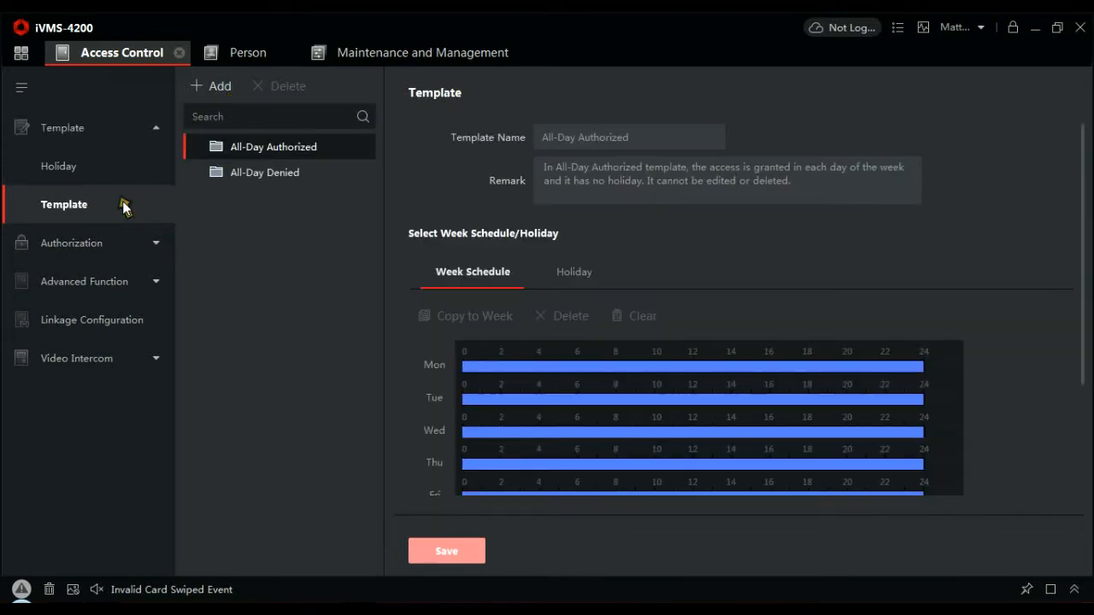
mouse_move(120, 165)
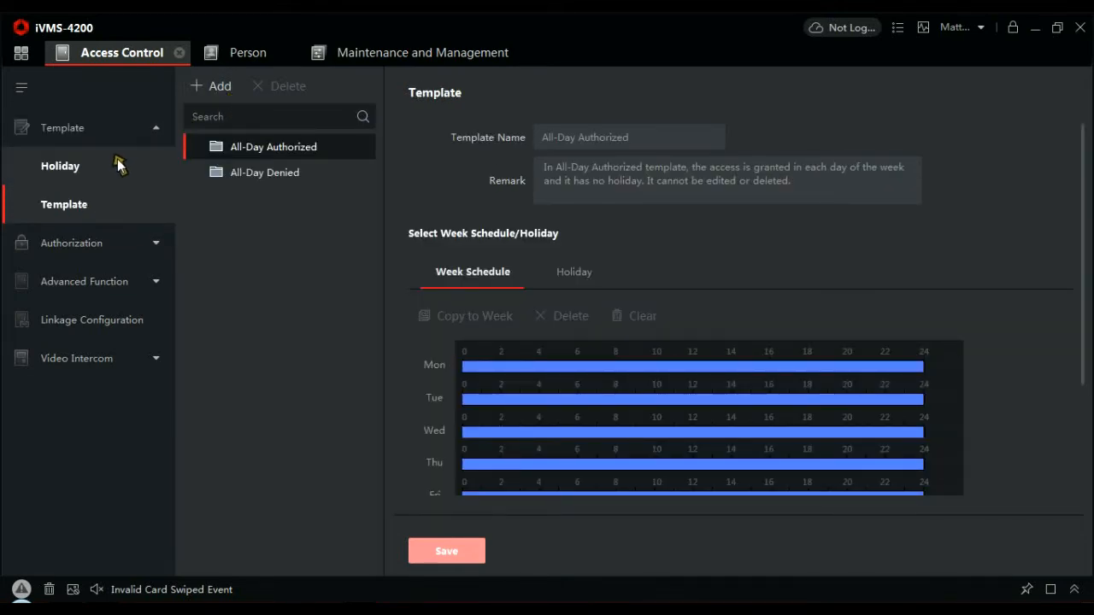
click(71, 242)
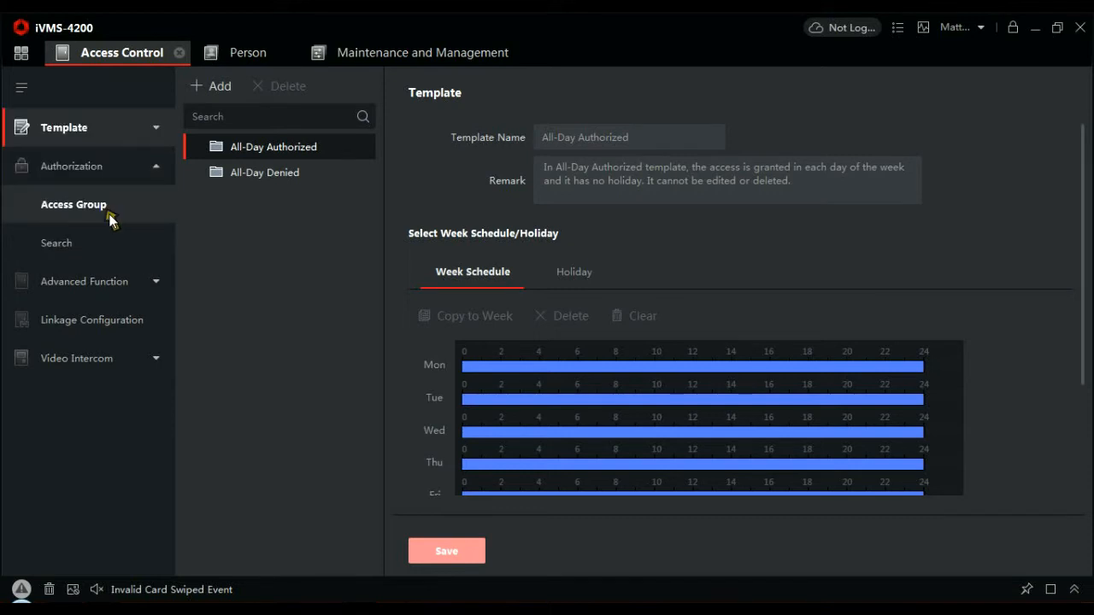
Go to the Access Group list and start adding a new access group
click(73, 204)
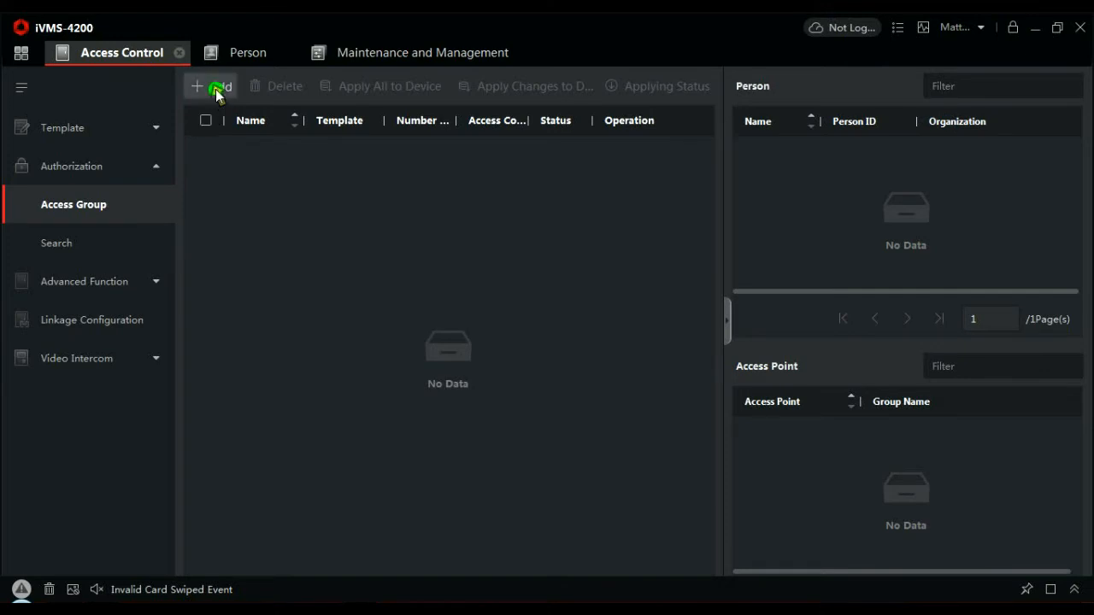
click(211, 86)
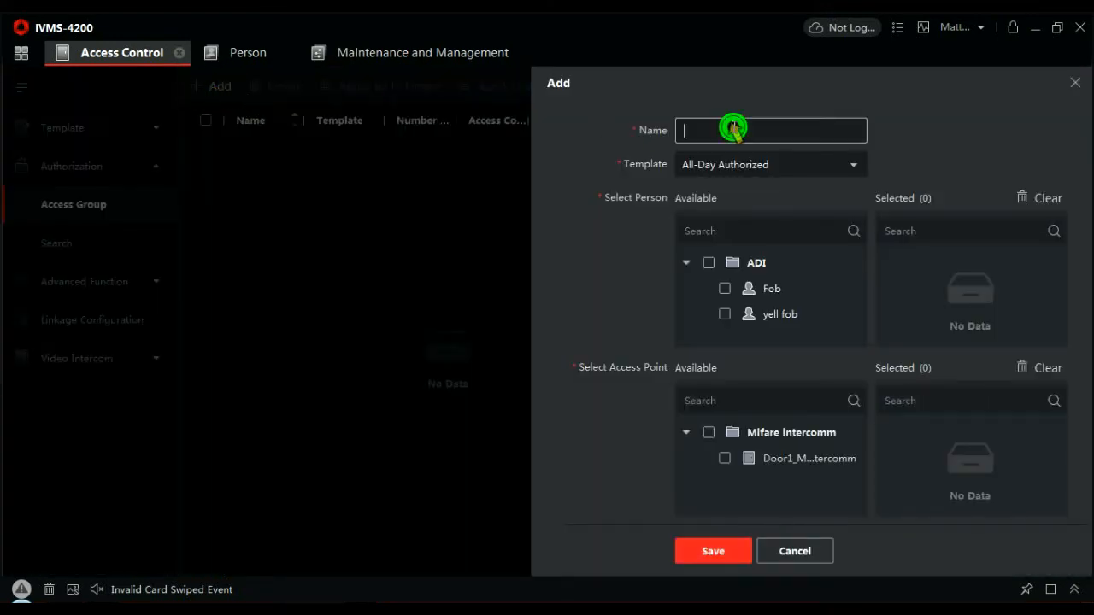
Name the new access group 'door' and keep the All-Day Authorized template
text(door)
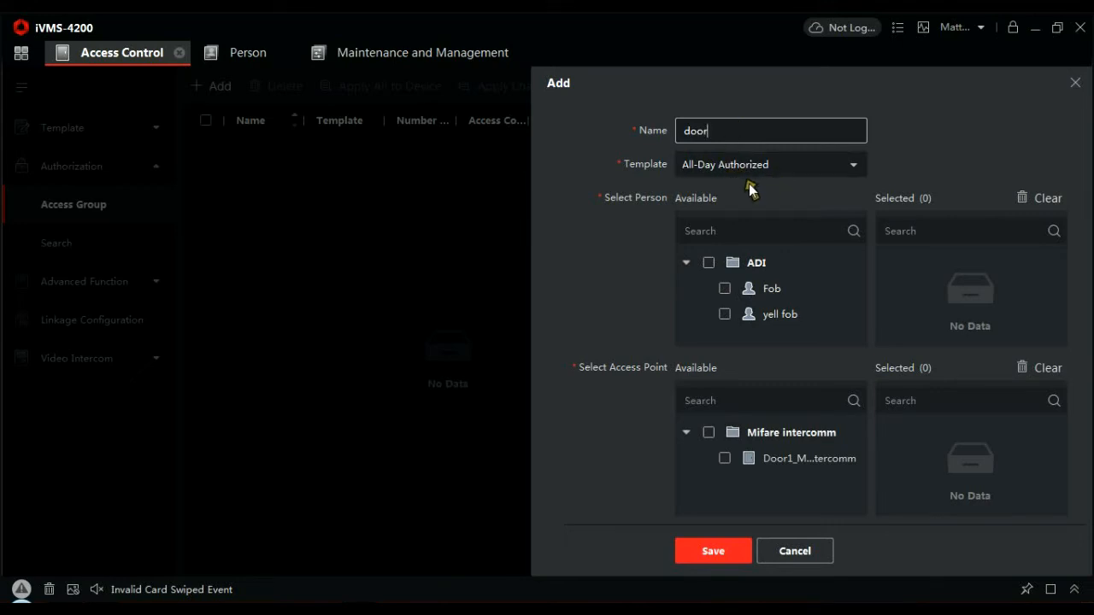
mouse_move(795, 188)
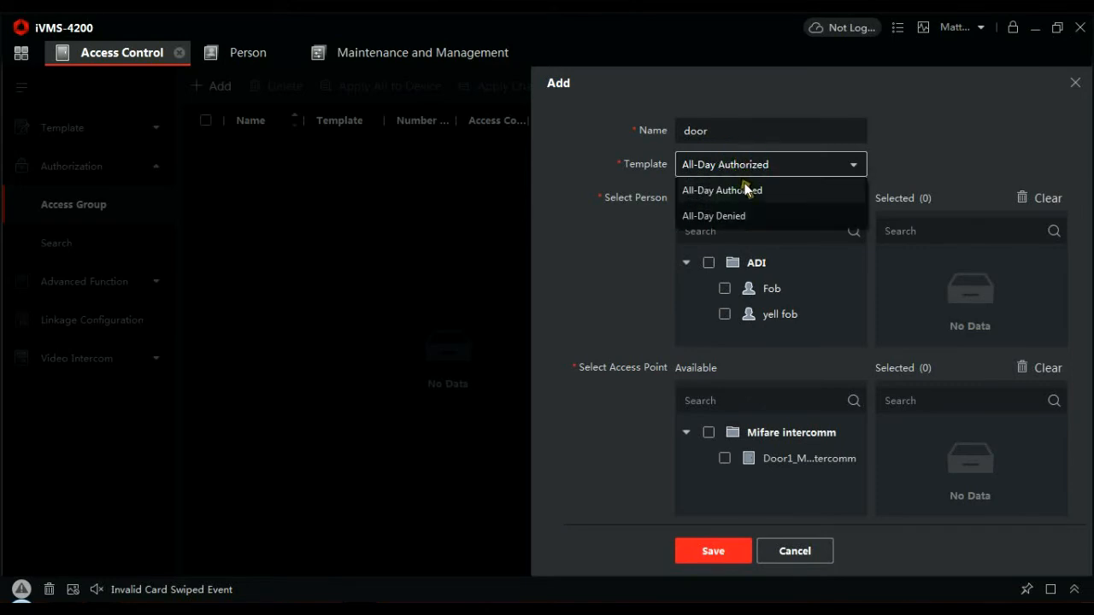
mouse_move(714, 215)
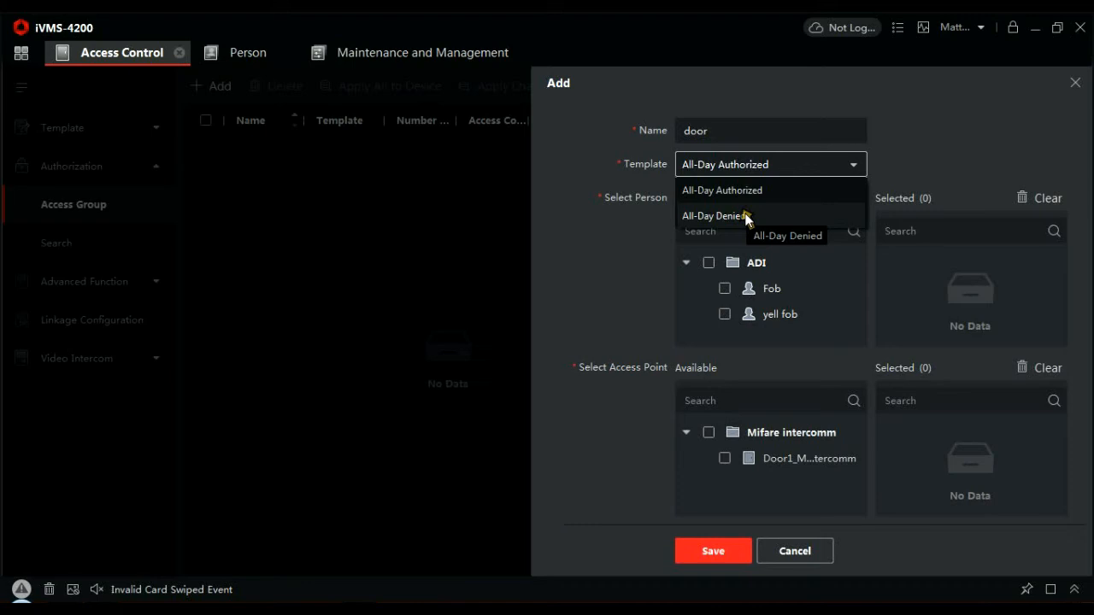
mouse_move(759, 190)
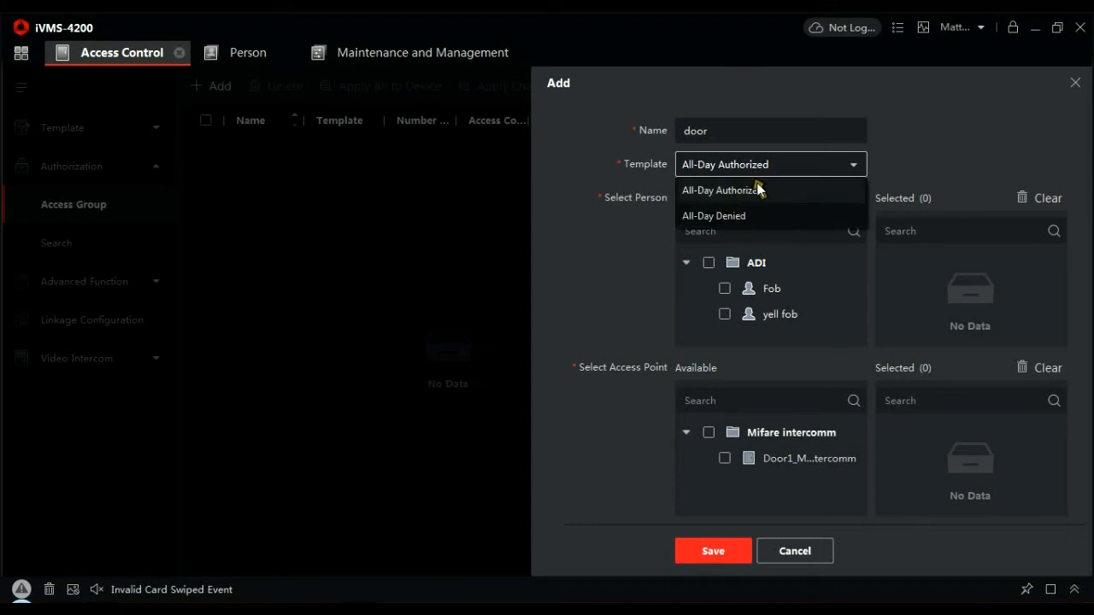
click(722, 190)
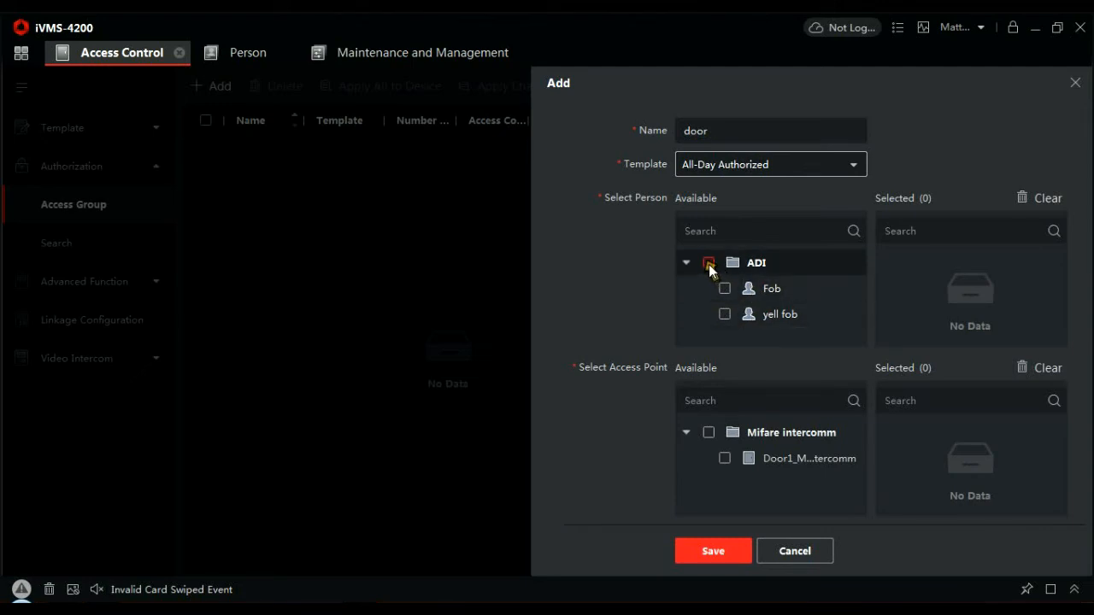
Add both ADI persons and the Mifare intercomm door to 'door', then save it
click(709, 262)
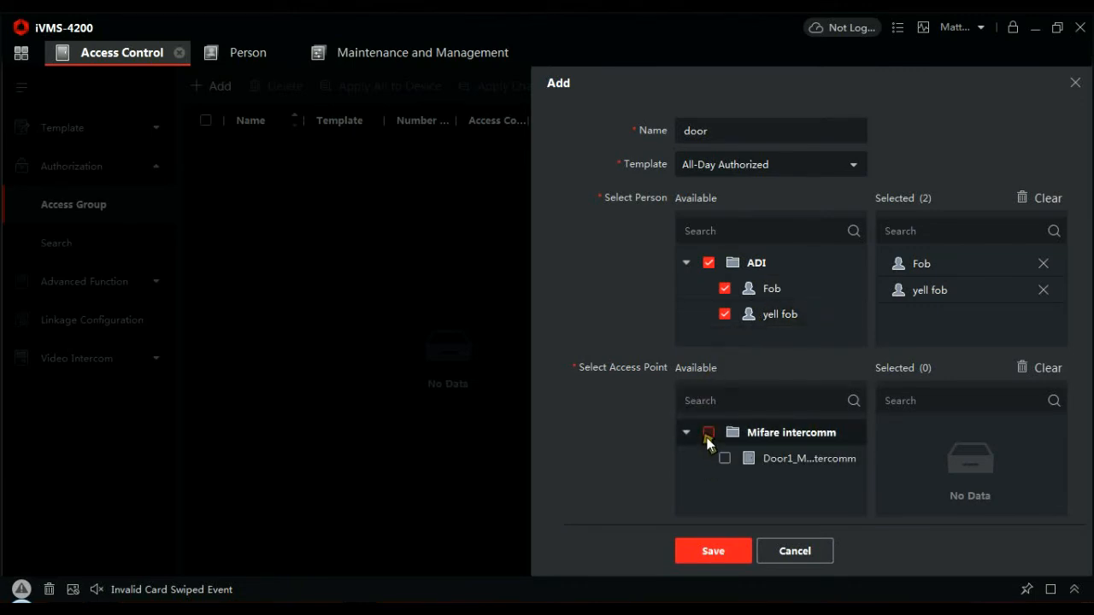
click(709, 433)
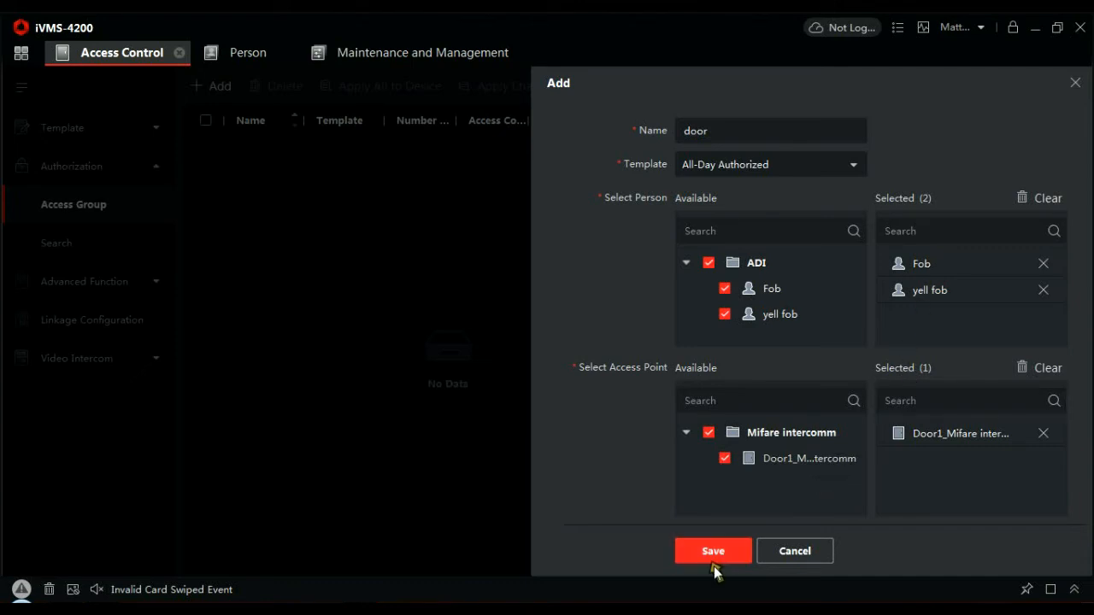
click(713, 551)
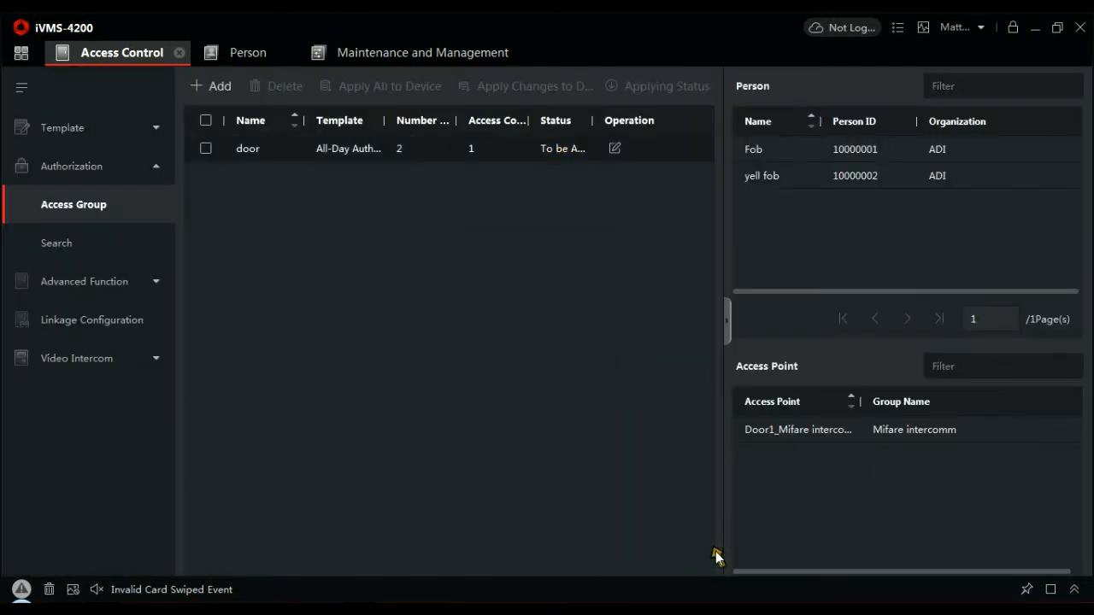
mouse_move(627, 516)
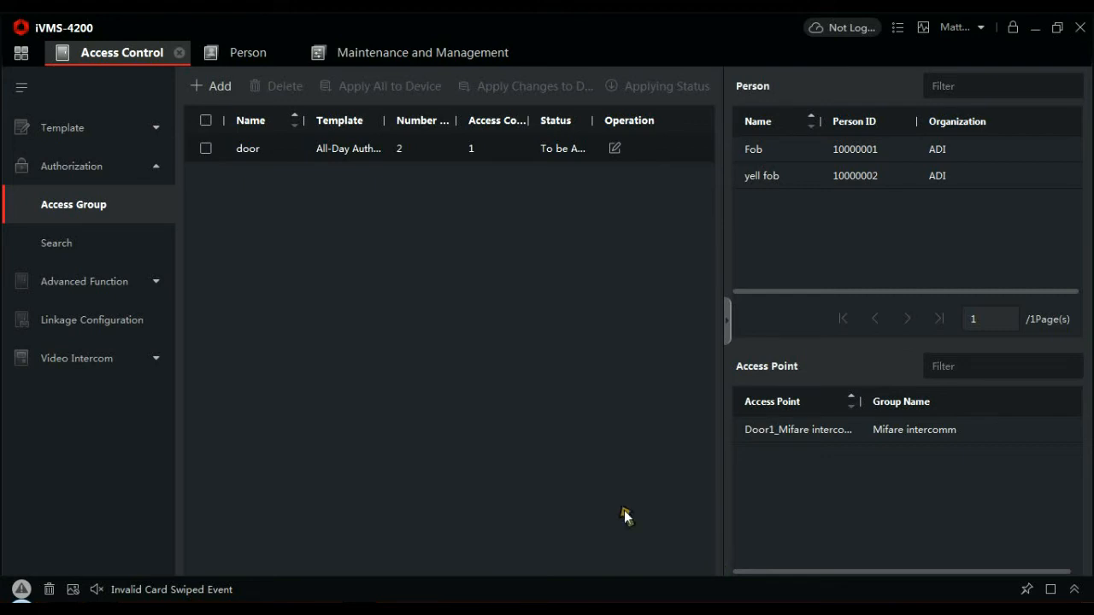
mouse_move(575, 343)
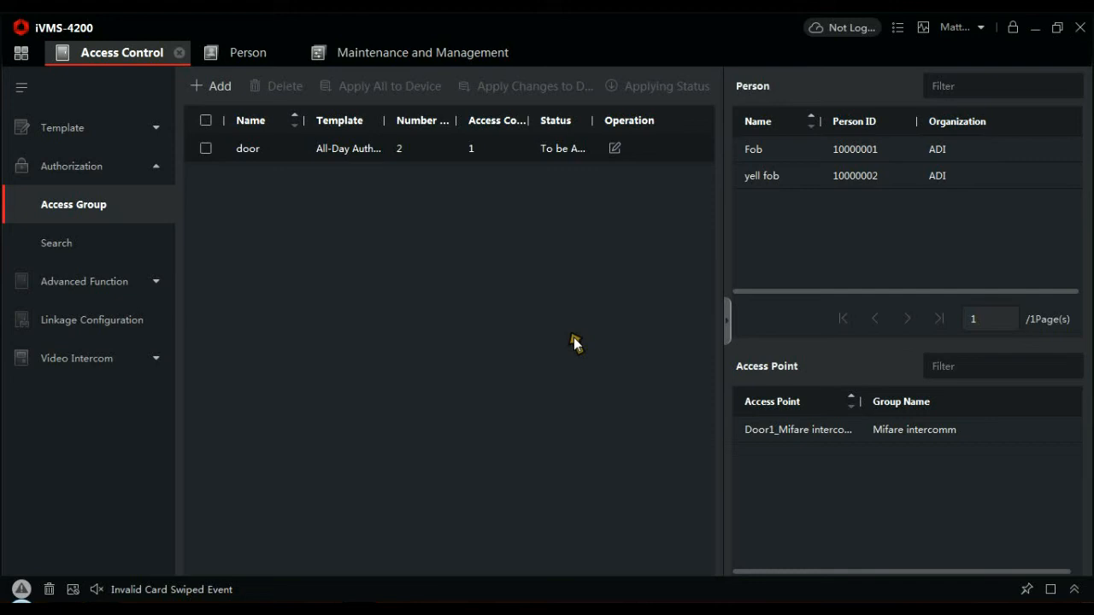
Select the 'door' access group row for sending to the device
click(205, 148)
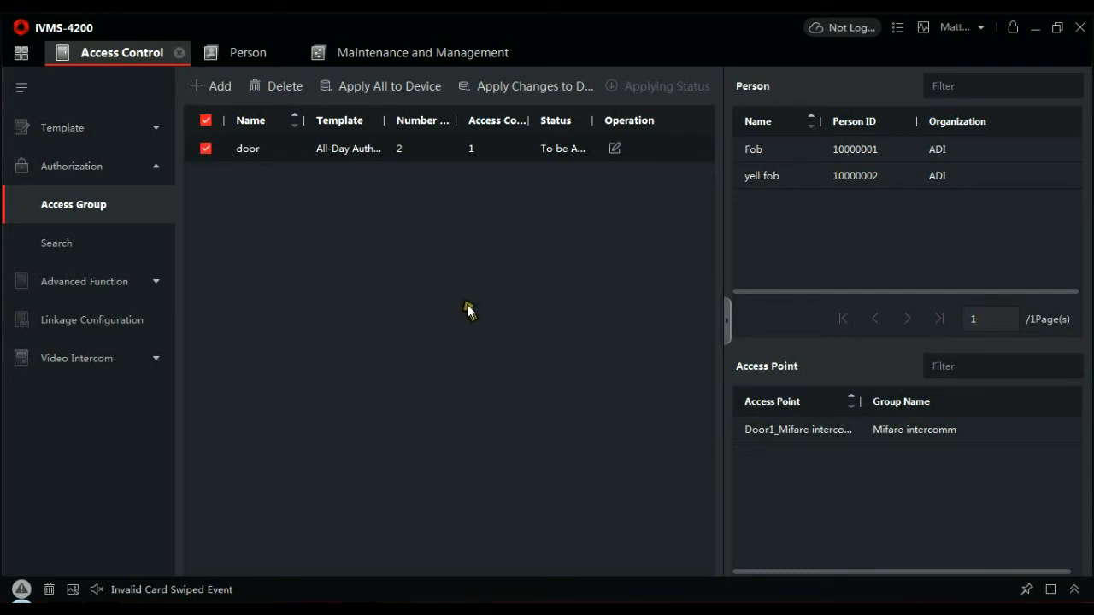
mouse_move(427, 300)
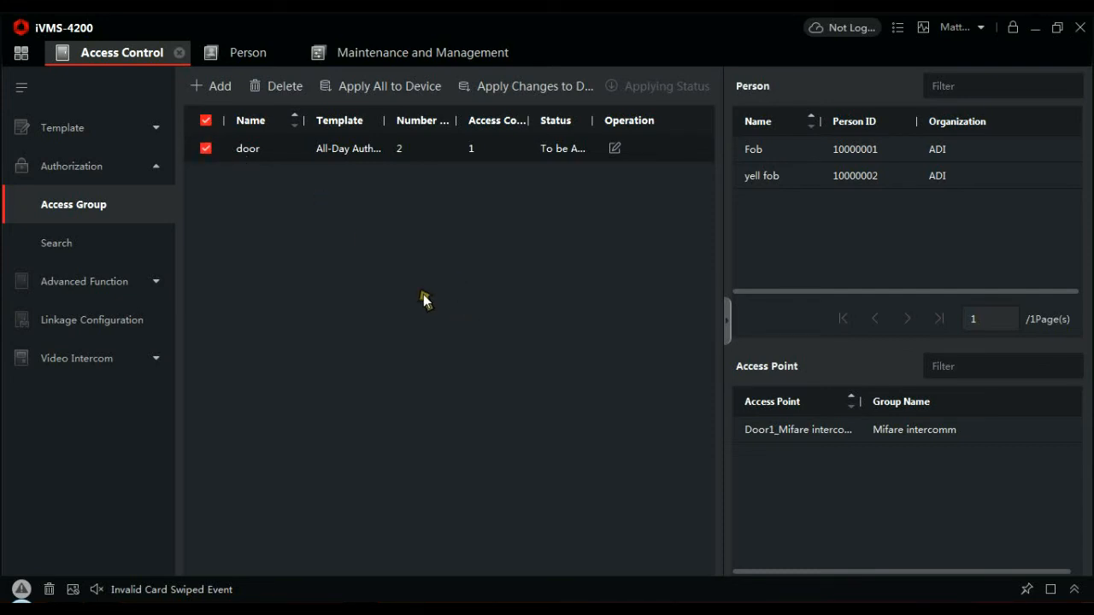
click(389, 85)
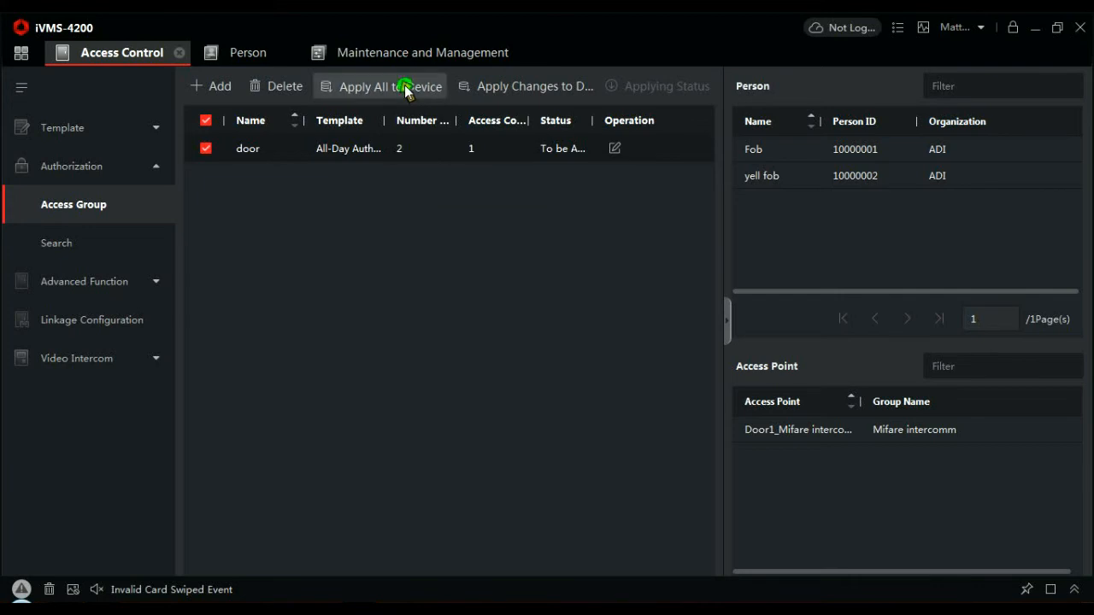
Apply all access groups to the Mifare intercom device until 100% applied
click(380, 85)
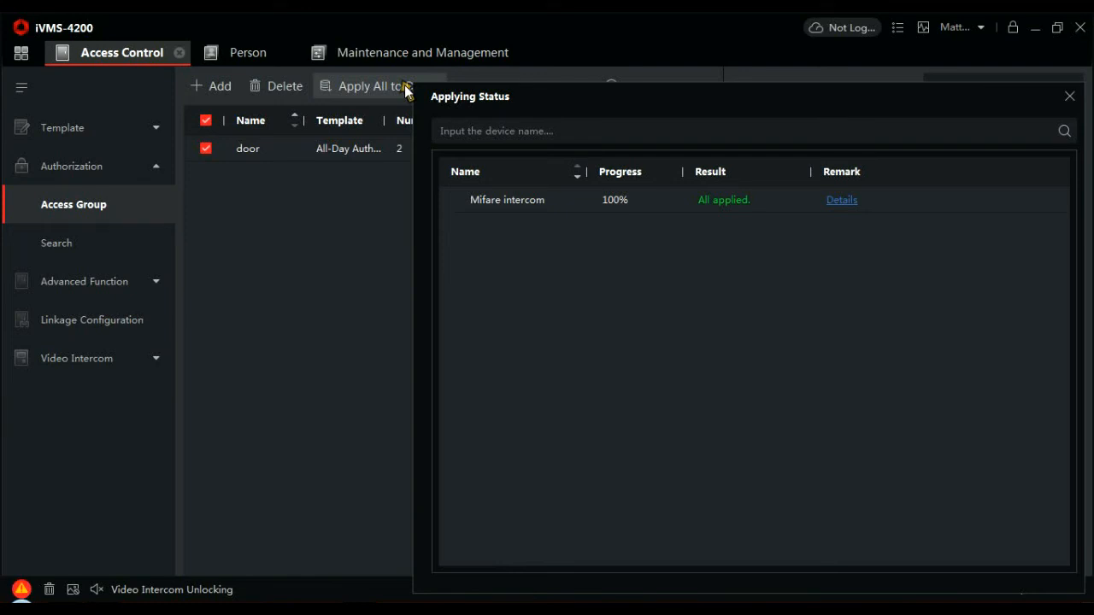
mouse_move(359, 423)
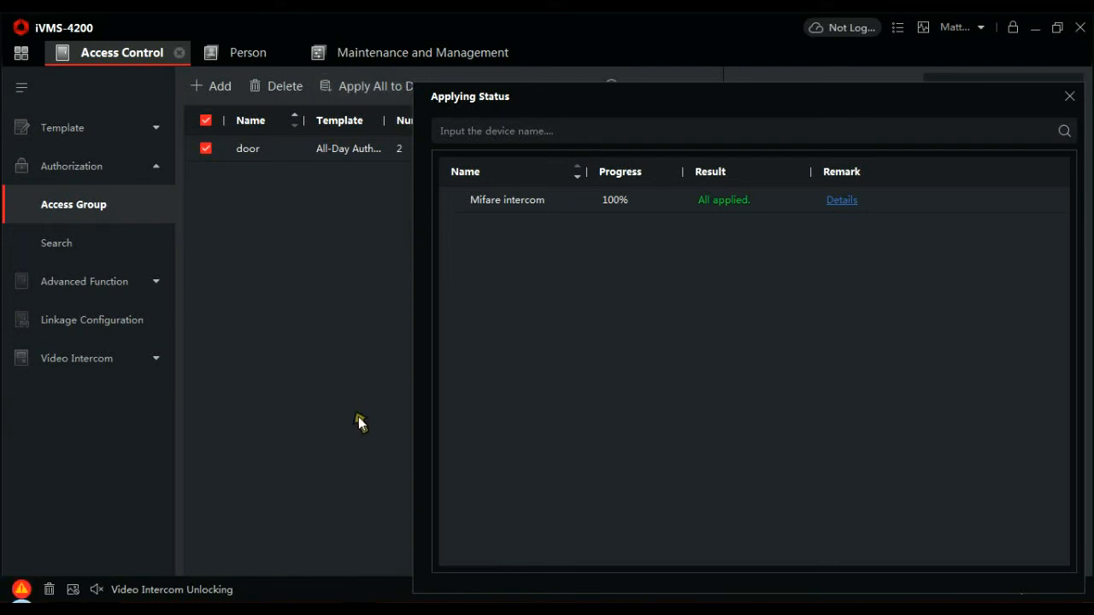
mouse_move(333, 426)
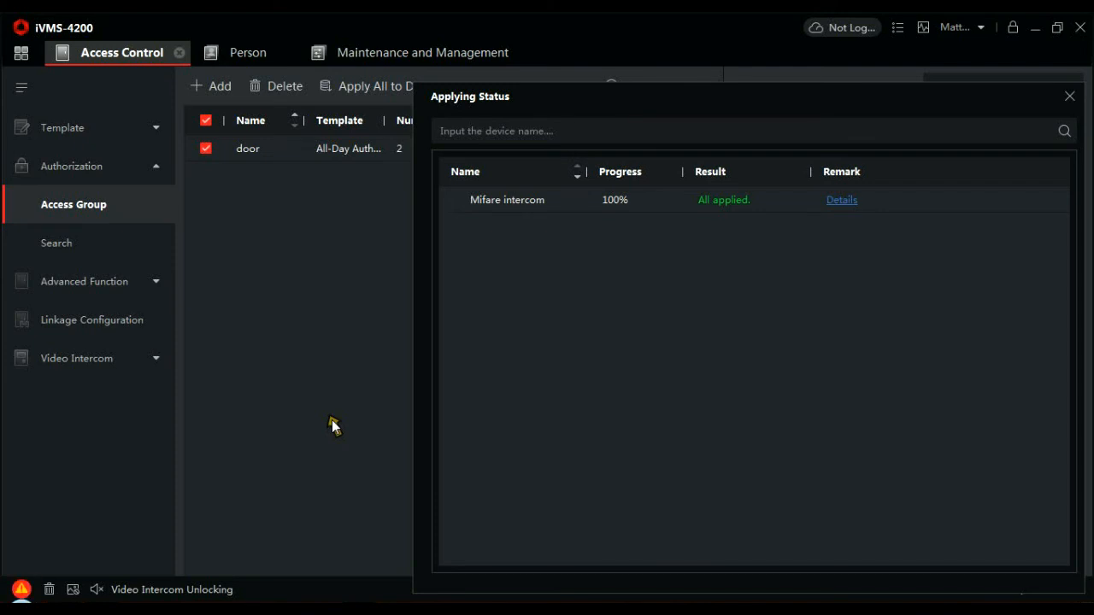
mouse_move(795, 351)
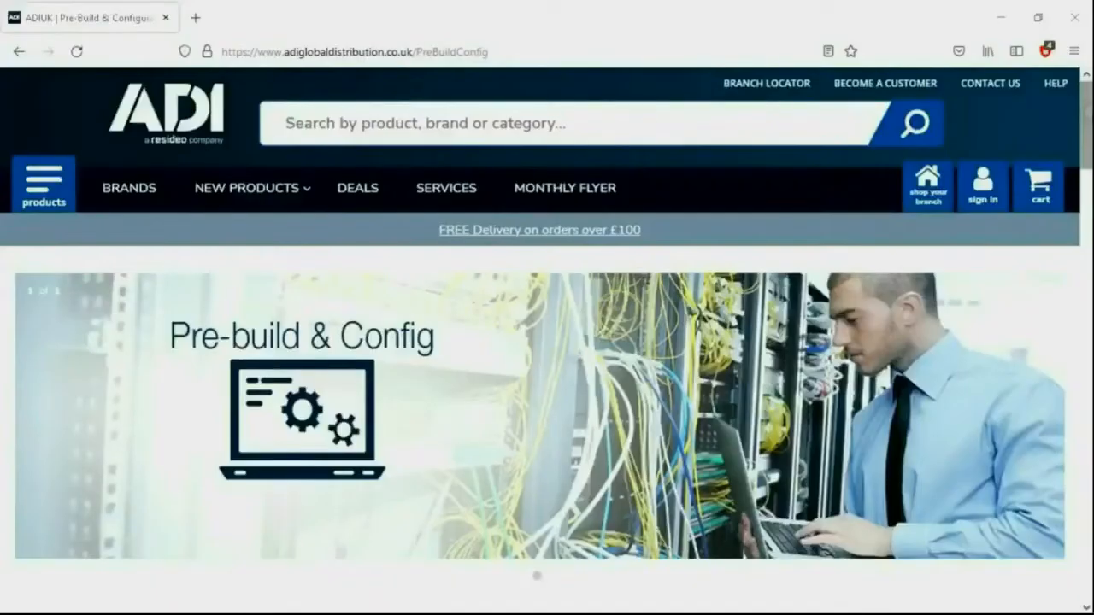
Scroll the Pre-Build & Config page past the Bronze/Silver/Gold table to the contacts
scroll(down, 3)
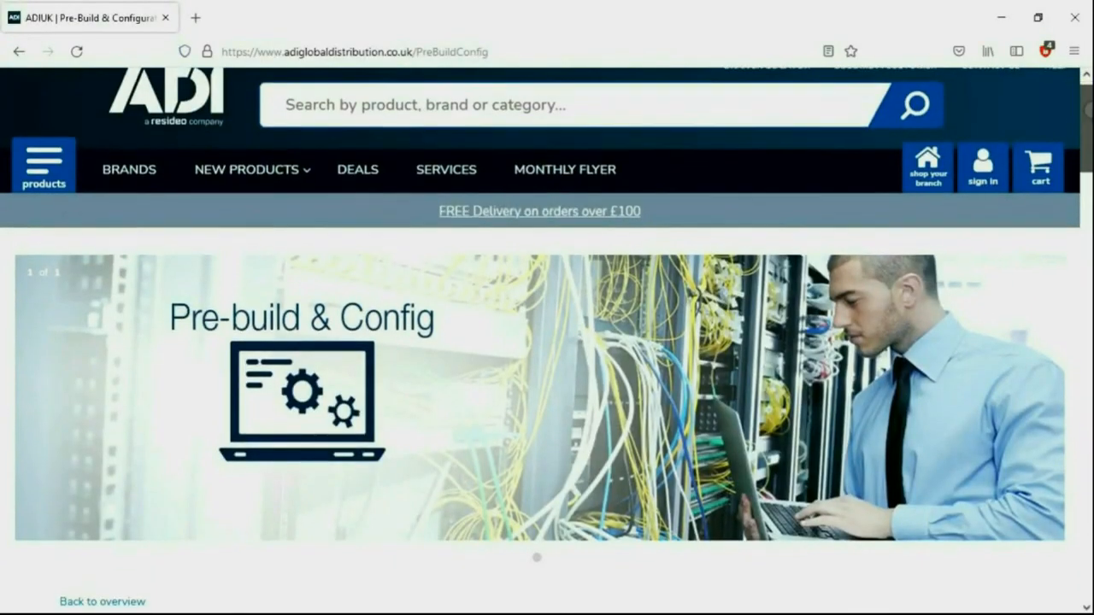
scroll(down, 3)
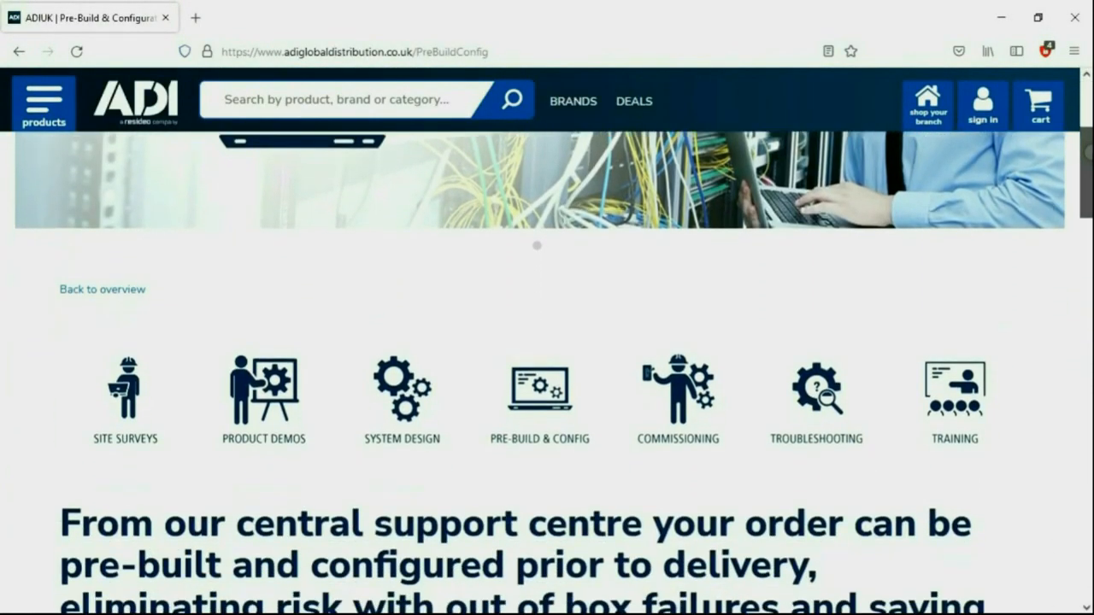
scroll(down, 3)
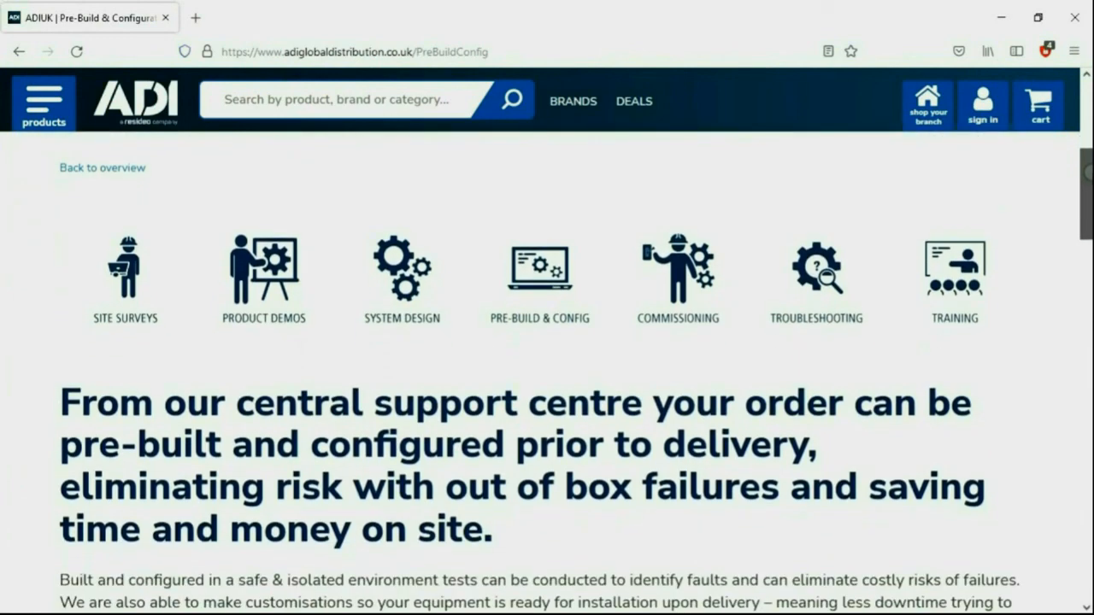
scroll(down, 3)
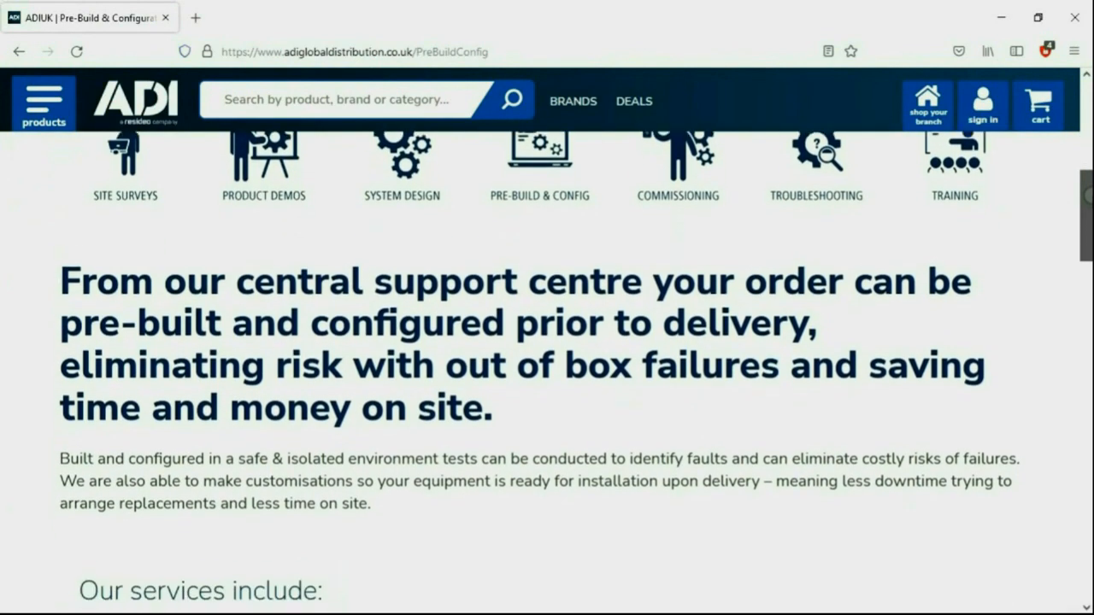
scroll(down, 3)
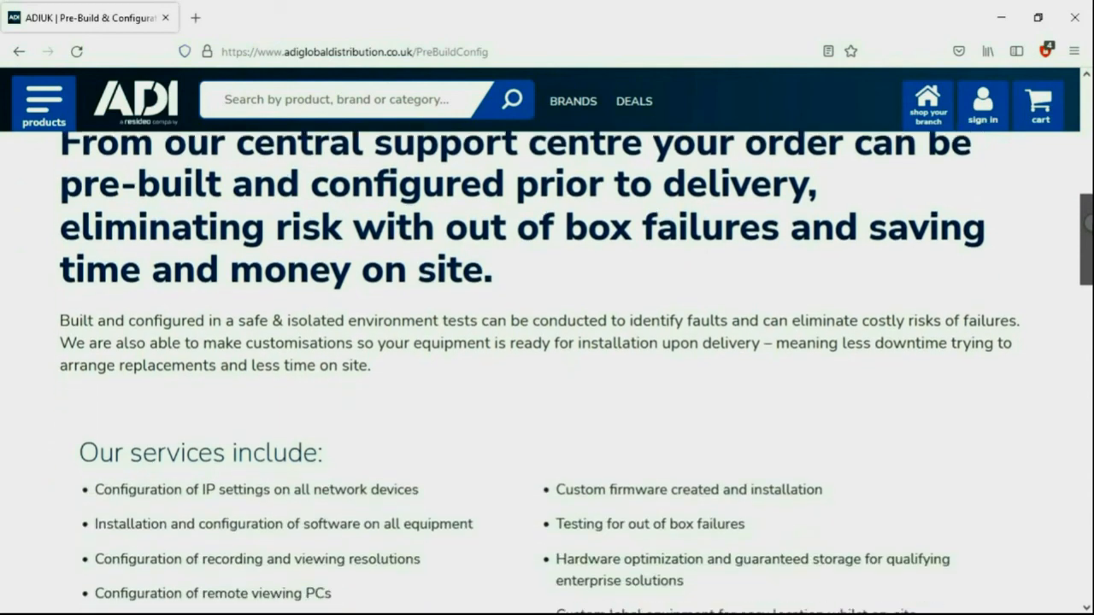
scroll(down, 3)
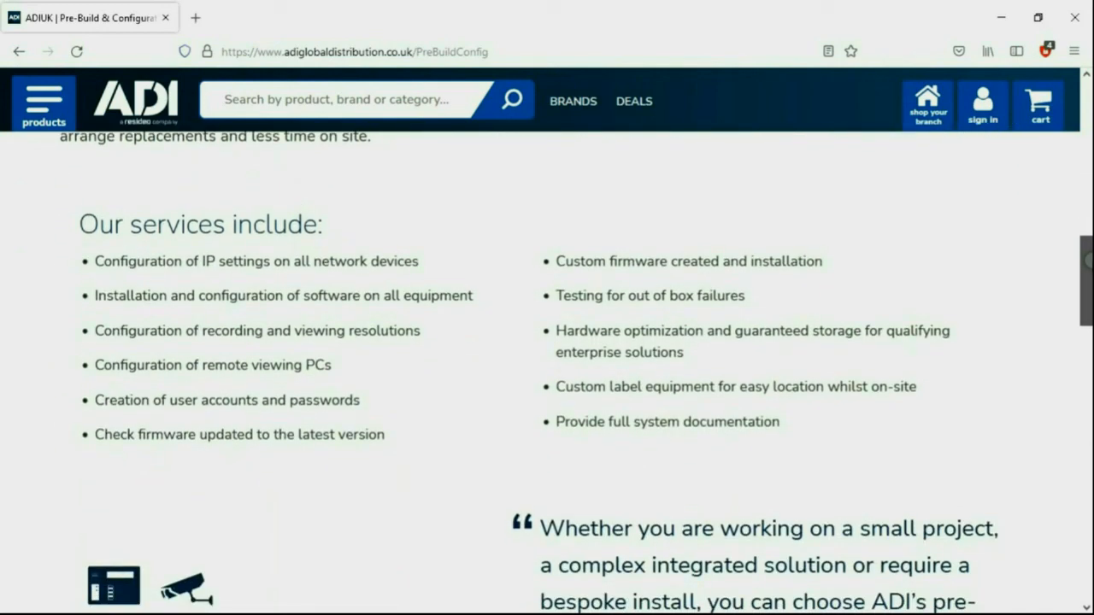
scroll(down, 3)
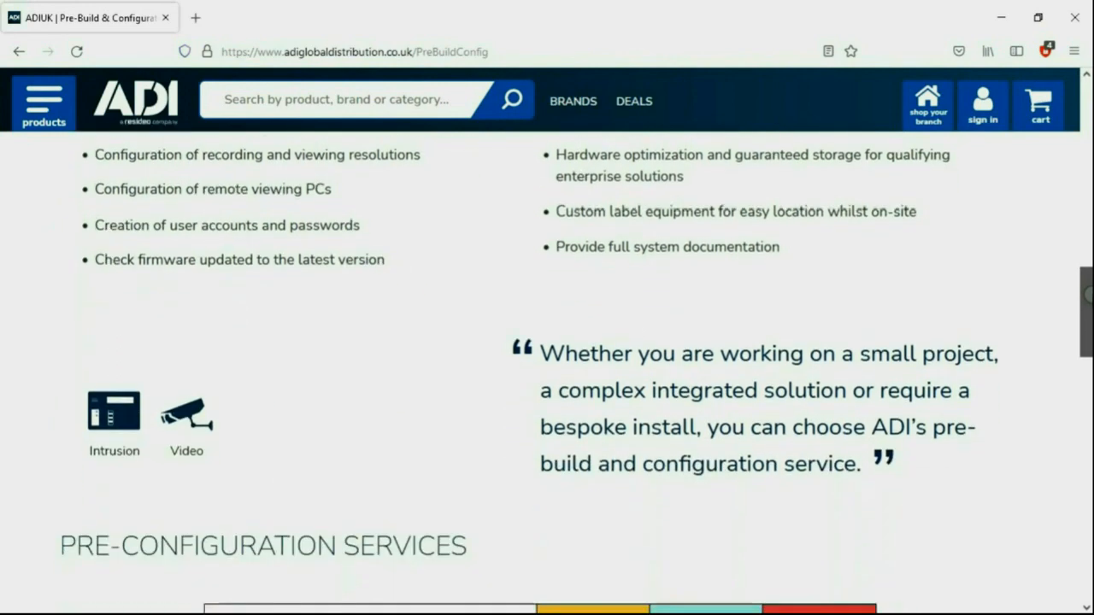
scroll(down, 3)
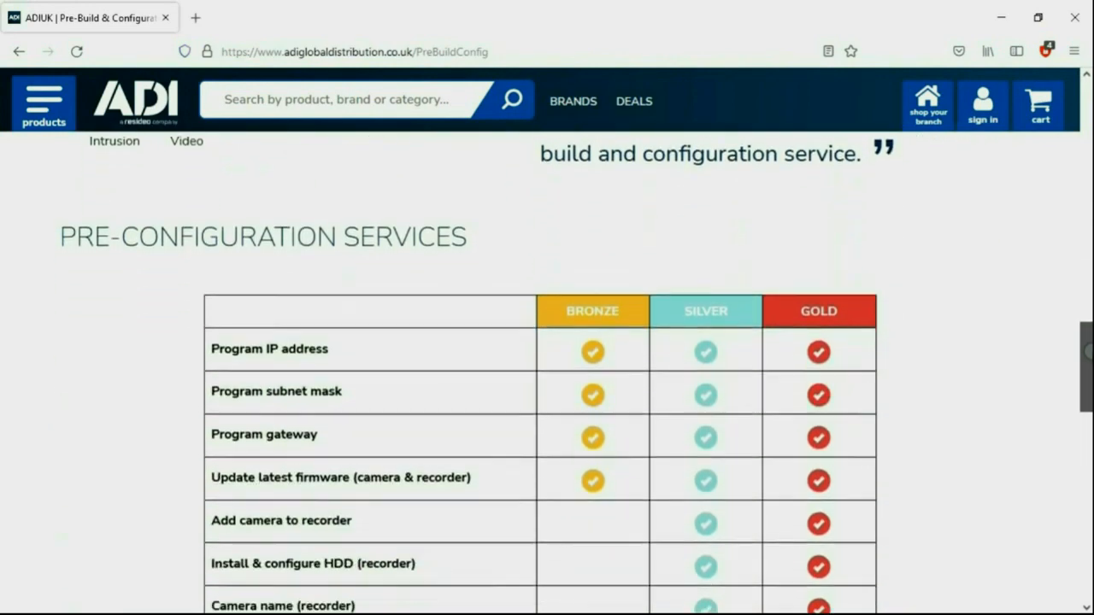
scroll(down, 3)
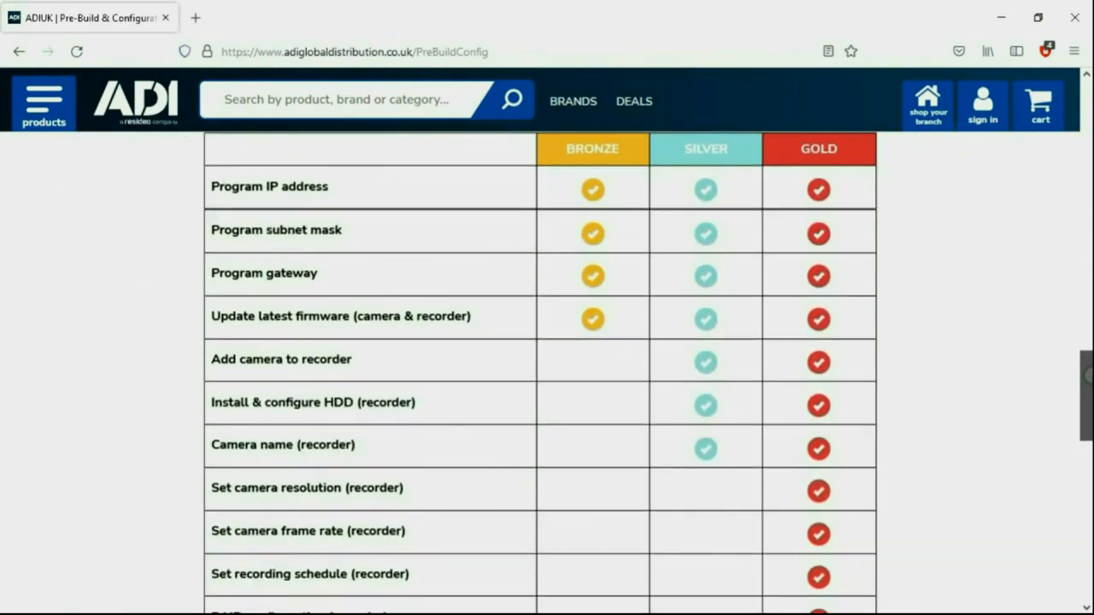
scroll(down, 3)
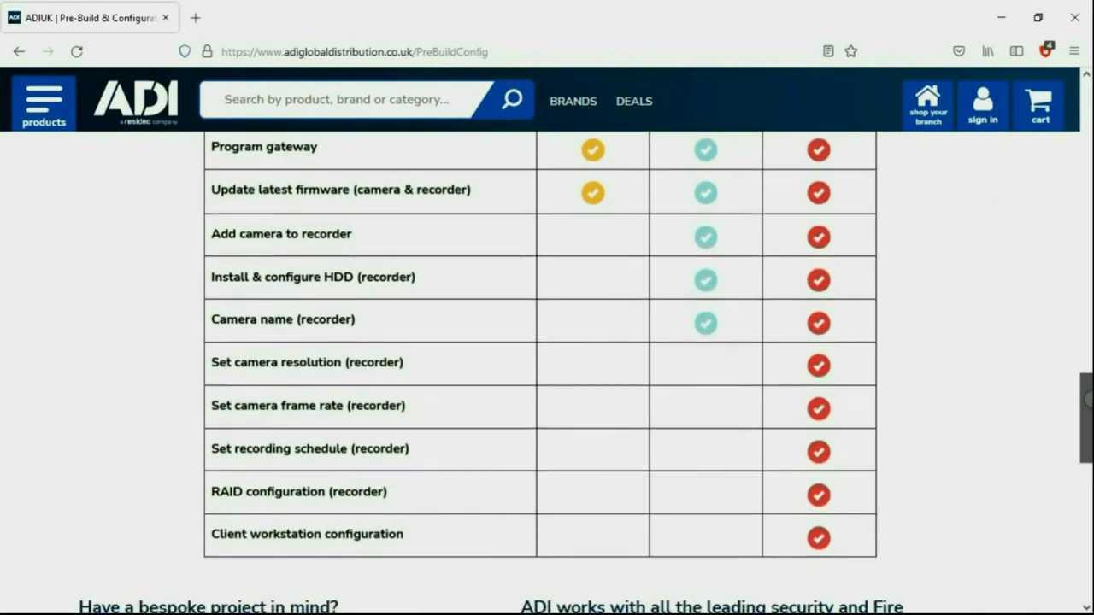
scroll(down, 3)
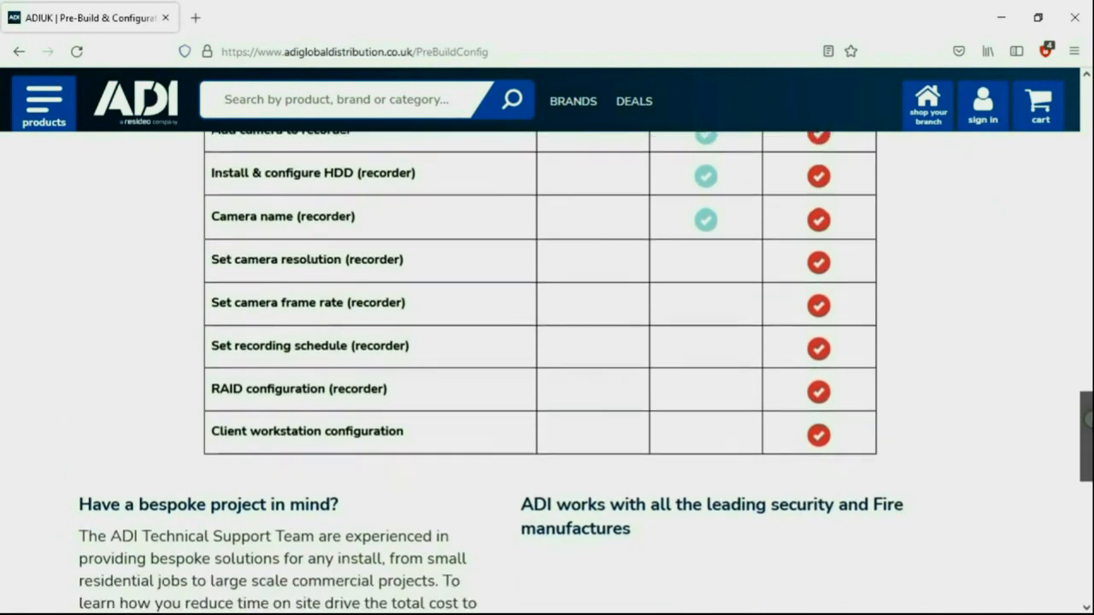
scroll(down, 3)
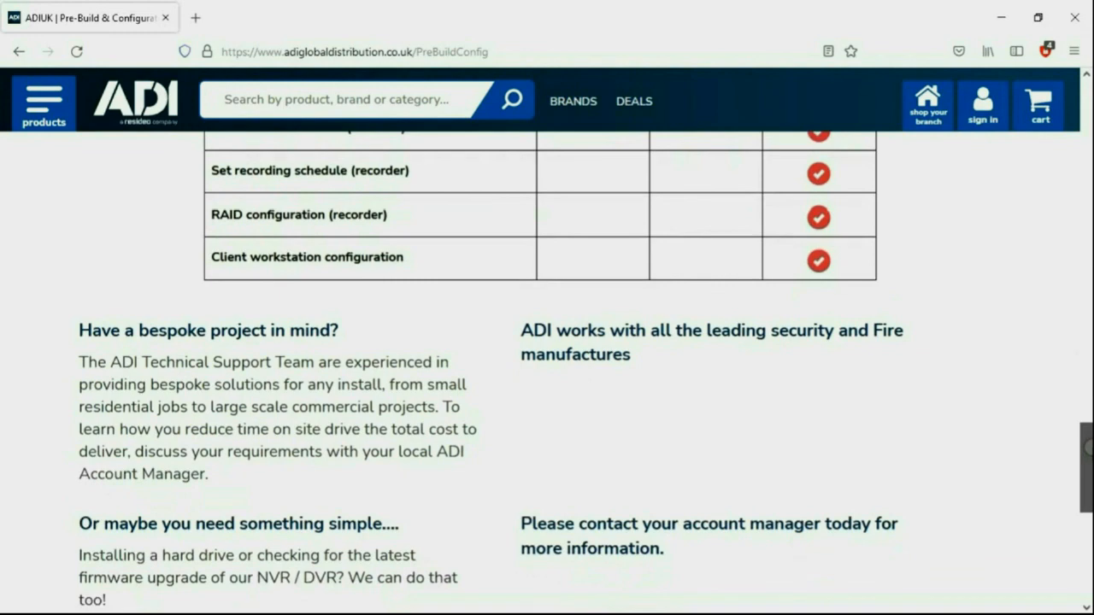
scroll(down, 3)
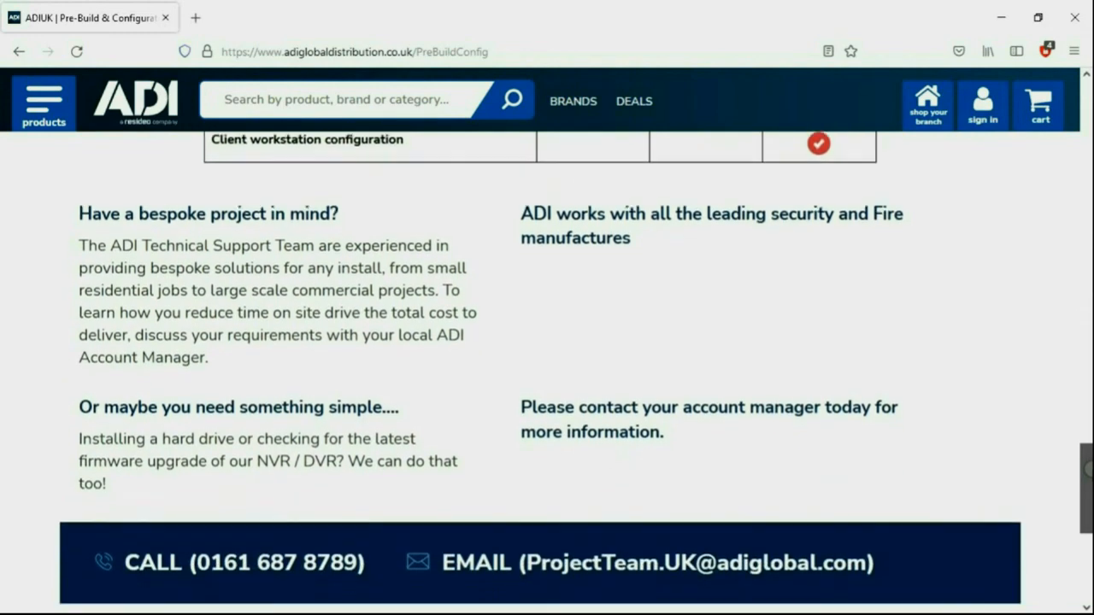
scroll(down, 3)
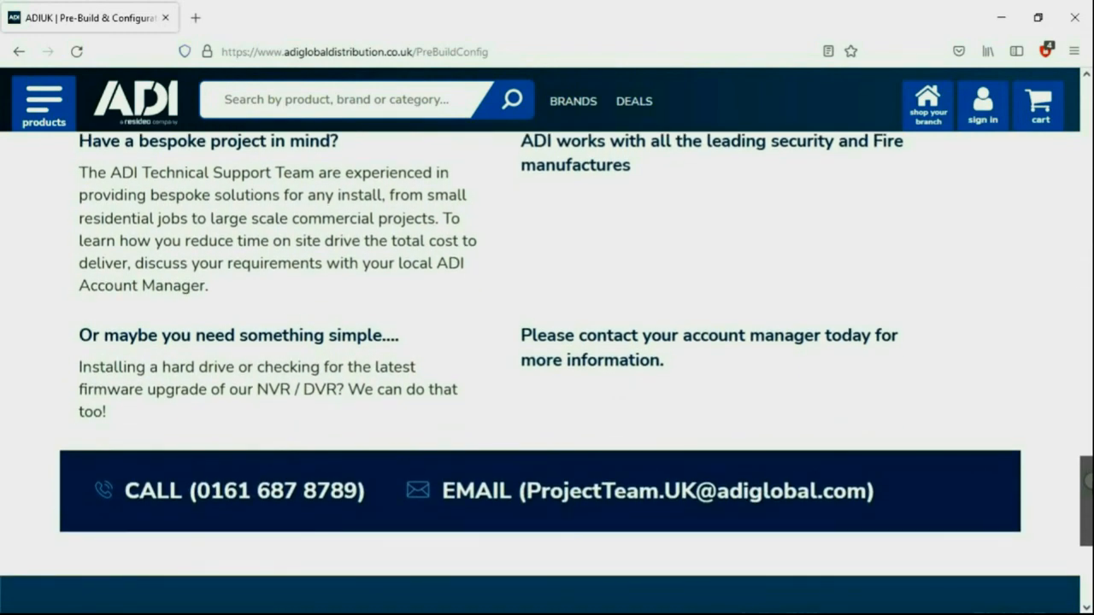